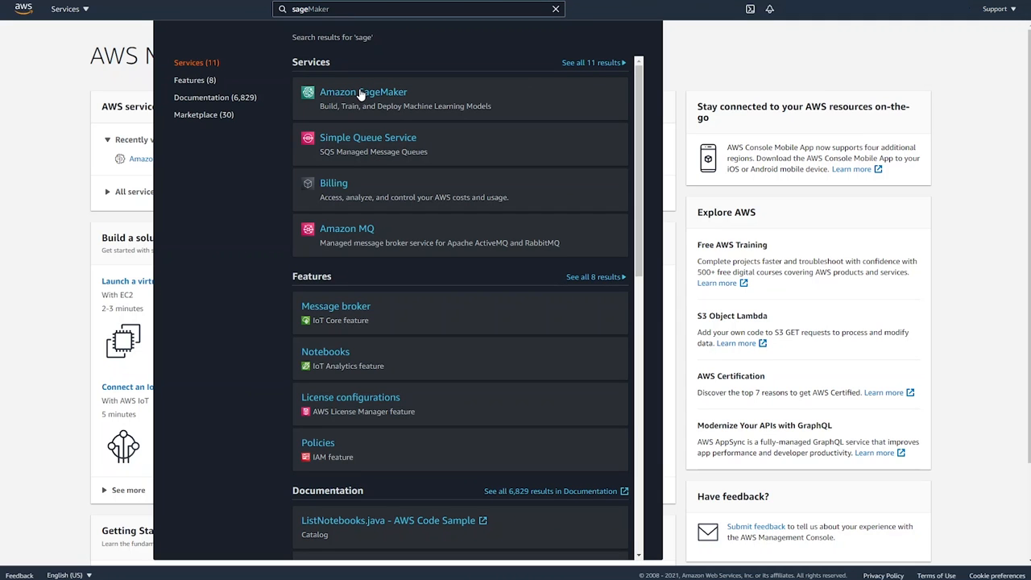
Open Amazon SageMaker from the 'sage' service search results
left_click(363, 91)
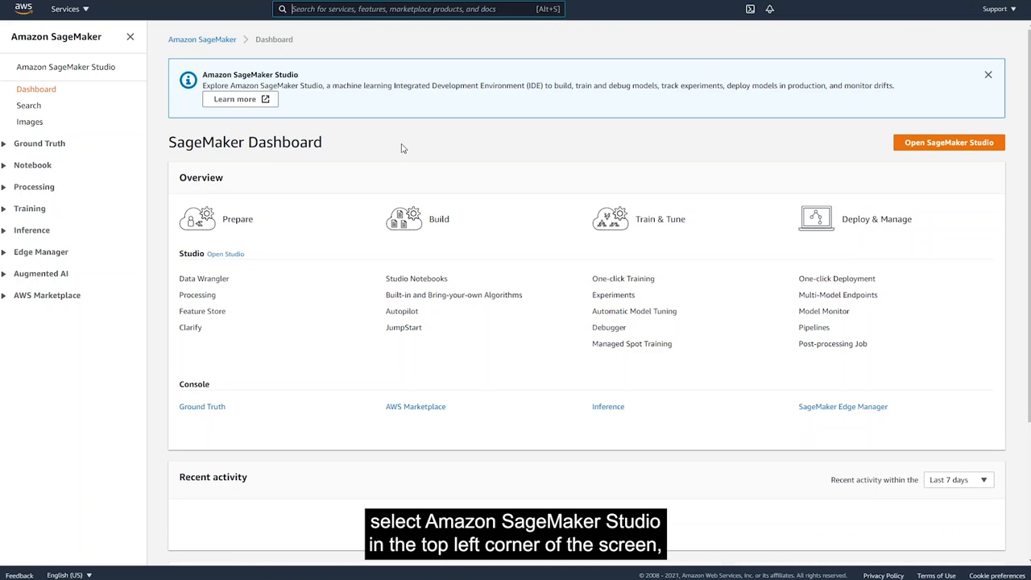
mouse_move(149, 112)
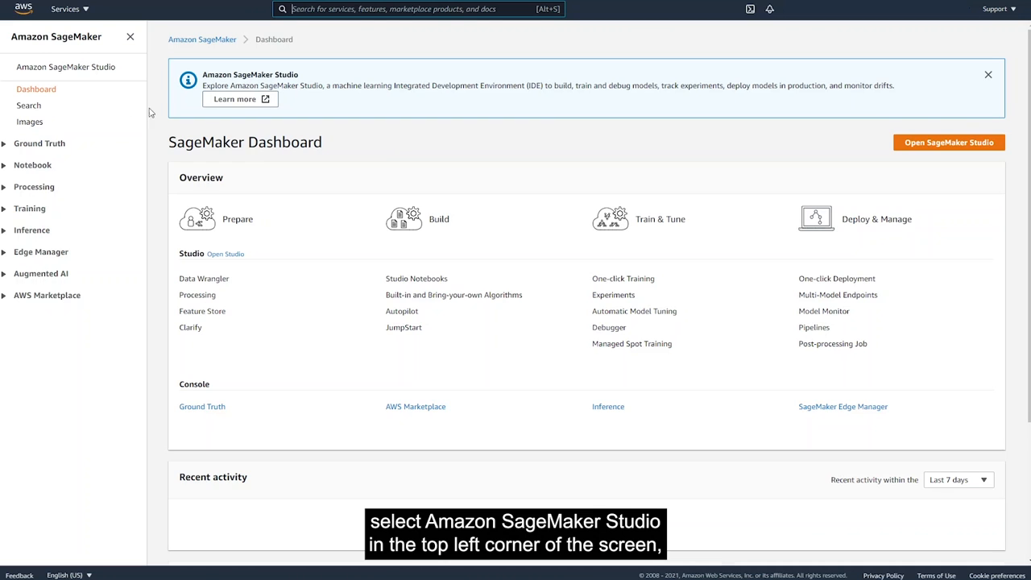
mouse_move(725, 174)
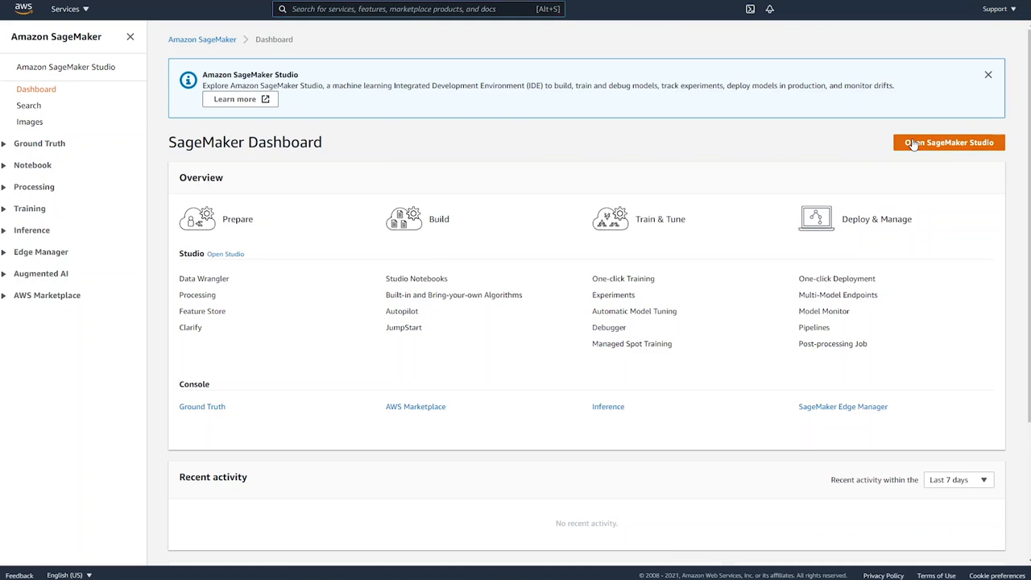
Open the SageMaker Studio Control Panel listing the default user
left_click(947, 143)
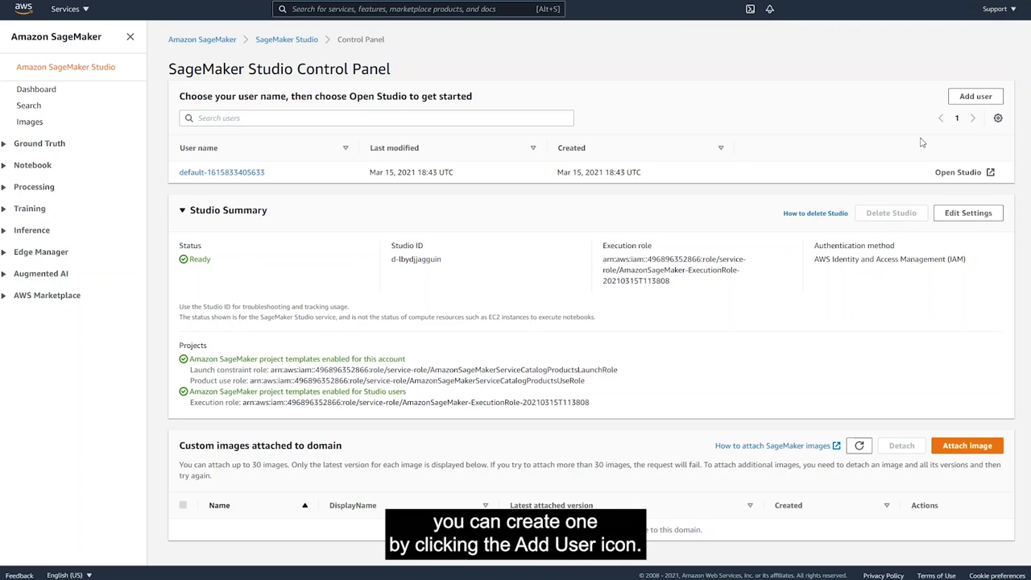
mouse_move(974, 96)
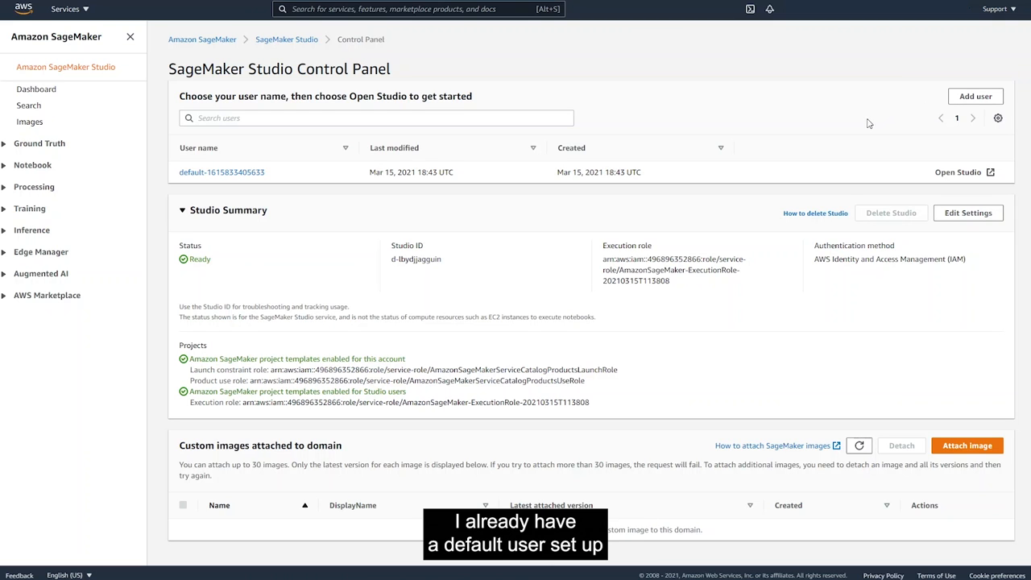
mouse_move(924, 174)
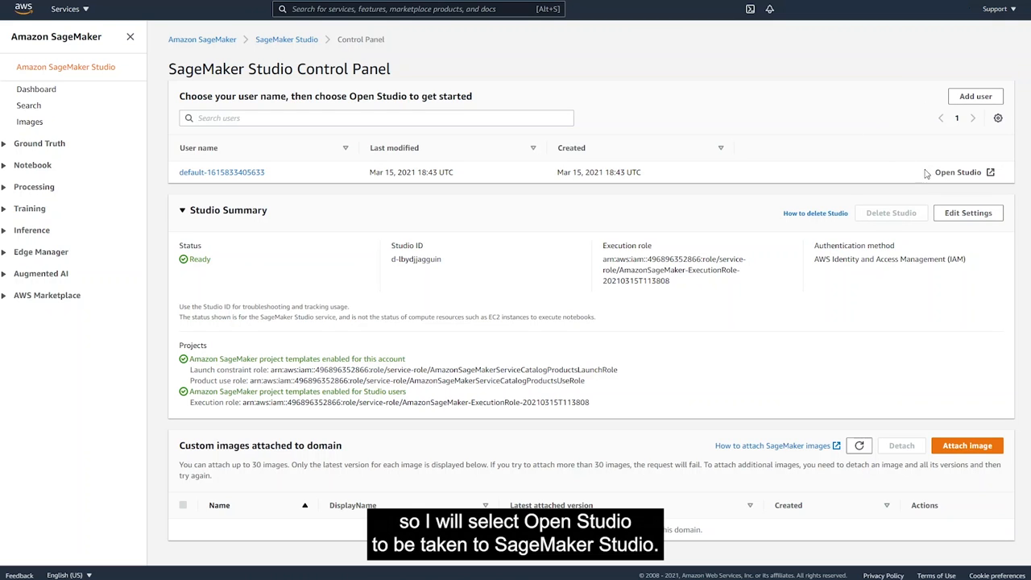
mouse_move(957, 172)
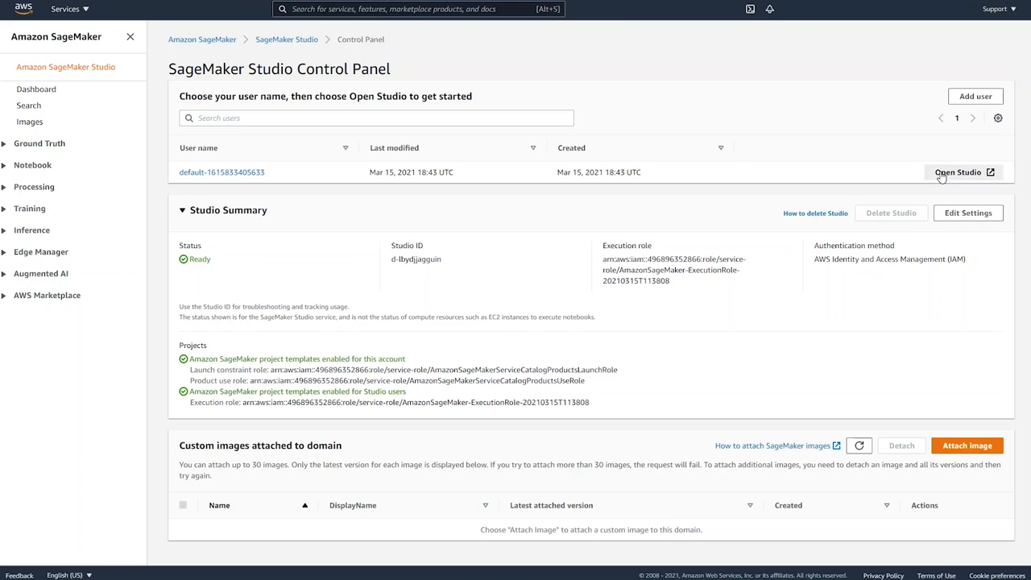
Launch Studio for the default user to reach the Launcher
left_click(958, 171)
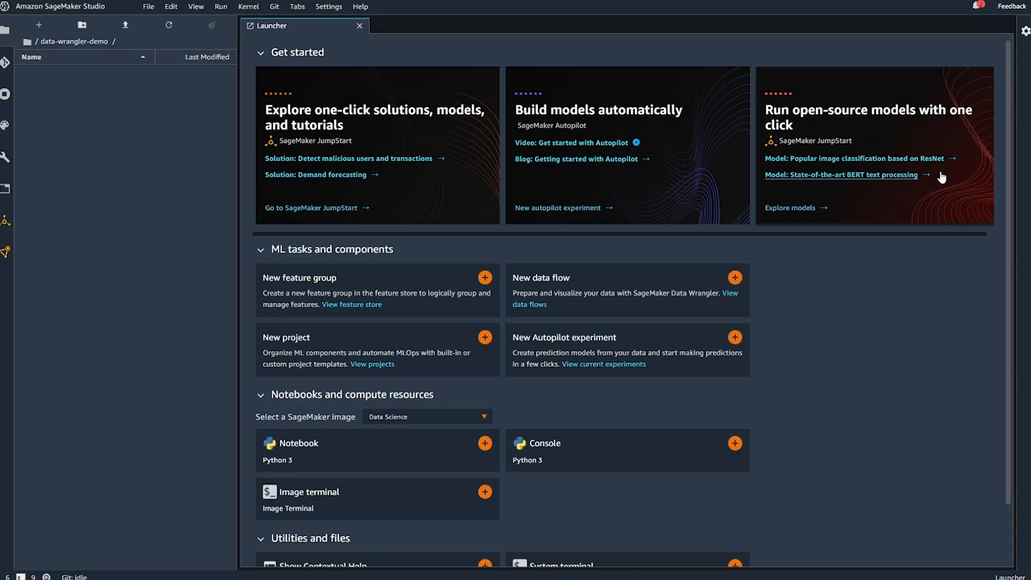
mouse_move(200, 188)
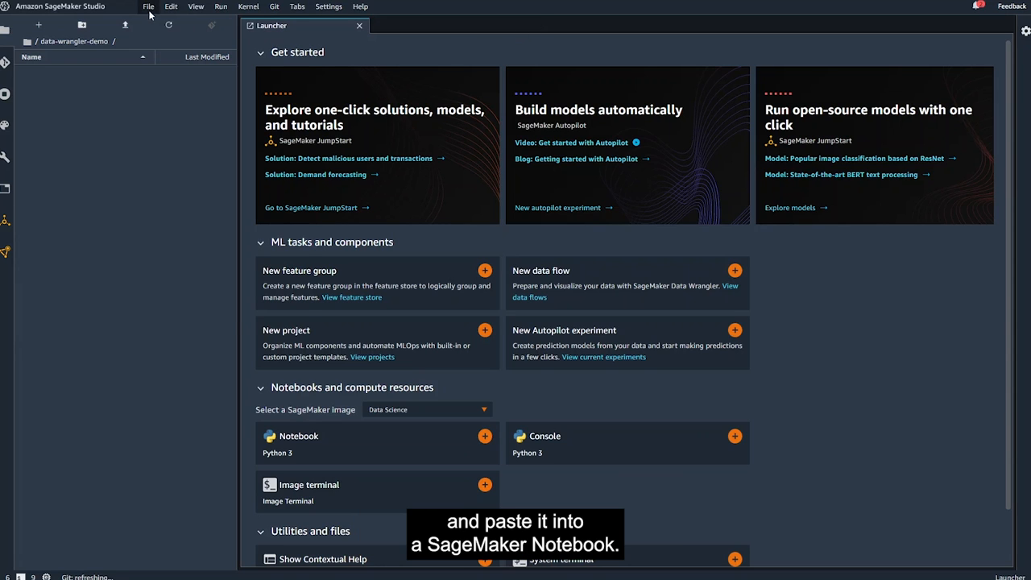
Create a new notebook with the Python 3 (Data Science) kernel
left_click(148, 6)
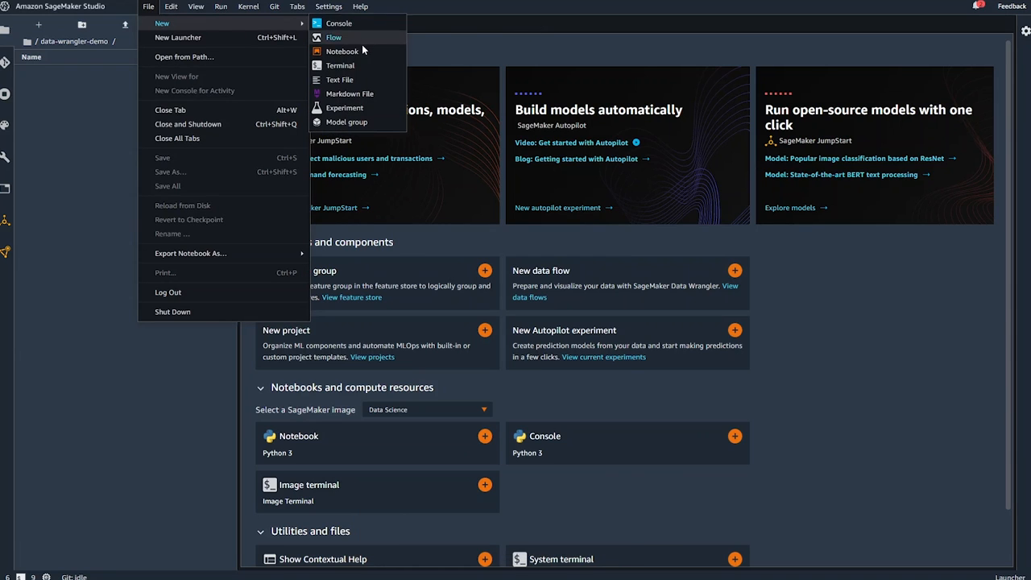
left_click(341, 51)
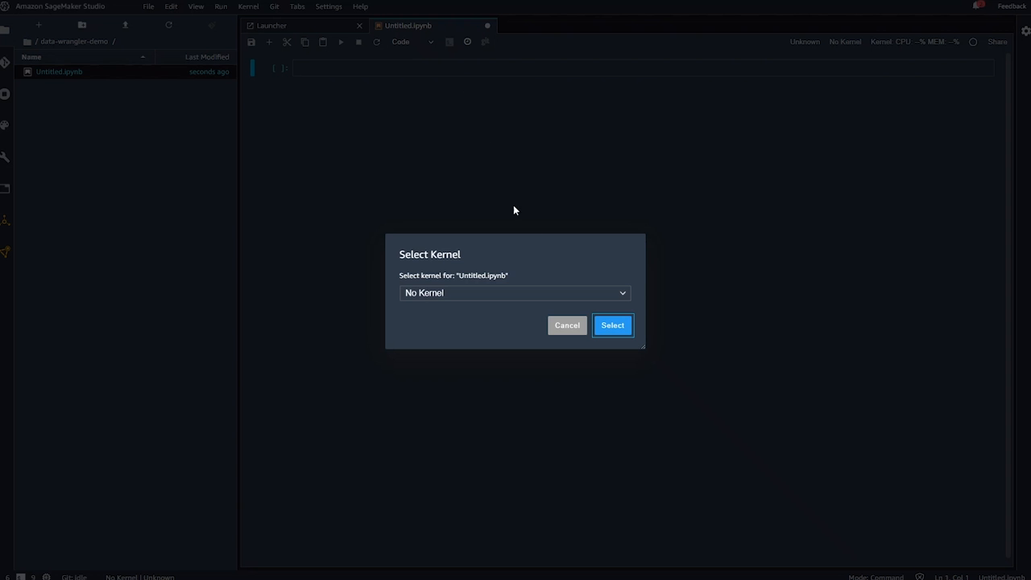
left_click(514, 293)
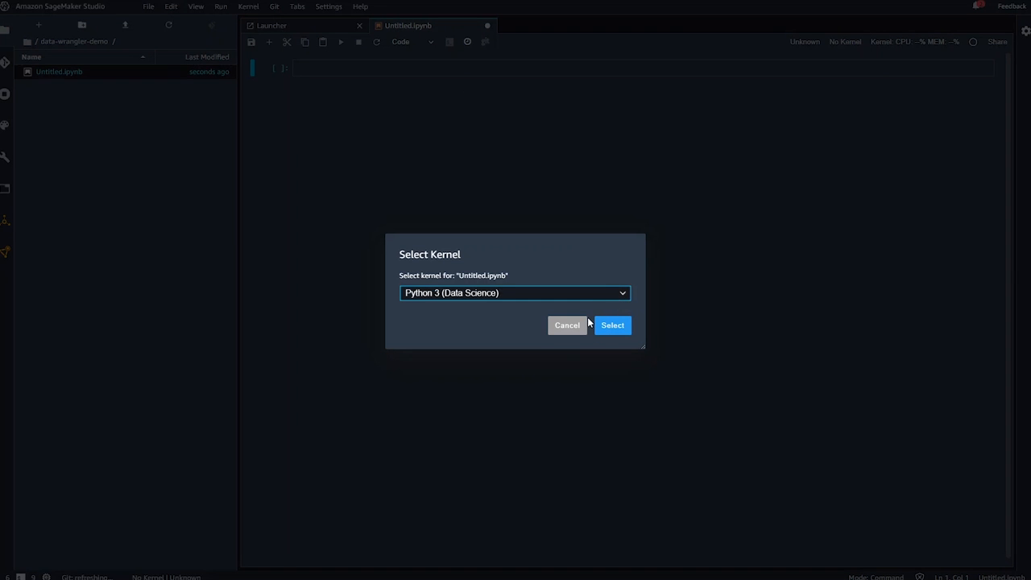
left_click(612, 325)
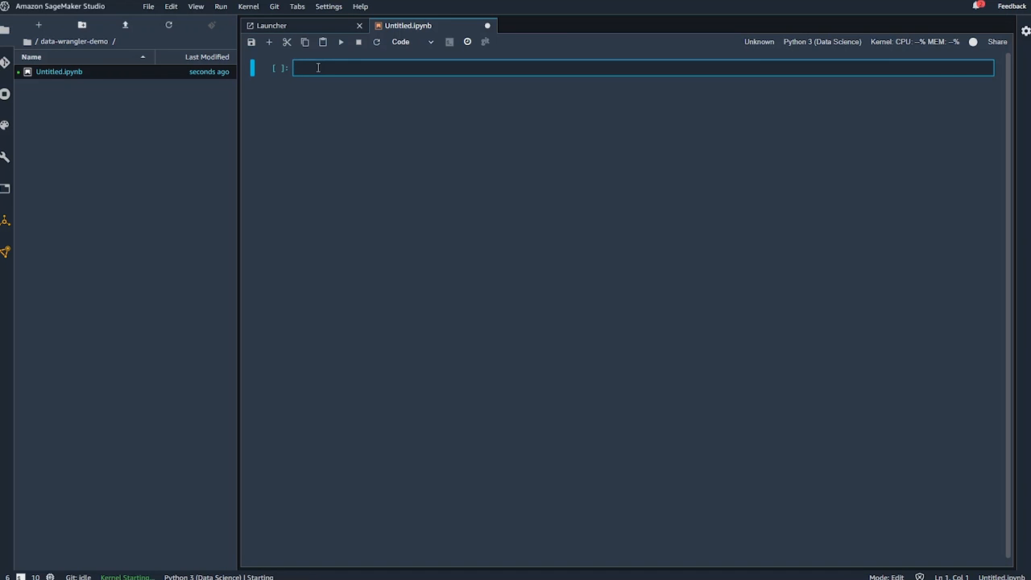
Paste and run the S3Uploader code that uploads german_credit_data.csv to S3
type("from sagemaker.s3 import S3Uploader")
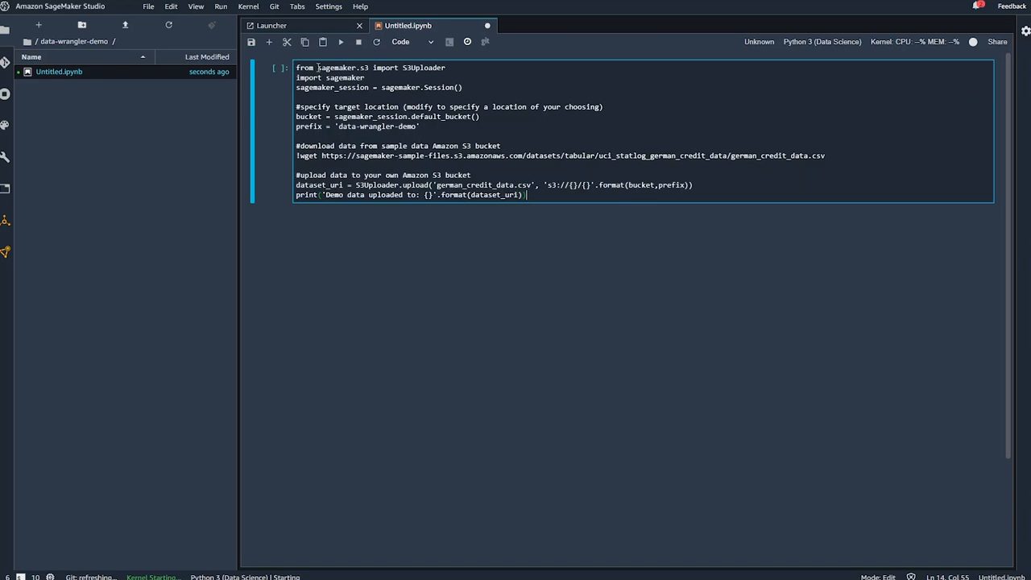
left_click(338, 42)
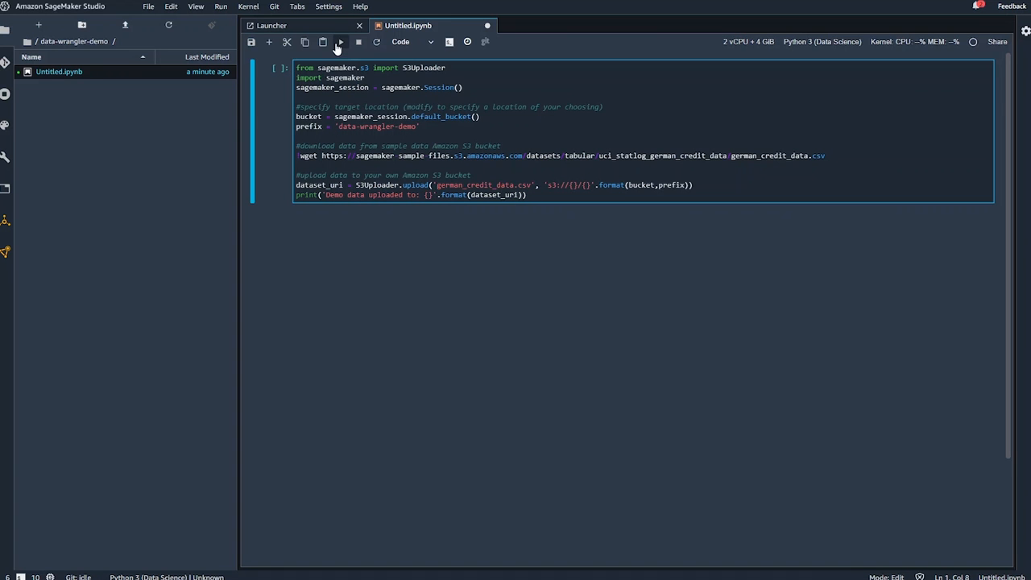
left_click(338, 42)
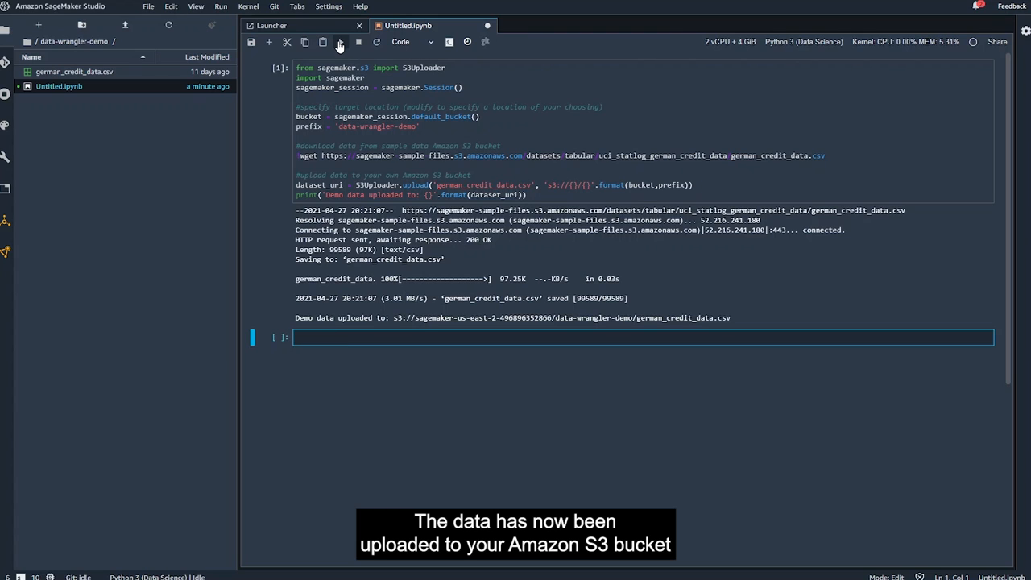
mouse_move(286, 139)
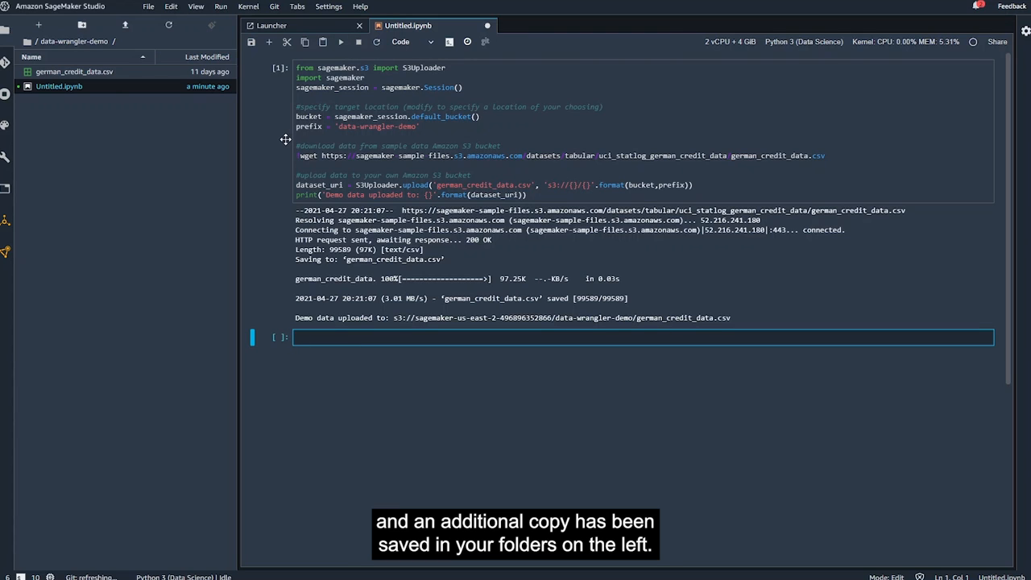
mouse_move(185, 116)
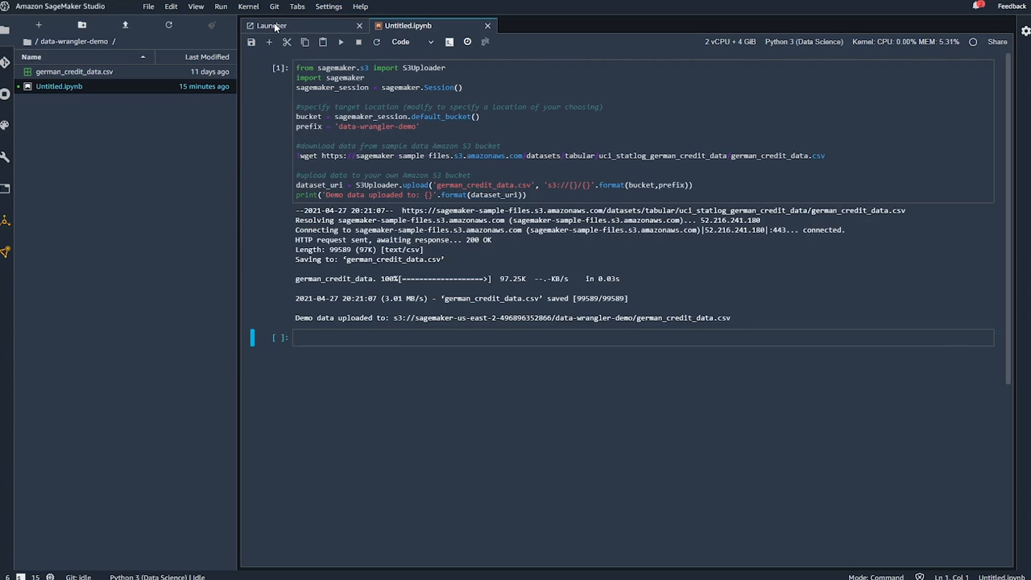
Create untitled.flow from the Launcher, glancing at File > New as an alternative
left_click(271, 25)
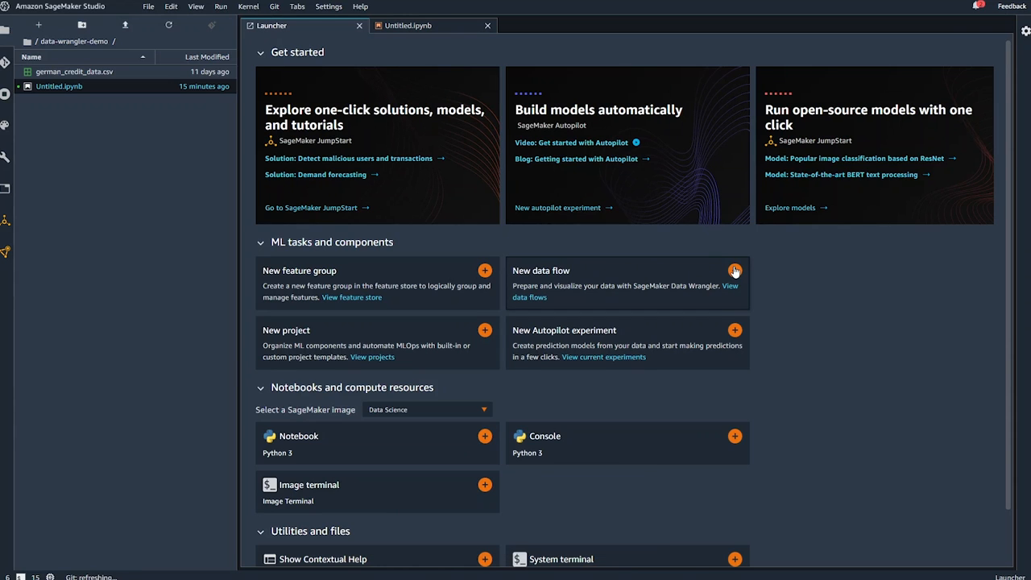
left_click(733, 269)
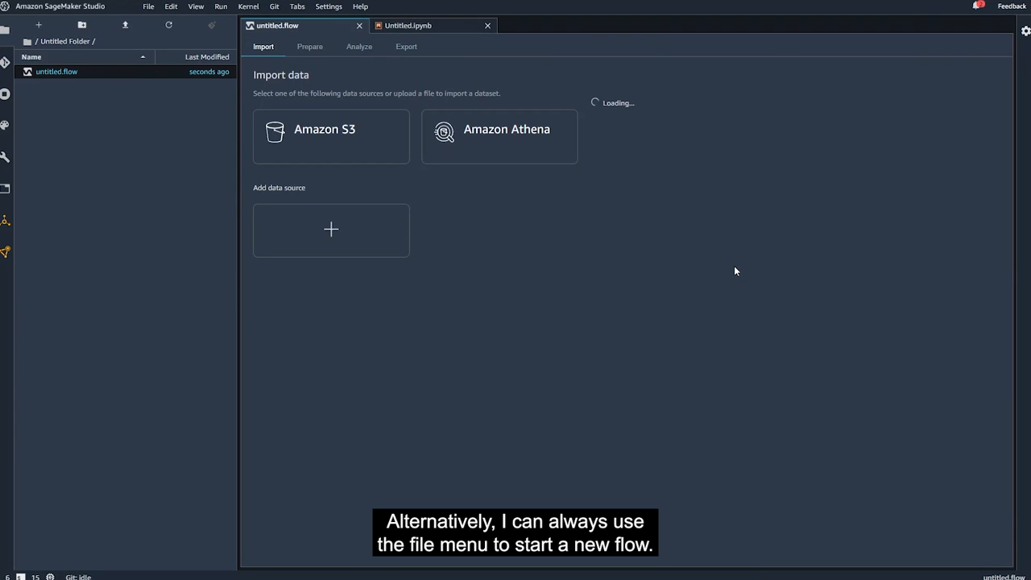
left_click(148, 6)
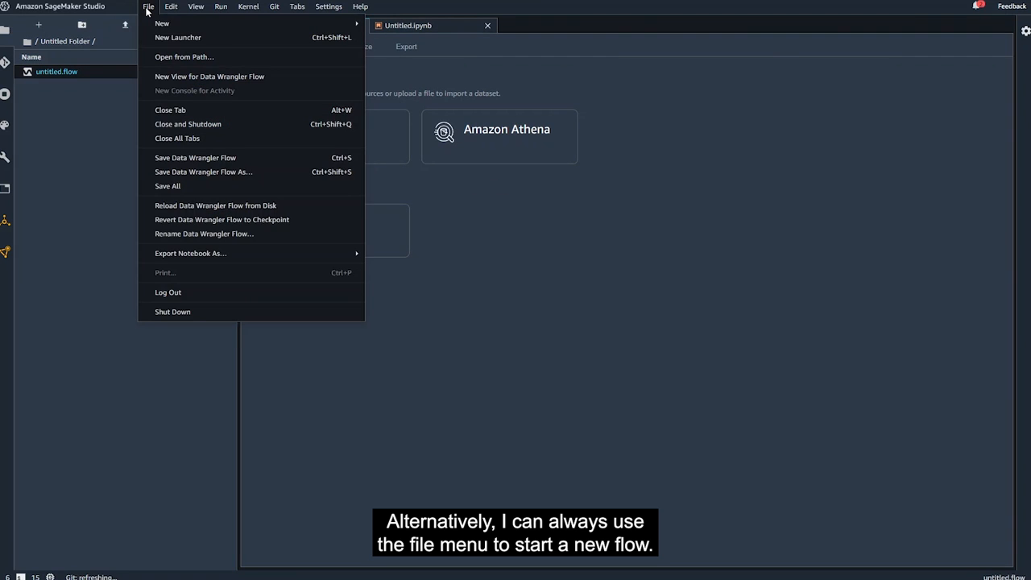
mouse_move(162, 22)
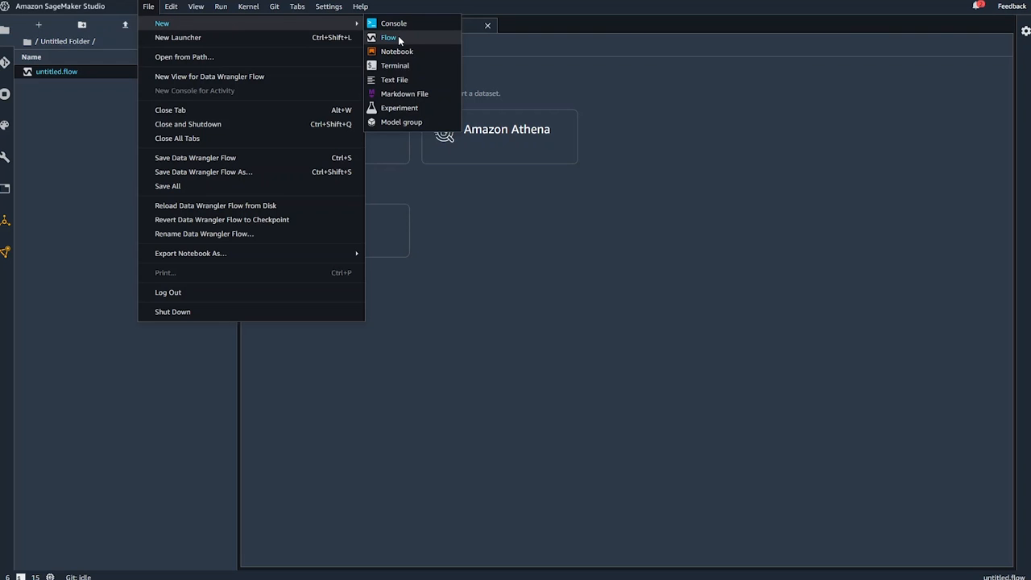
mouse_move(628, 91)
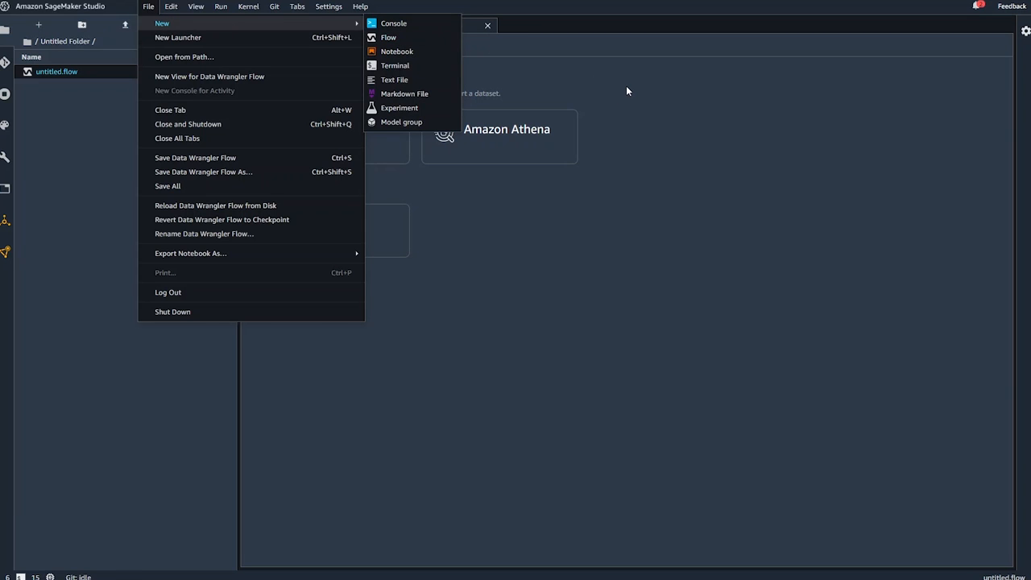
left_click(396, 51)
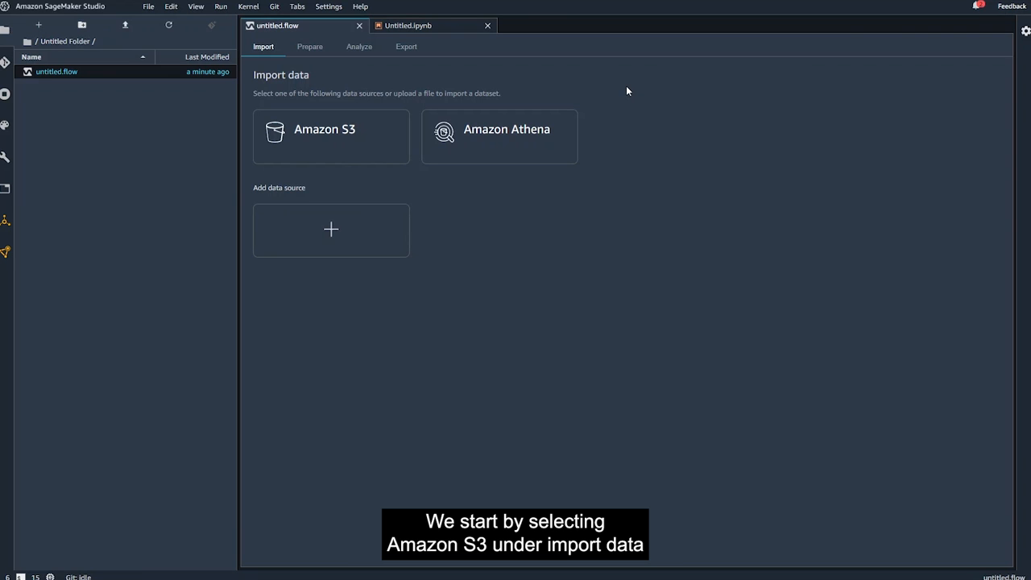
mouse_move(330, 135)
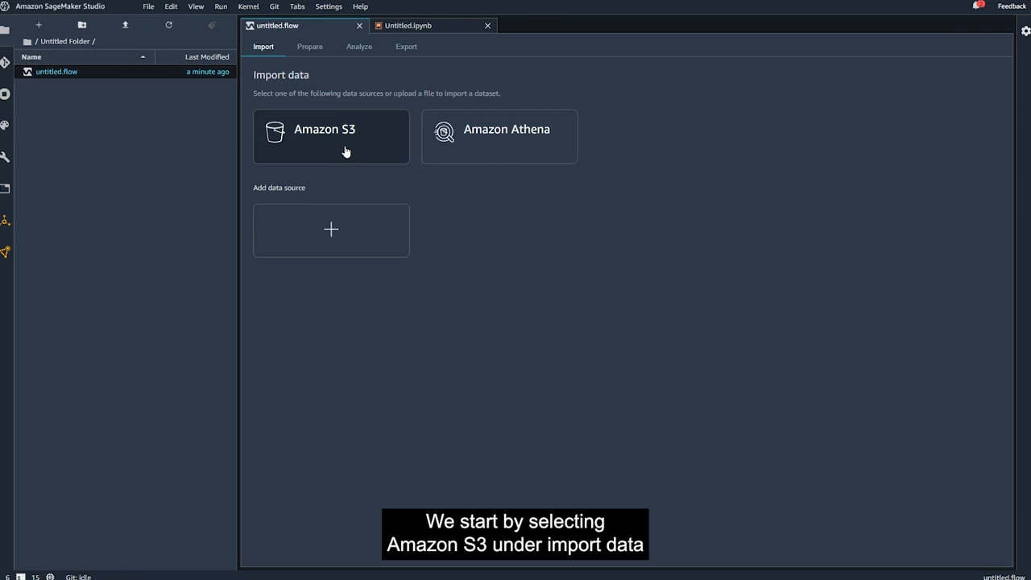
Import german_credit_data.csv from the default us-east-2 S3 bucket into the flow
left_click(330, 135)
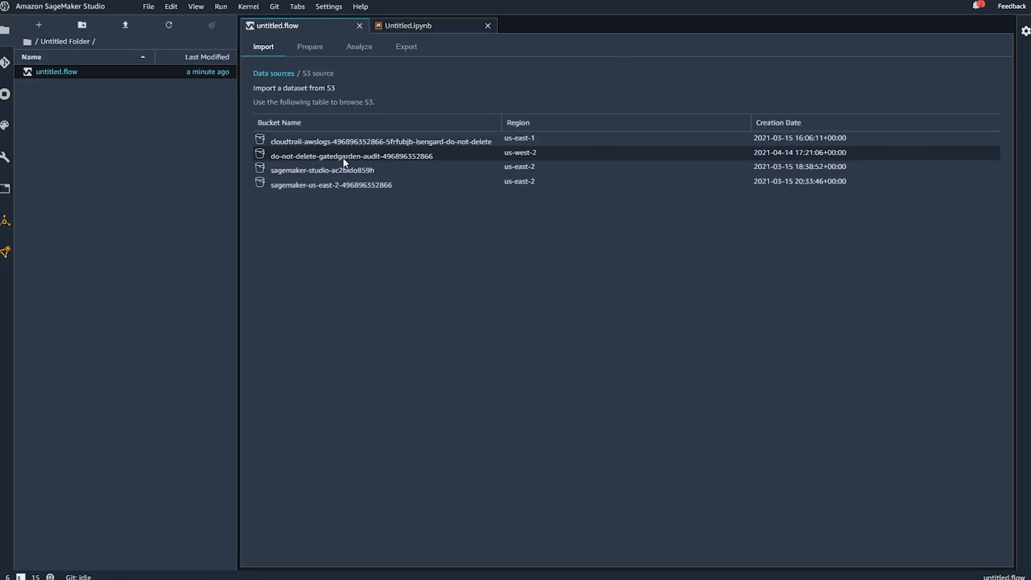
left_click(330, 185)
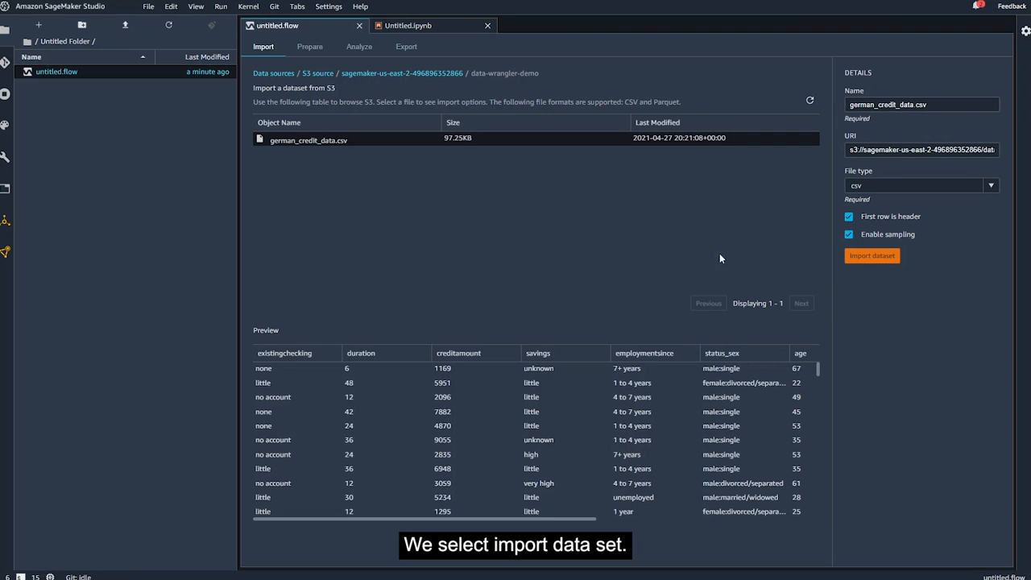
left_click(871, 255)
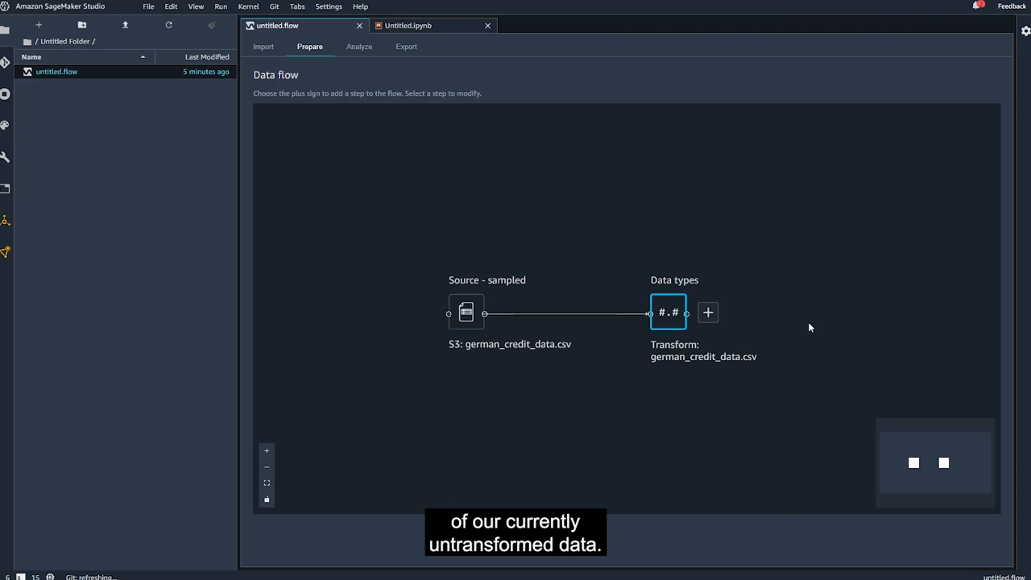
mouse_move(707, 313)
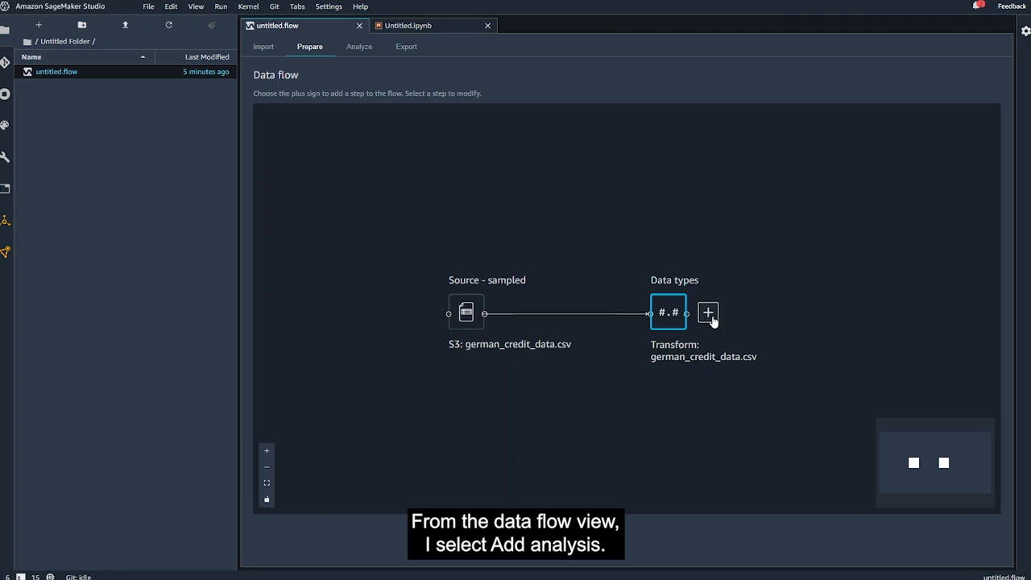
Add a Table Summary analysis to the data types step and preview it
left_click(707, 313)
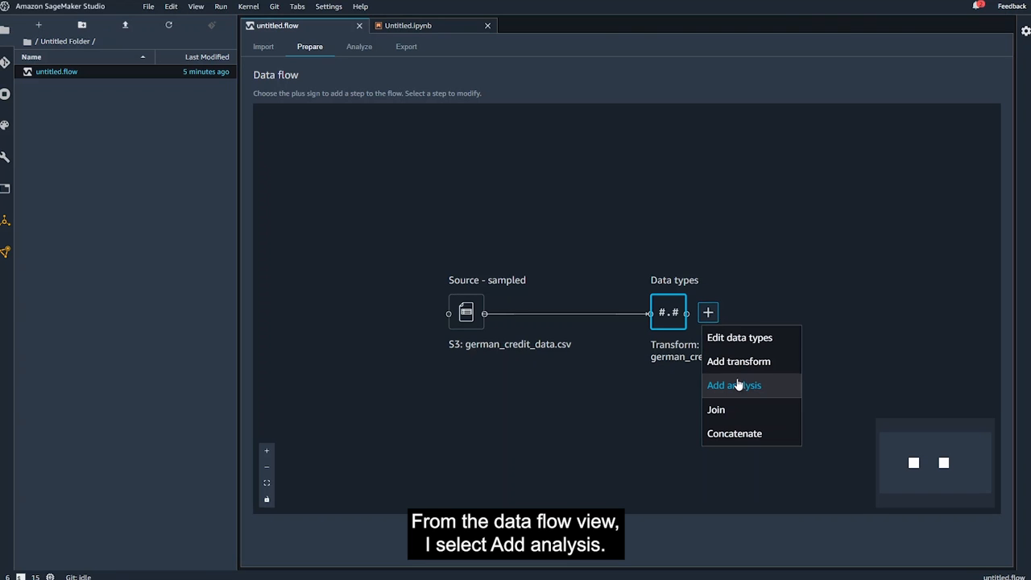
left_click(733, 385)
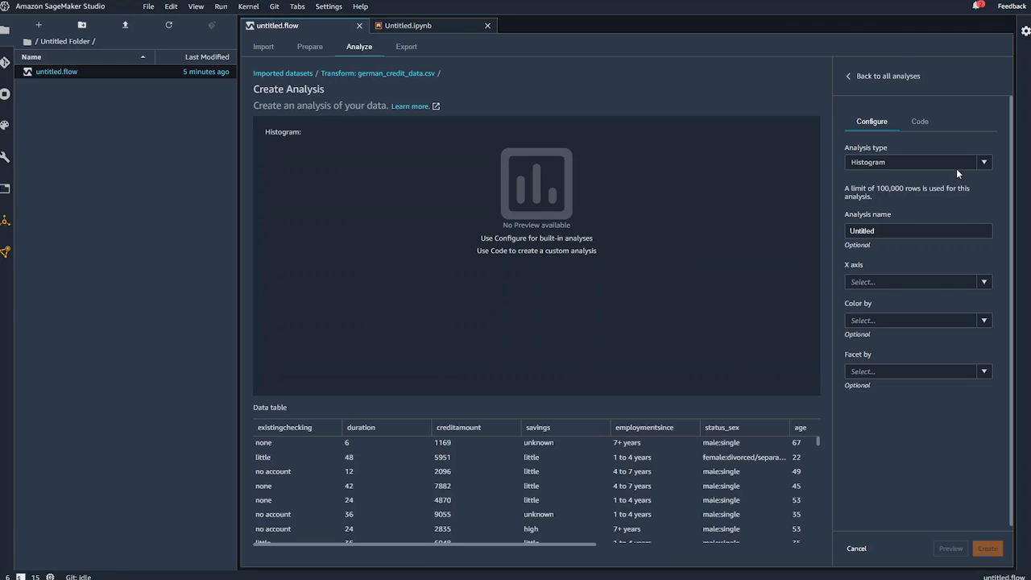
left_click(983, 161)
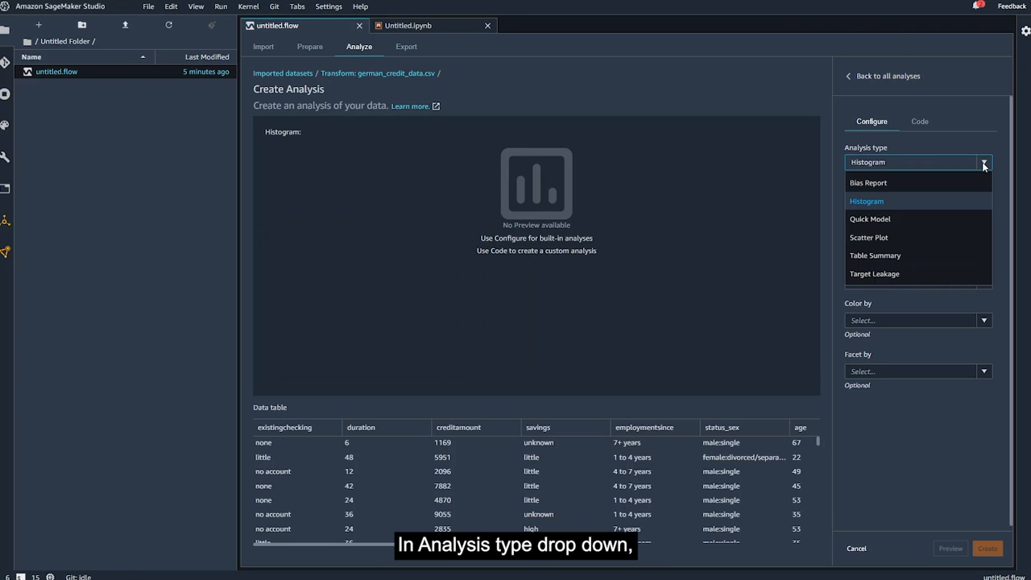
mouse_move(875, 255)
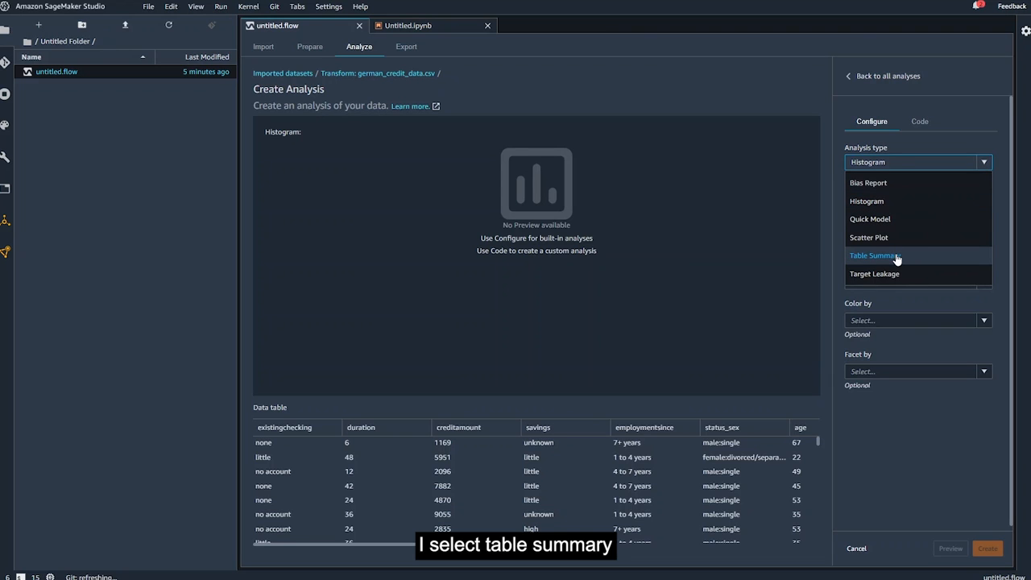
left_click(874, 255)
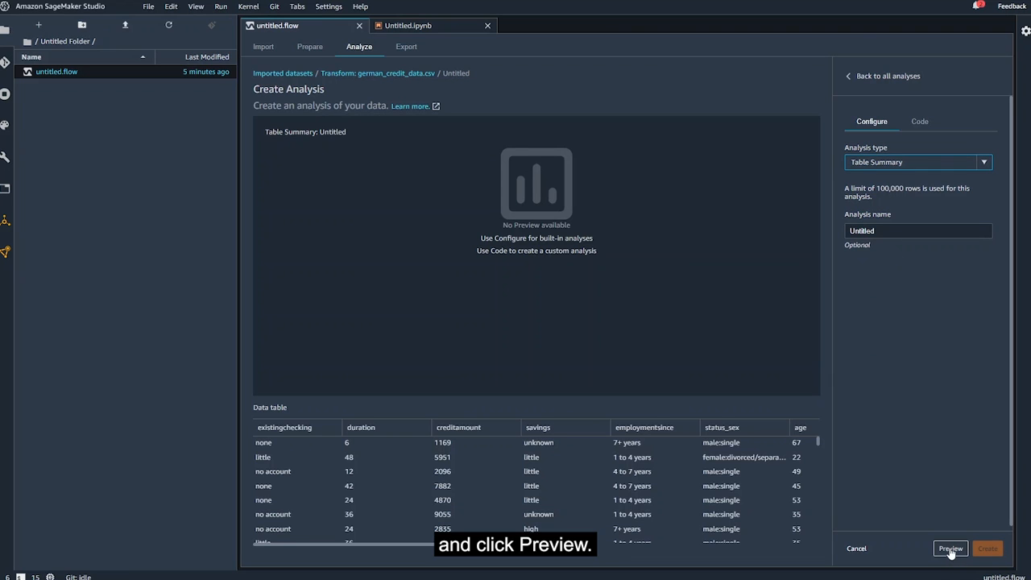
left_click(950, 548)
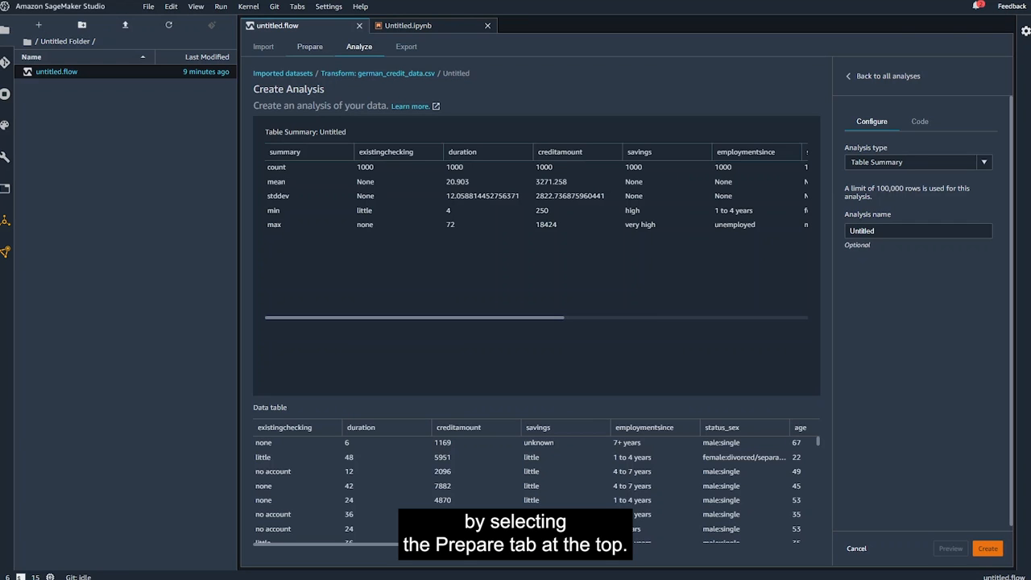
Add a Python (Pandas) custom transform with df.info() and preview the column info
left_click(310, 46)
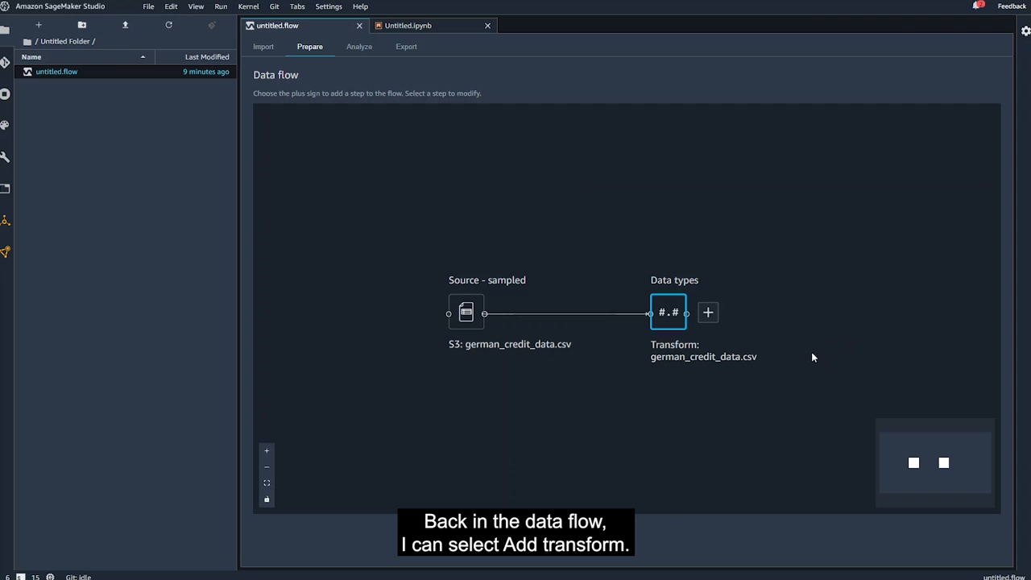
left_click(707, 312)
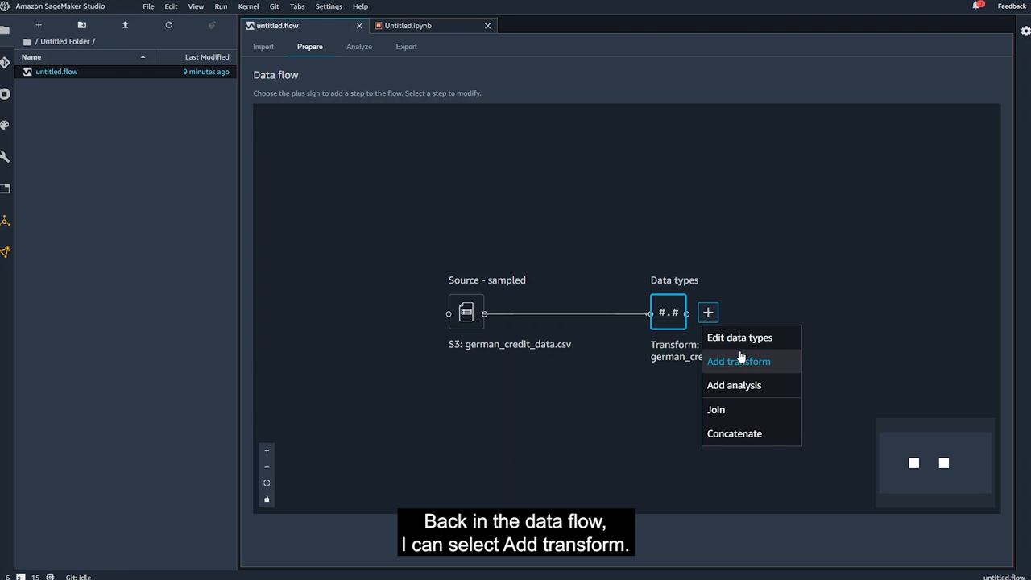
left_click(737, 361)
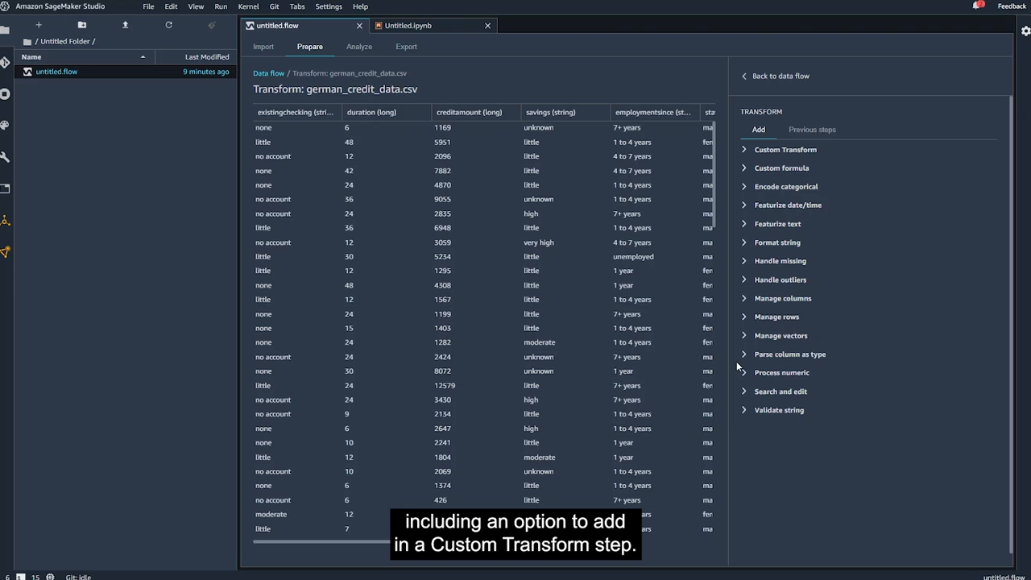
mouse_move(805, 345)
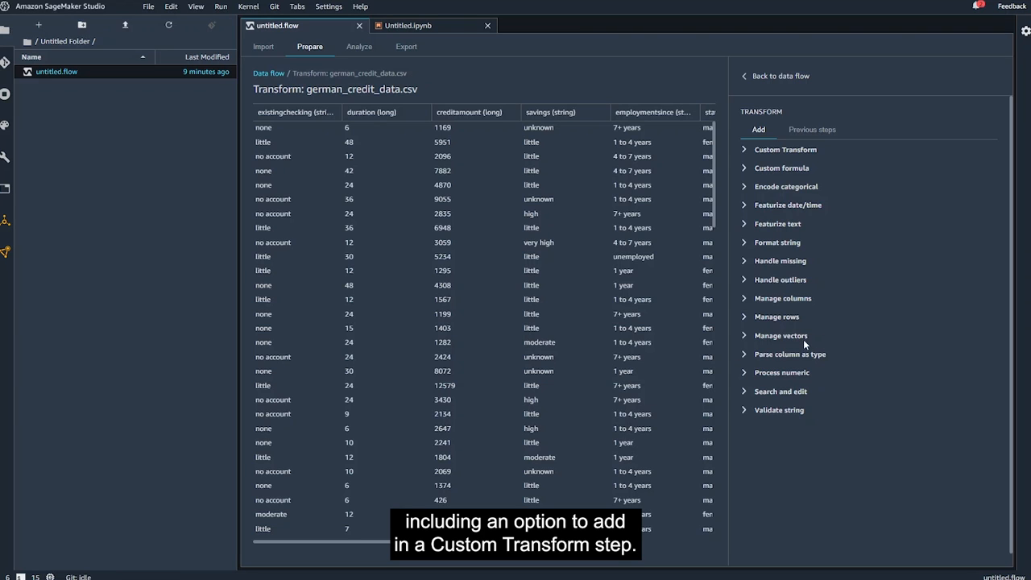
mouse_move(745, 152)
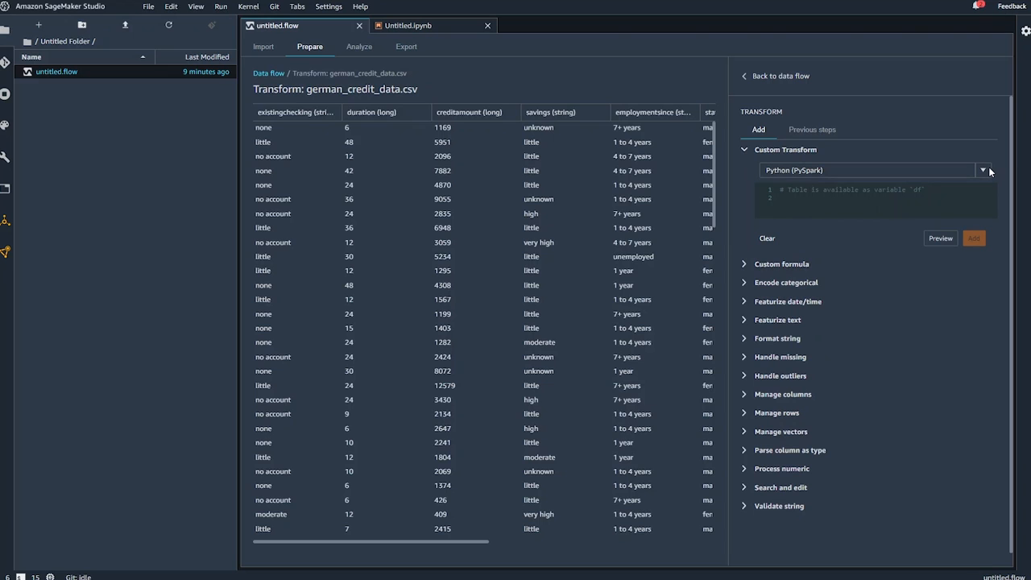
left_click(982, 170)
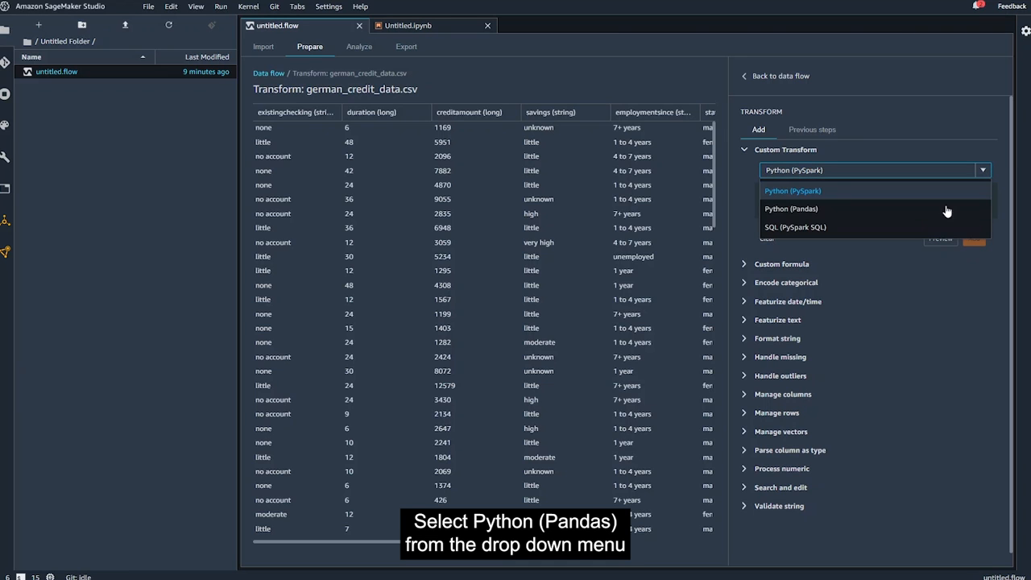
left_click(790, 208)
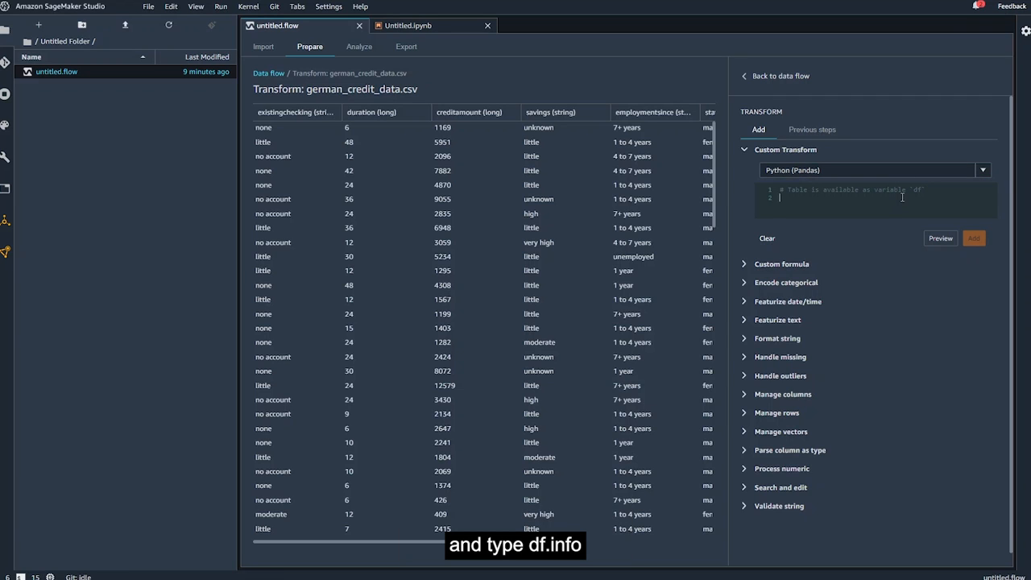
type("df")
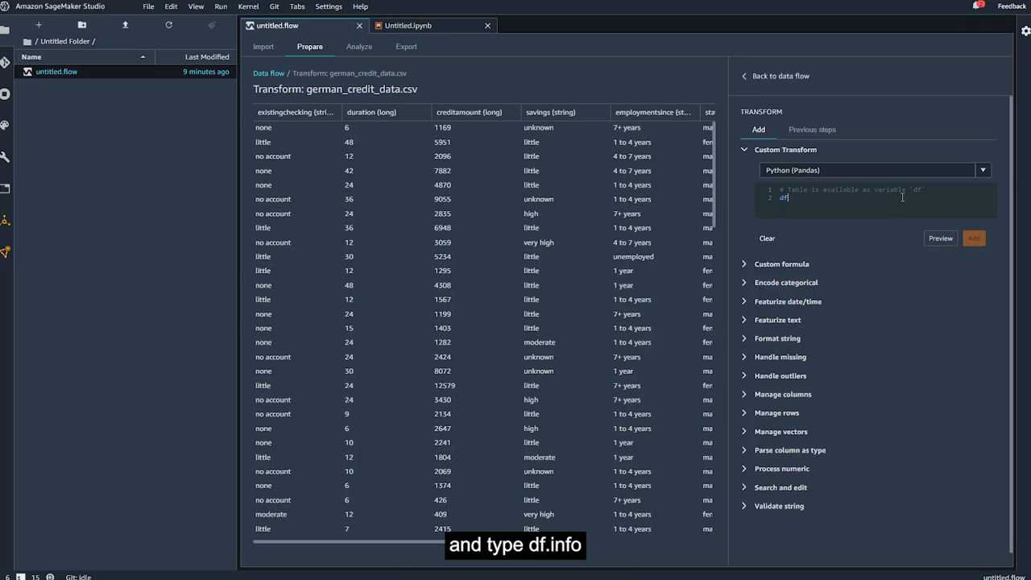
type(".info()")
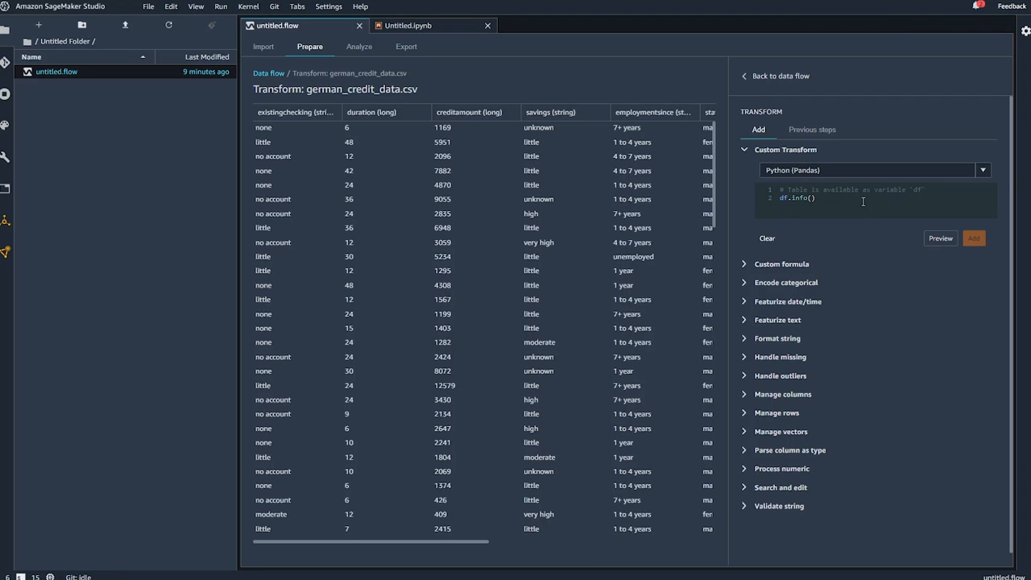
mouse_move(868, 210)
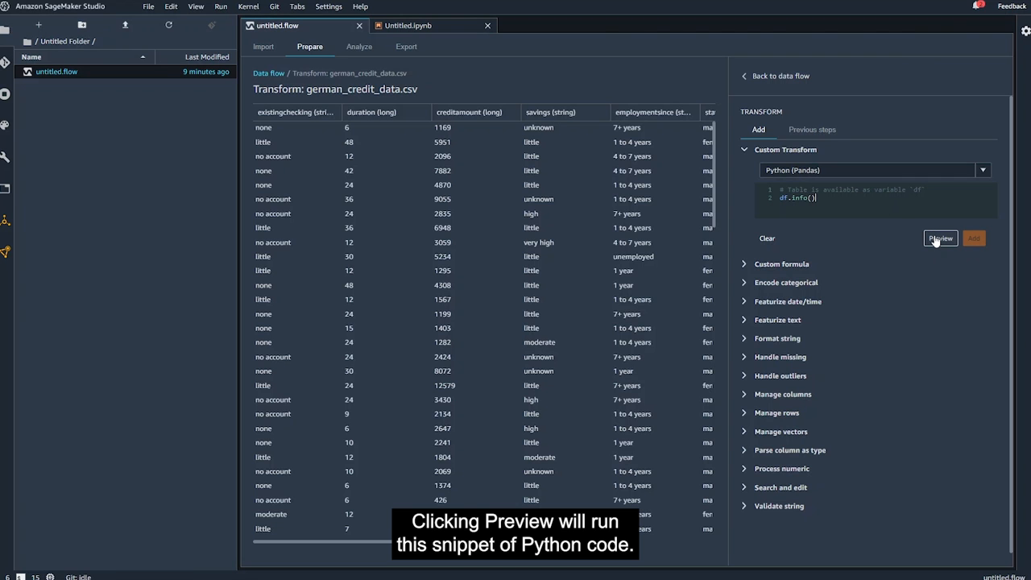
left_click(940, 238)
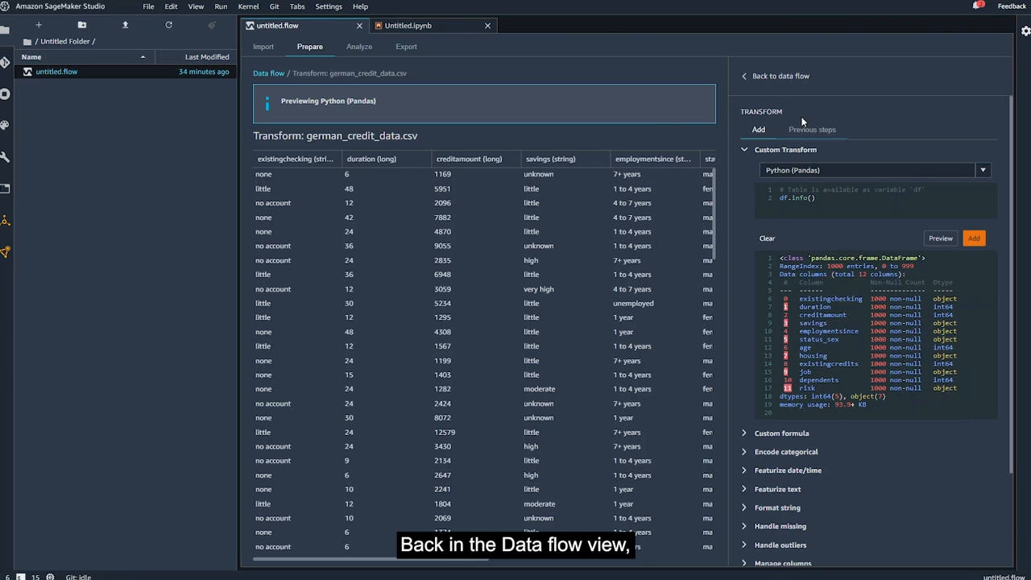
Add a histogram analysis with risk on the x axis and preview it
left_click(780, 75)
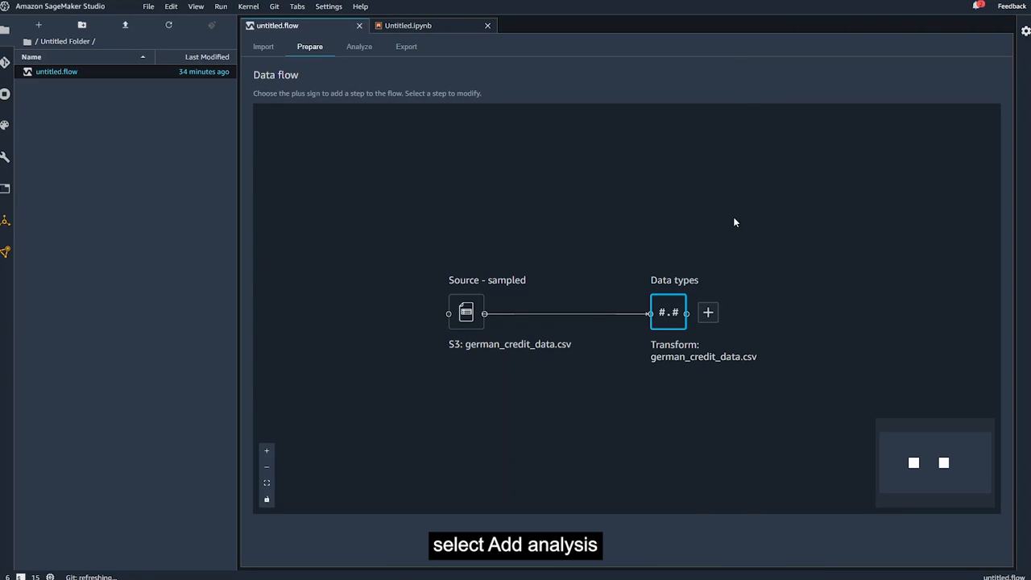
left_click(707, 312)
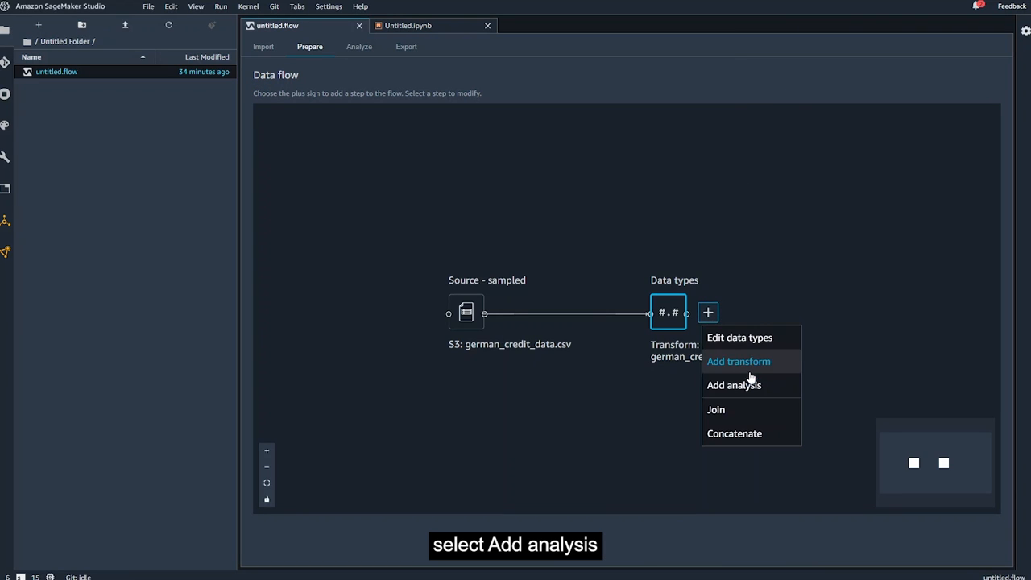
left_click(733, 384)
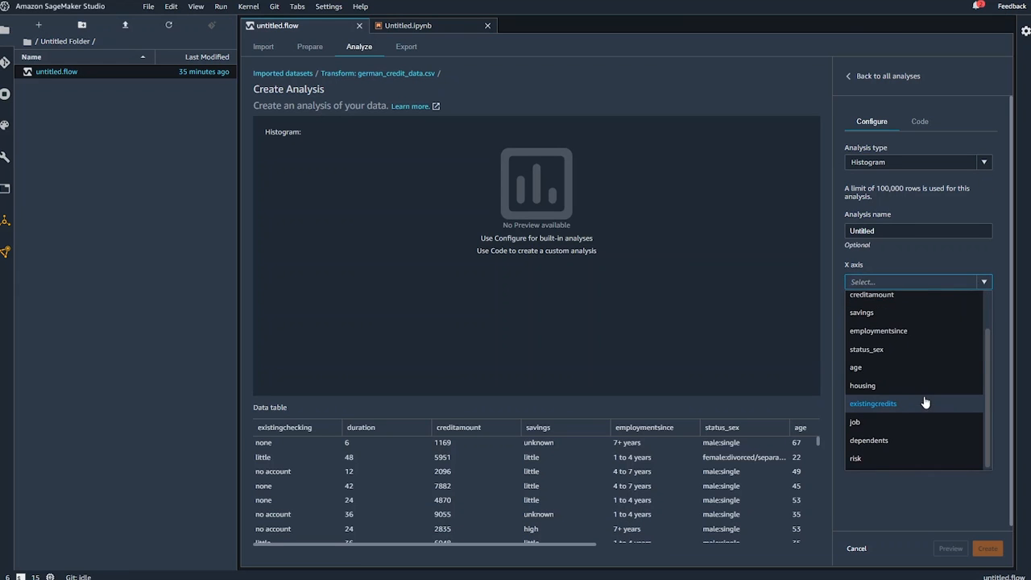
left_click(855, 457)
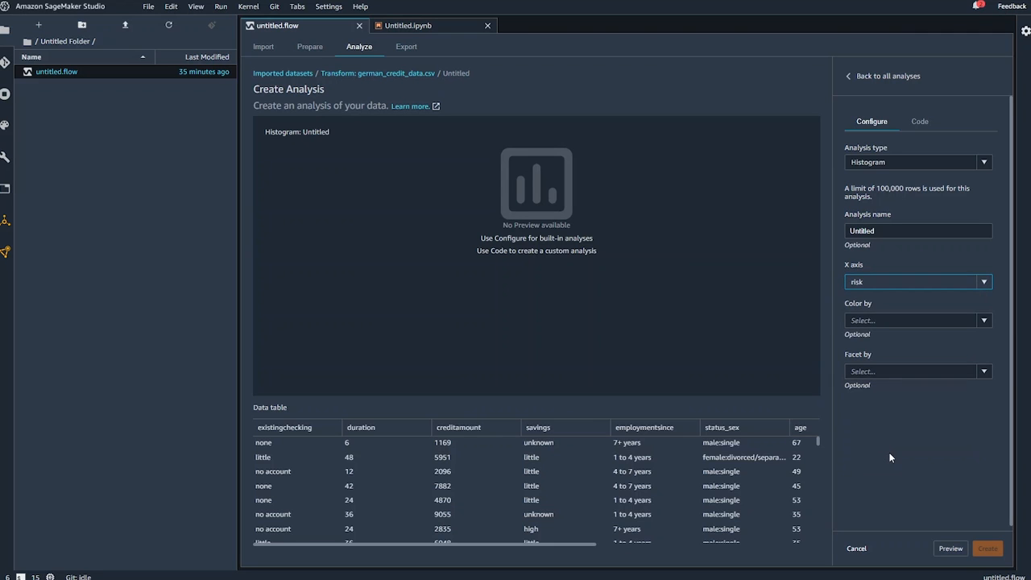
left_click(949, 549)
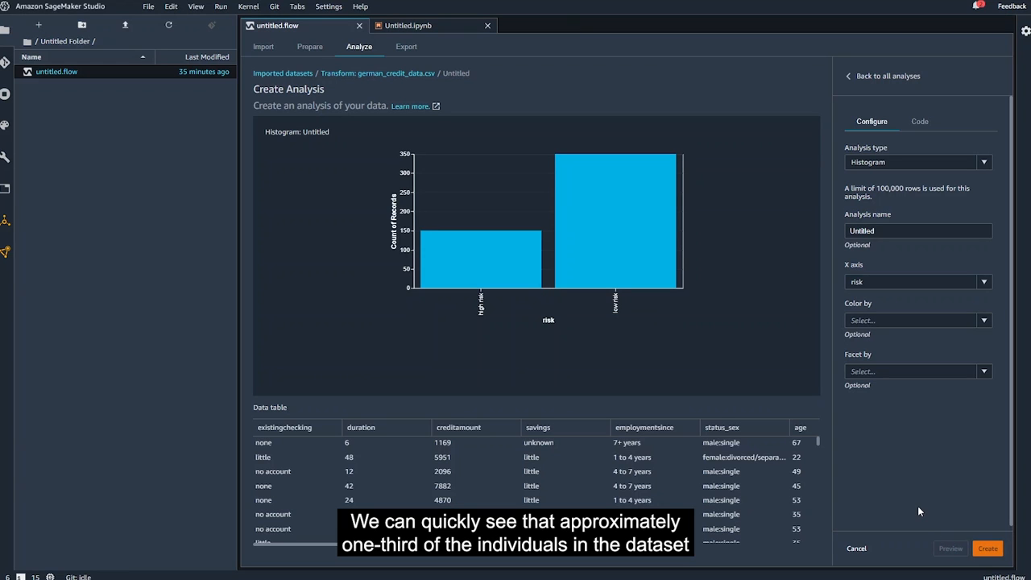
mouse_move(657, 367)
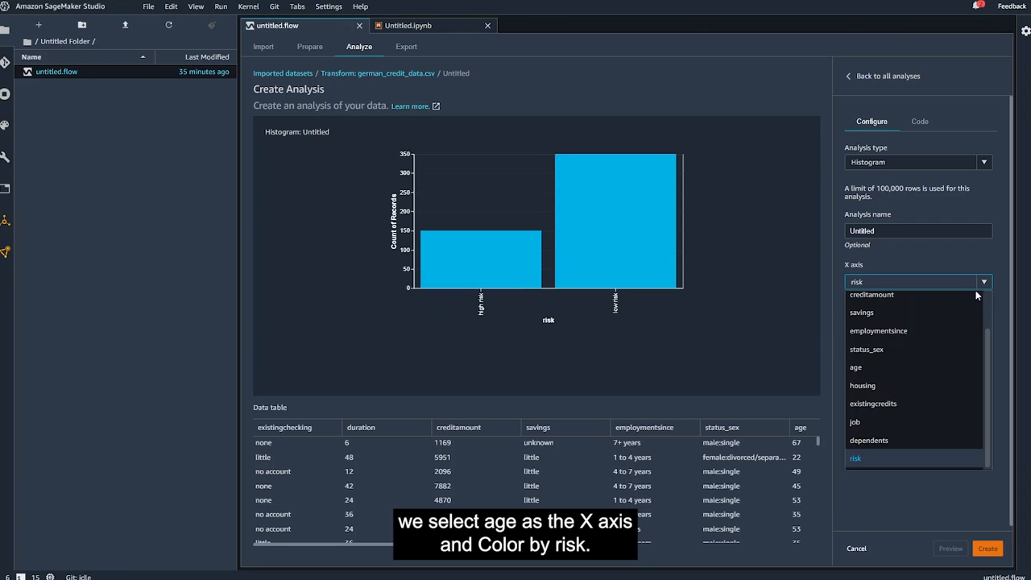
Switch the histogram to age on the x axis, coloured by risk
left_click(855, 366)
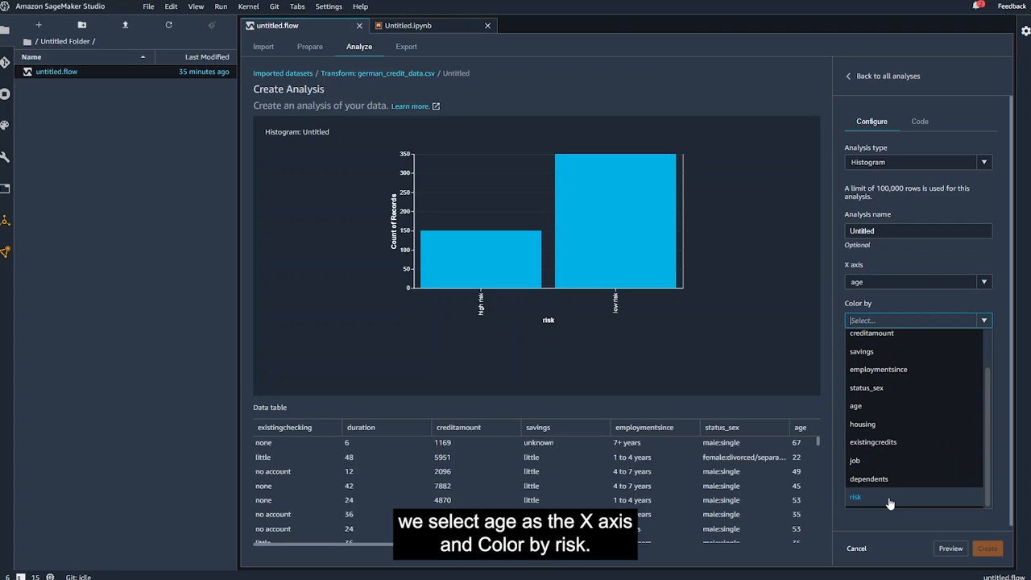
left_click(856, 496)
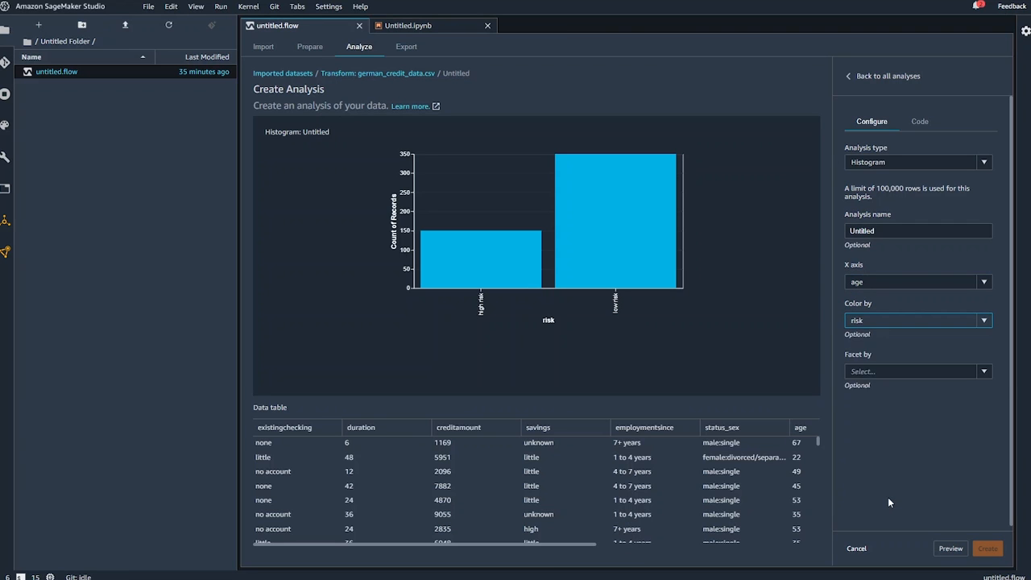
left_click(949, 549)
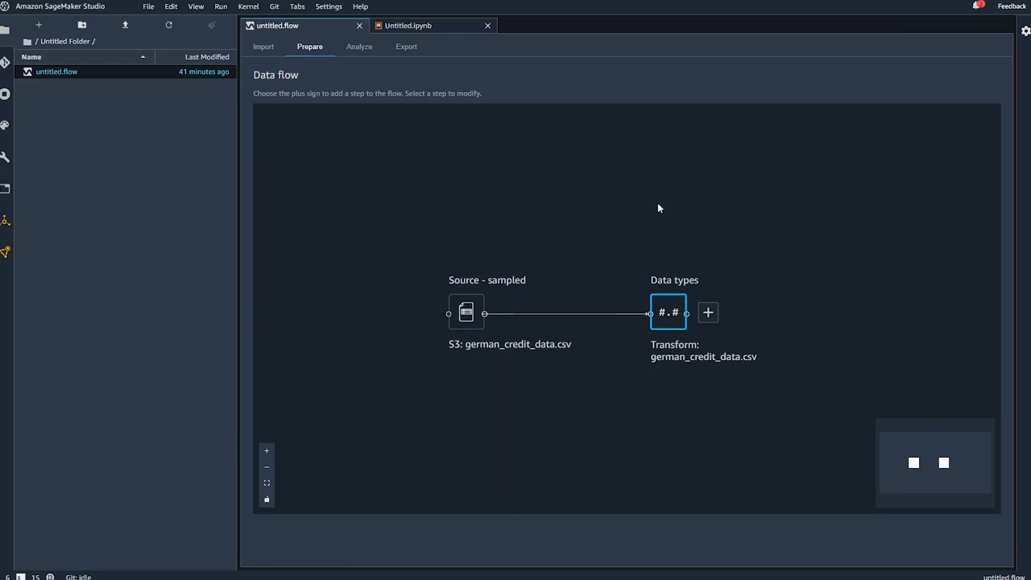
mouse_move(717, 224)
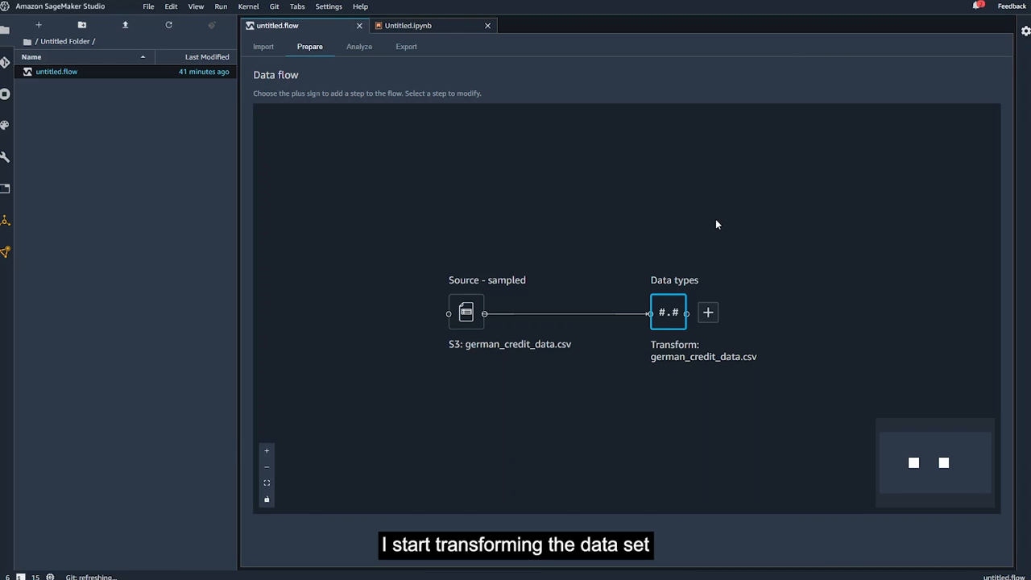
mouse_move(707, 312)
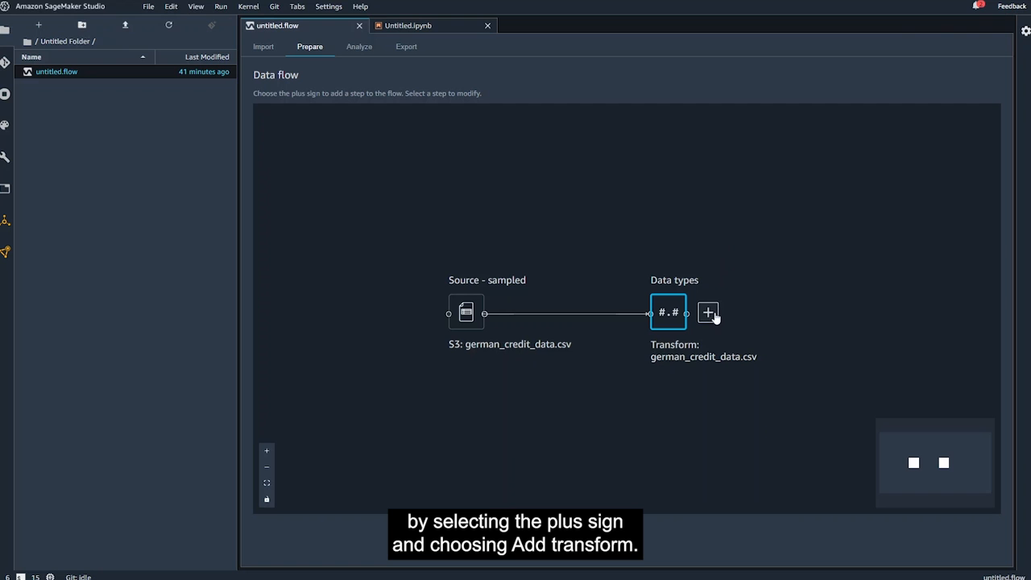
Add a transform to the data types step and scroll through the data table
left_click(708, 311)
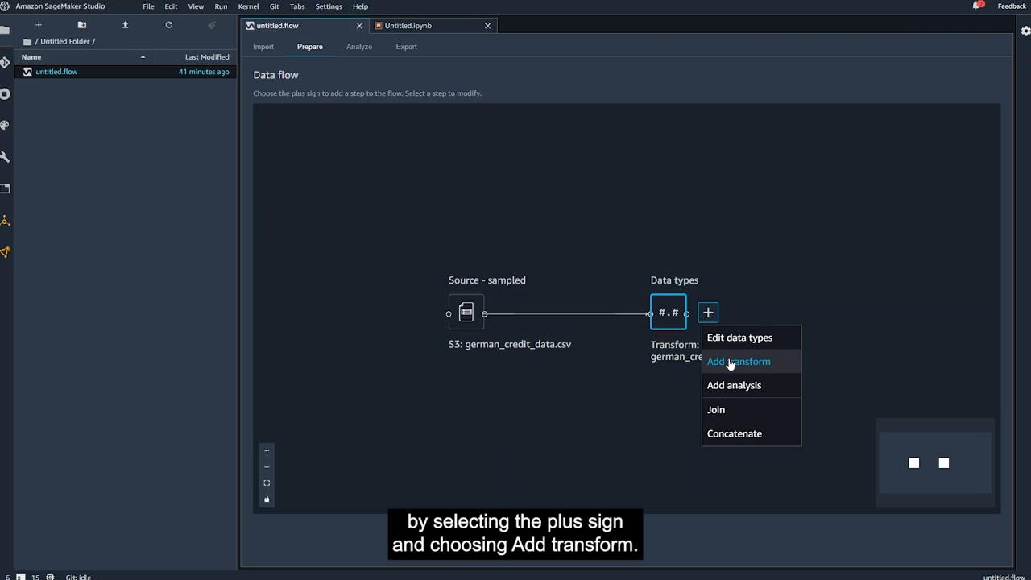
left_click(738, 361)
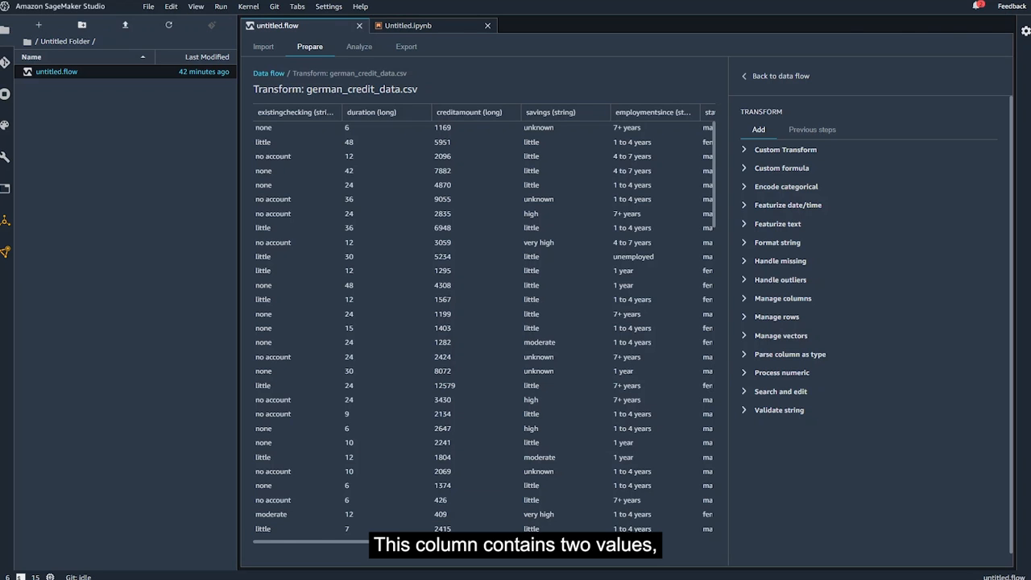
scroll("right", 3)
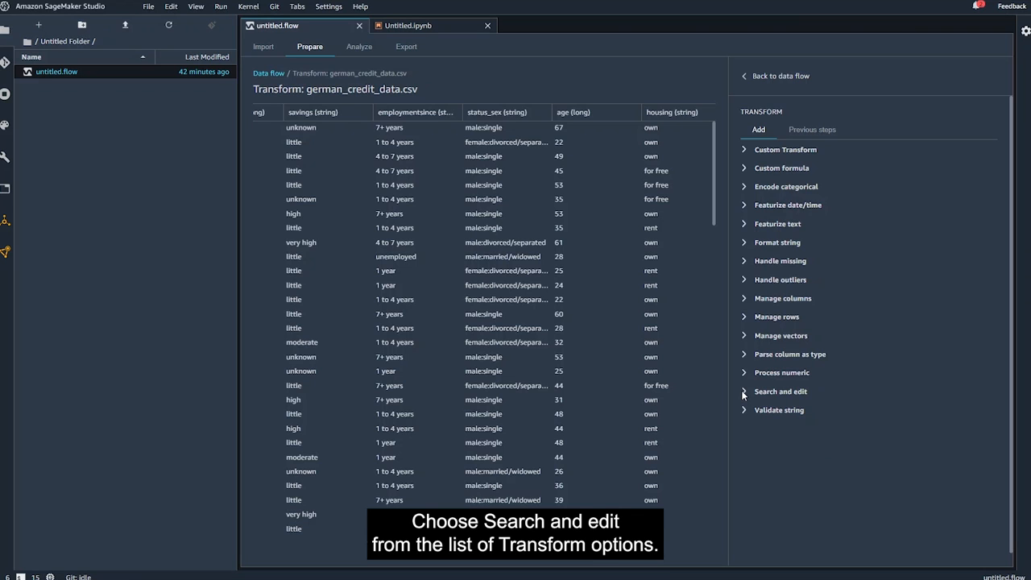
Split status_sex on the ';' delimiter into a new vec column and add the transform
left_click(779, 391)
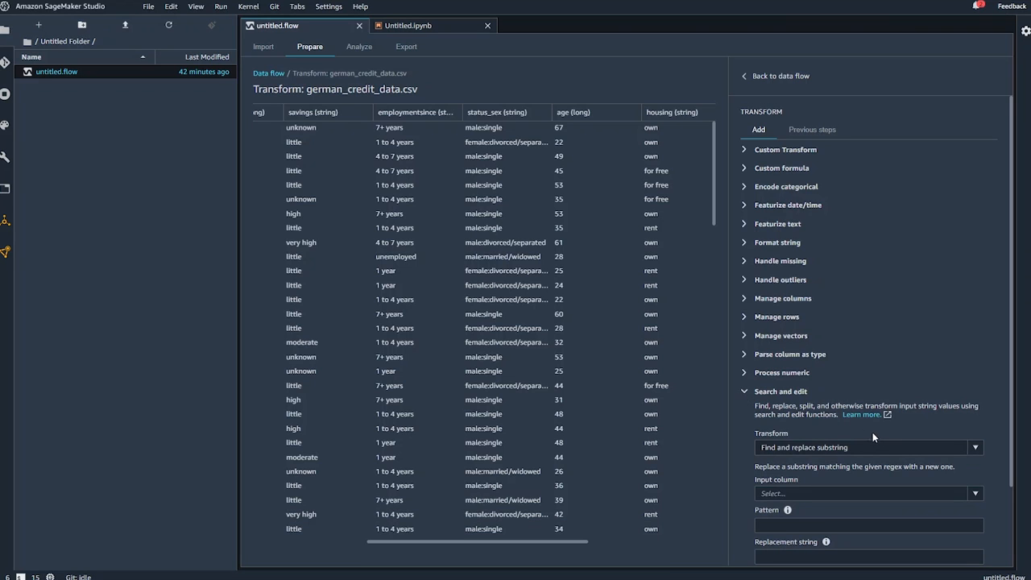
left_click(974, 353)
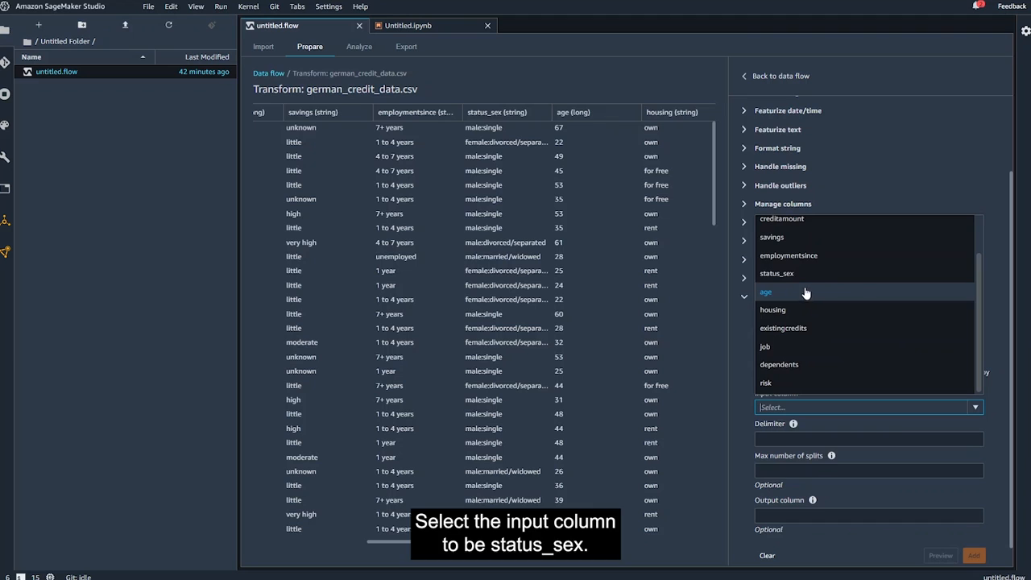
left_click(776, 273)
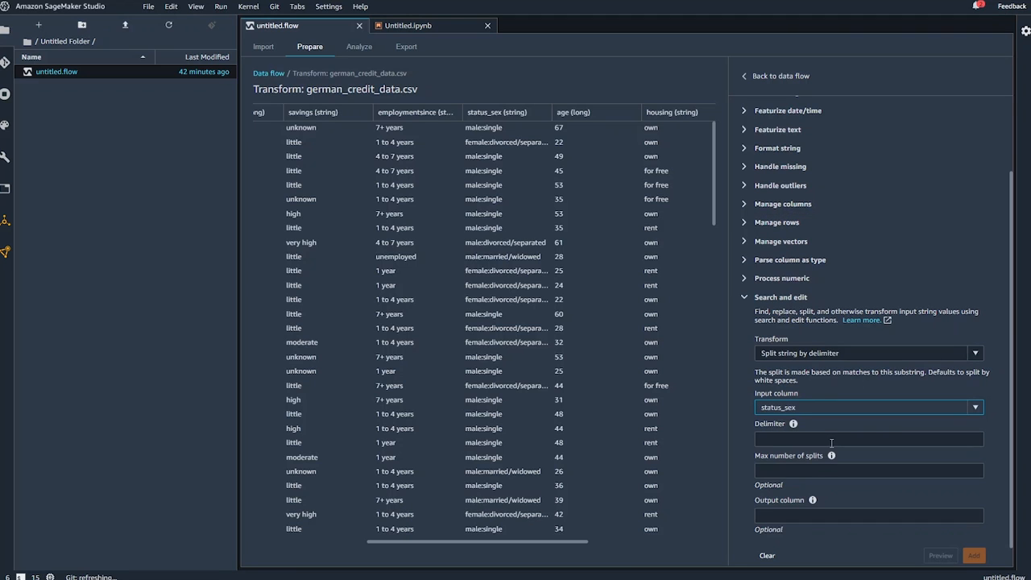
left_click(868, 438)
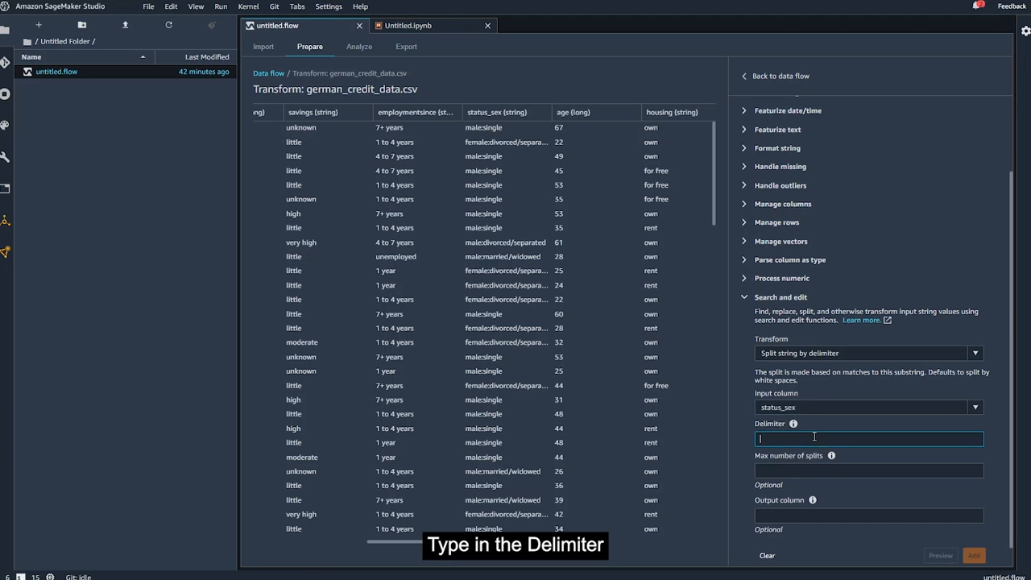
type(";")
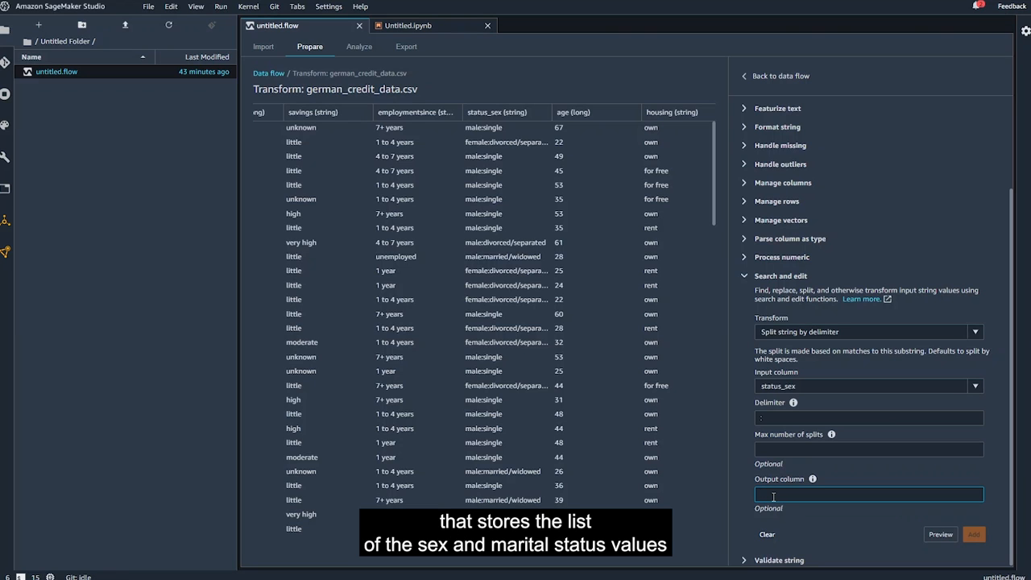
type("vec")
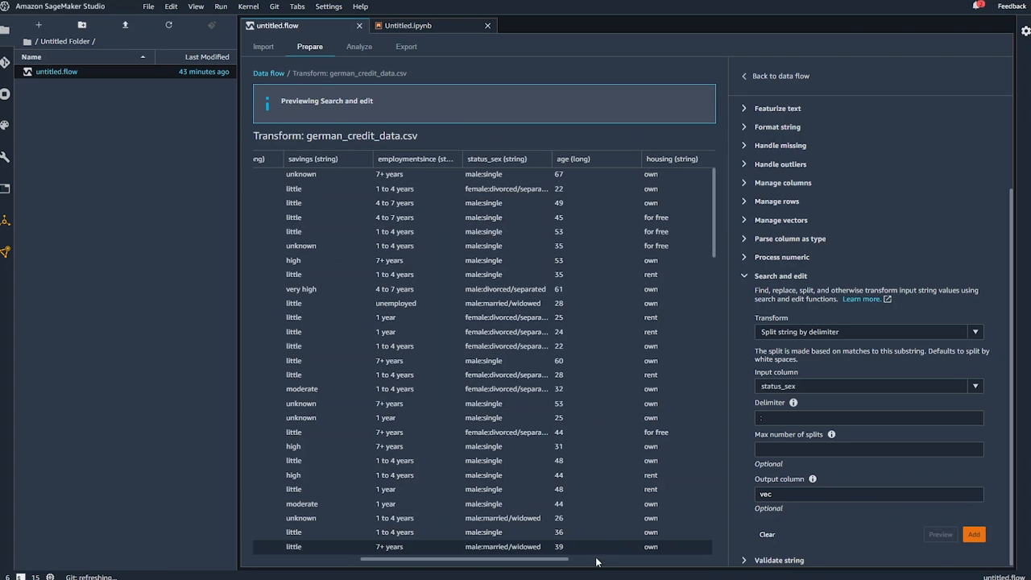
scroll("right", 3)
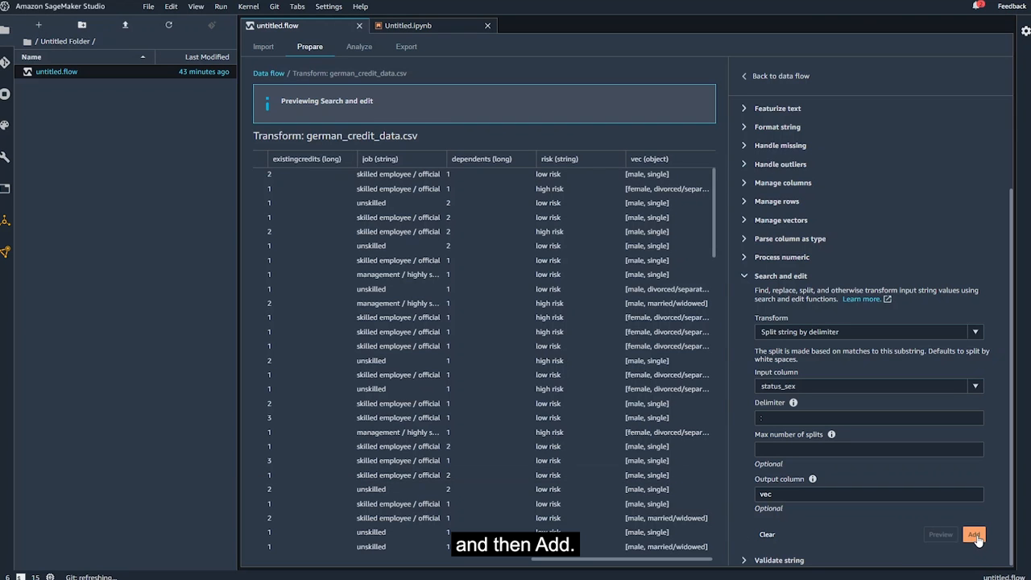
left_click(973, 534)
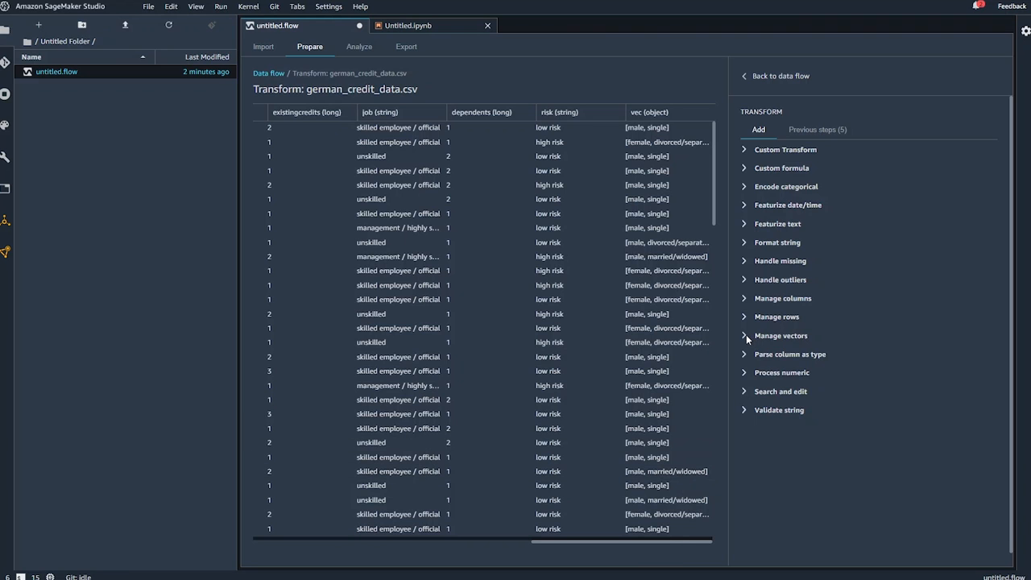
Flatten the vec column into output columns prefixed sex_split
left_click(781, 335)
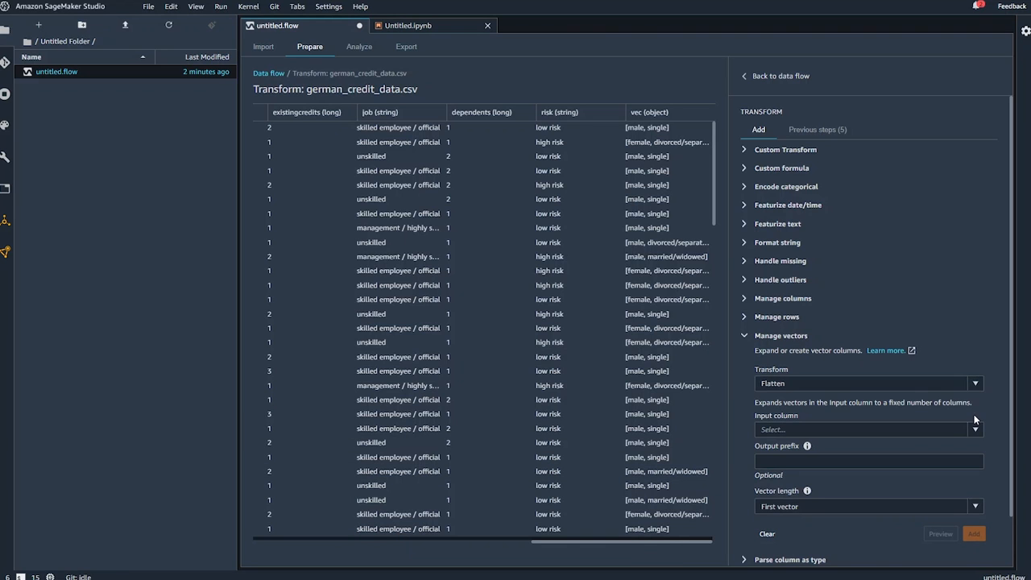
left_click(975, 428)
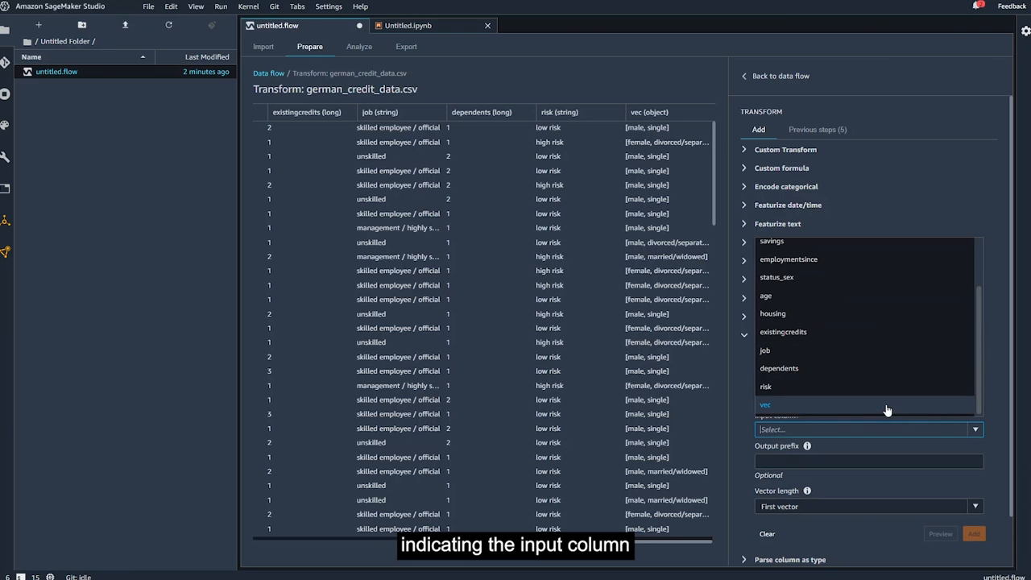
left_click(765, 404)
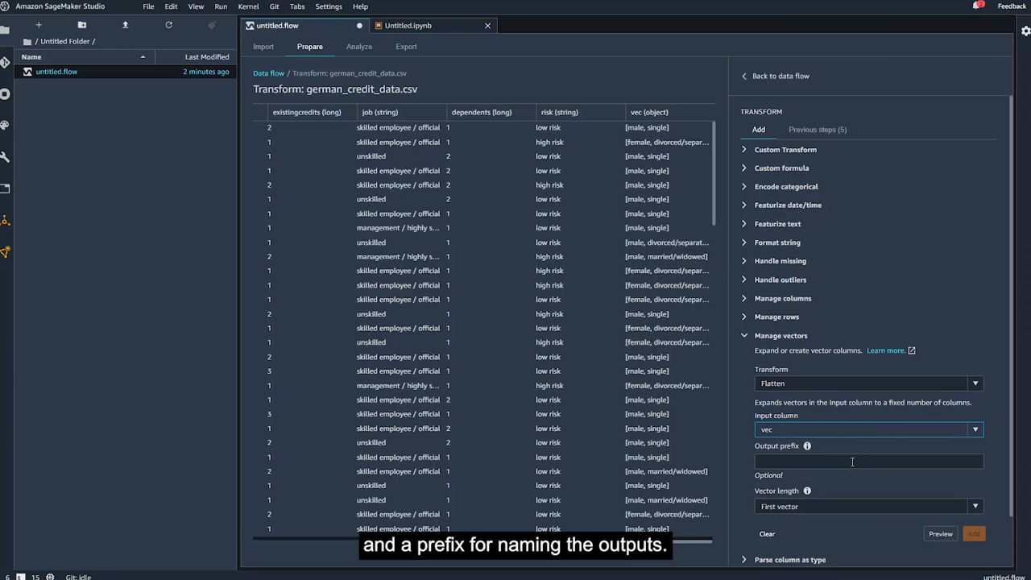
left_click(868, 460)
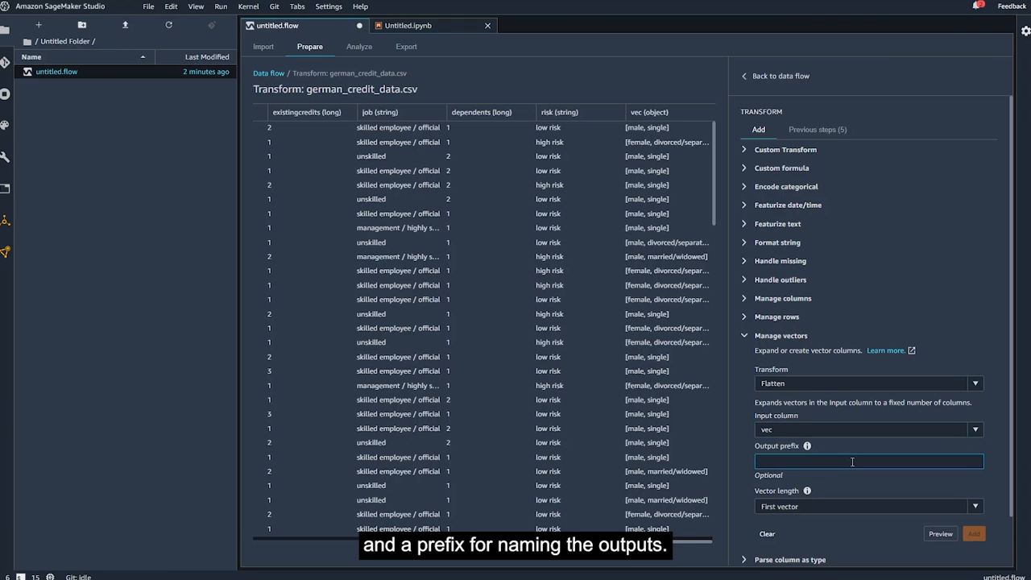
type("sex_sp")
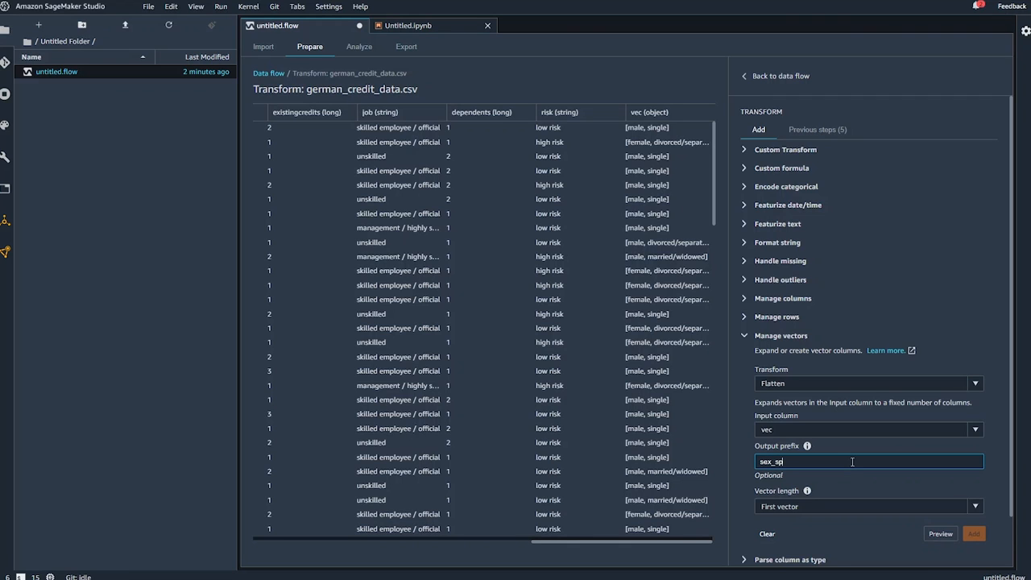
type("lit")
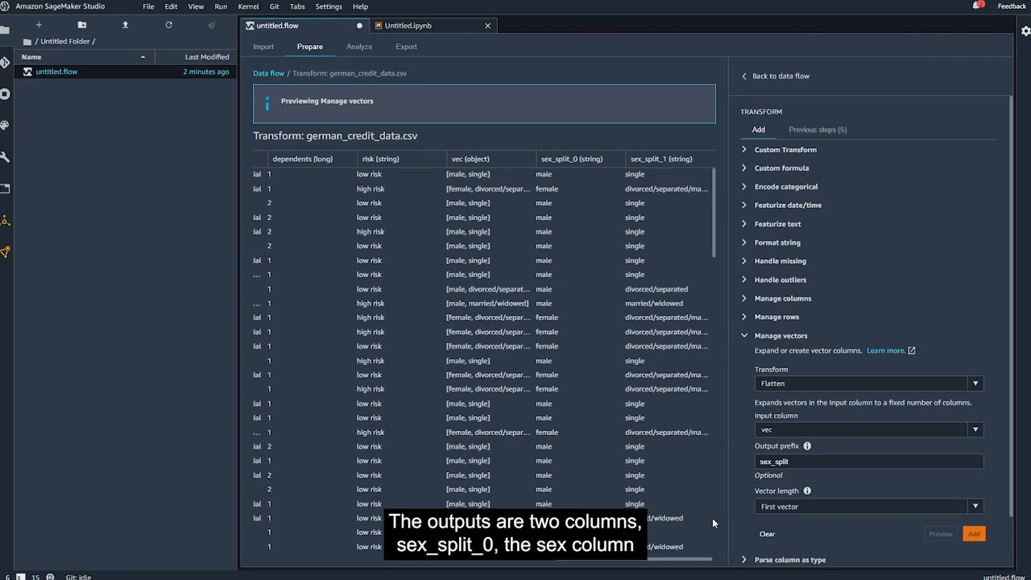
mouse_move(586, 380)
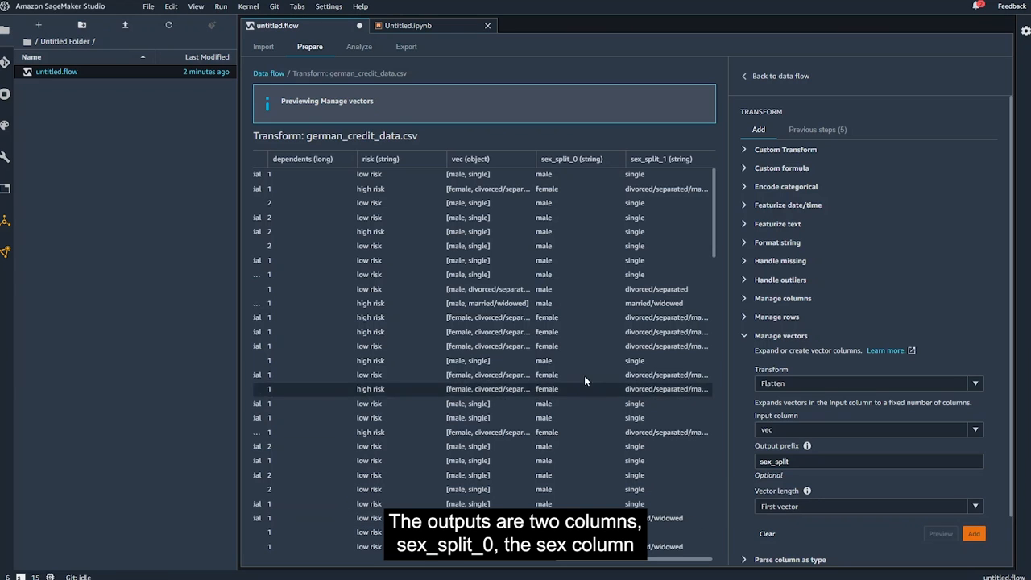
mouse_move(572, 363)
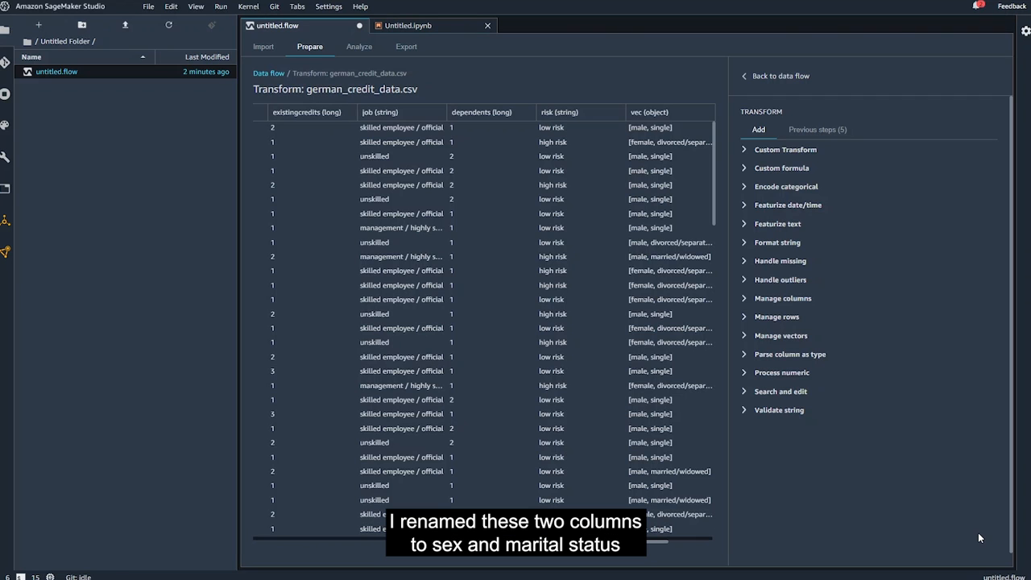
scroll("right", 3)
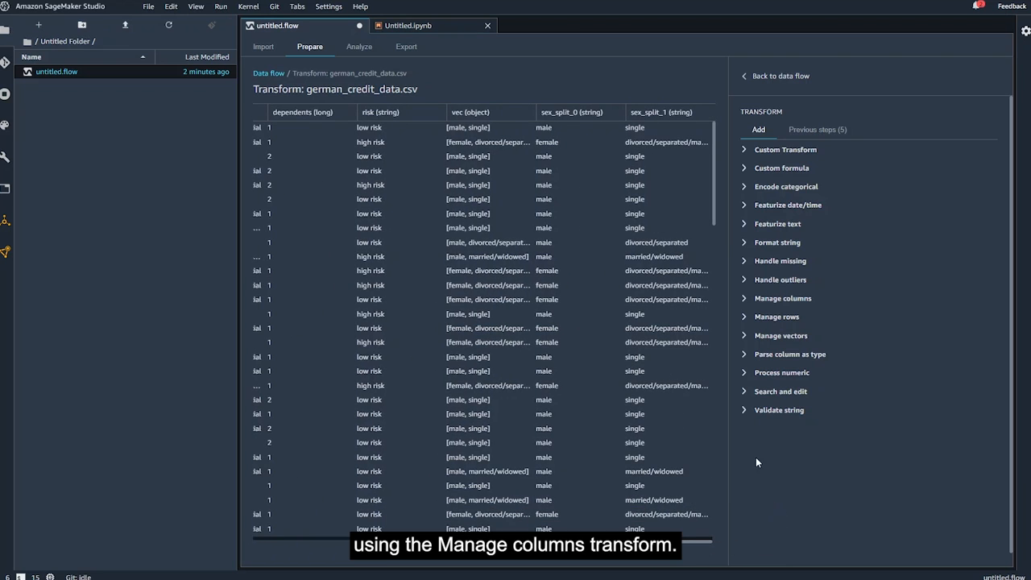
Rename column sex_split_0 to sex and preview the result
left_click(782, 297)
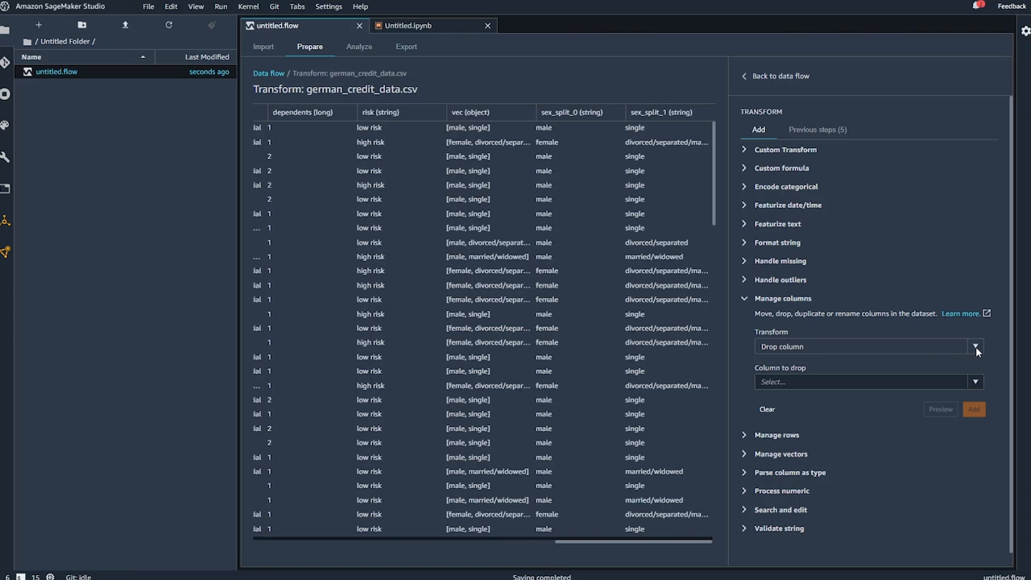
left_click(975, 346)
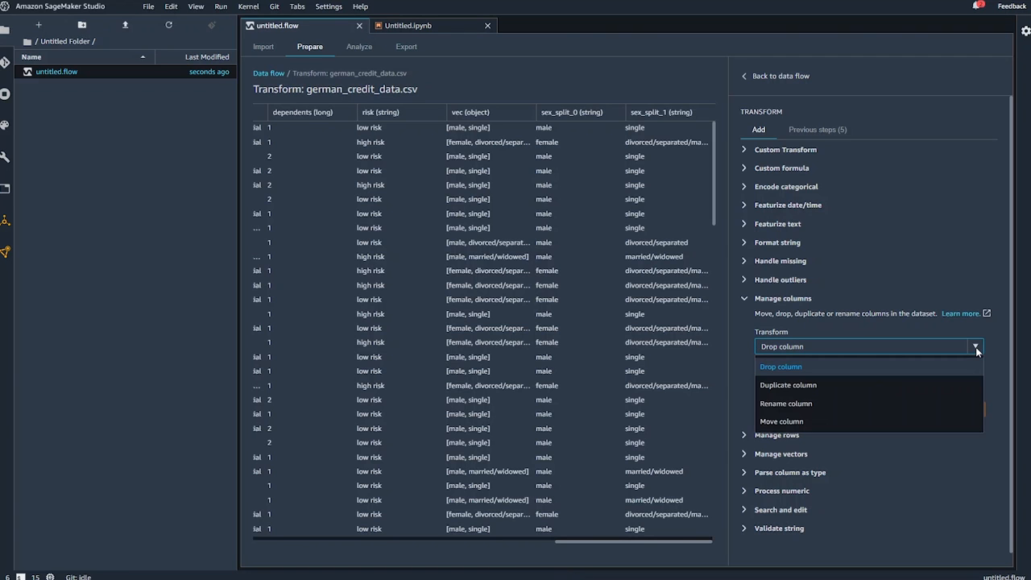
left_click(785, 402)
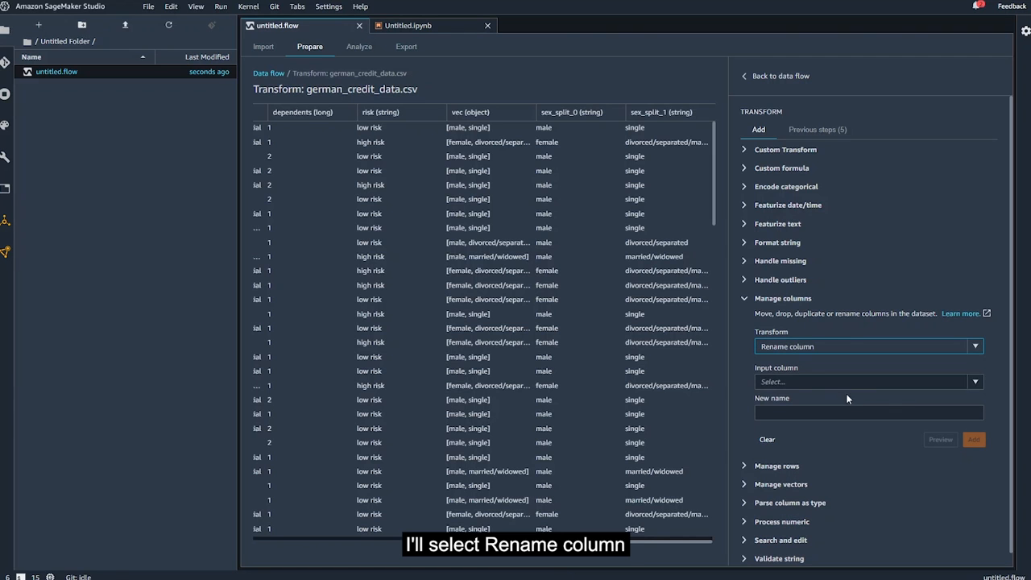
left_click(974, 382)
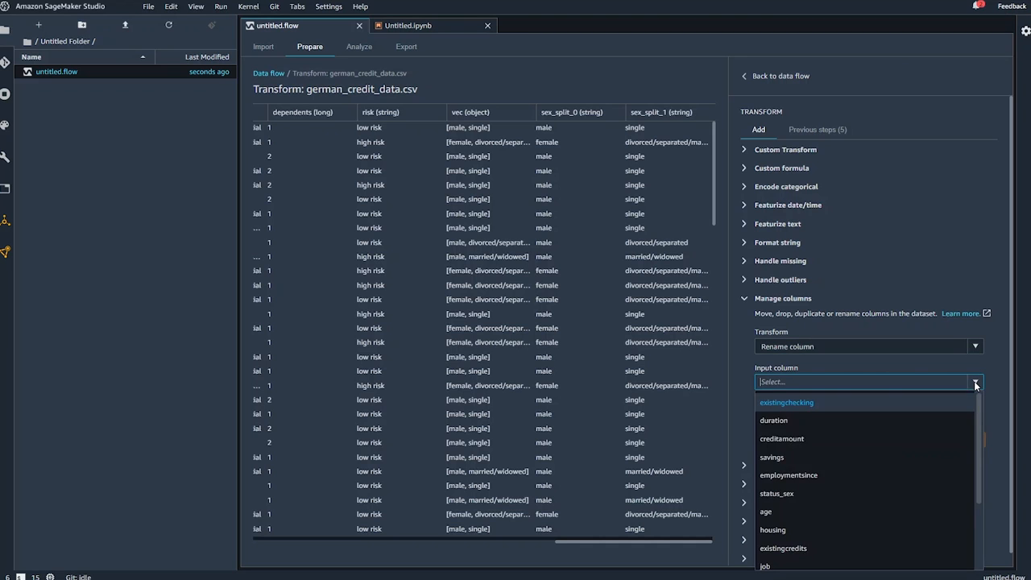
scroll("down", 3)
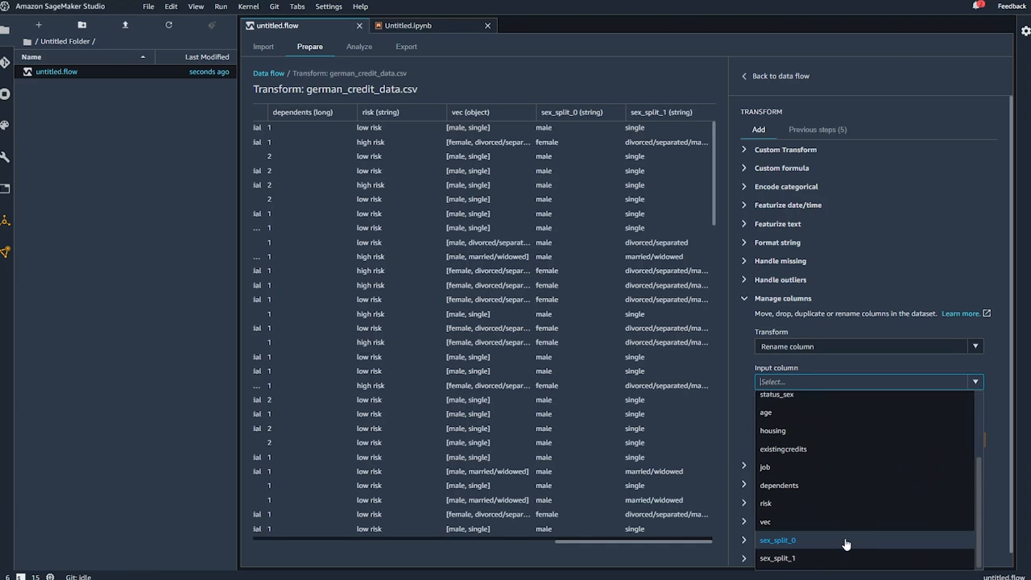
left_click(777, 540)
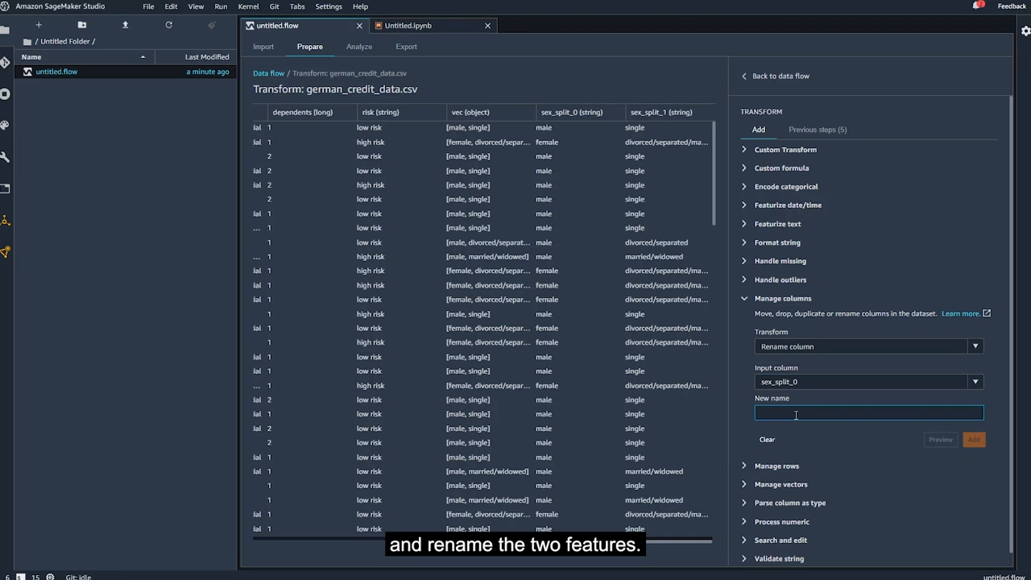
type("sex")
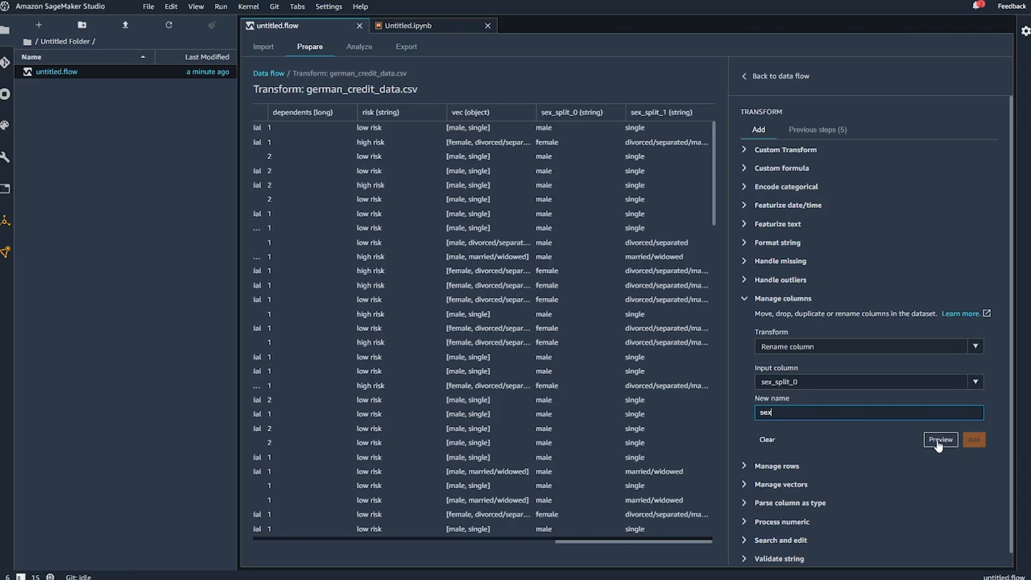
left_click(940, 440)
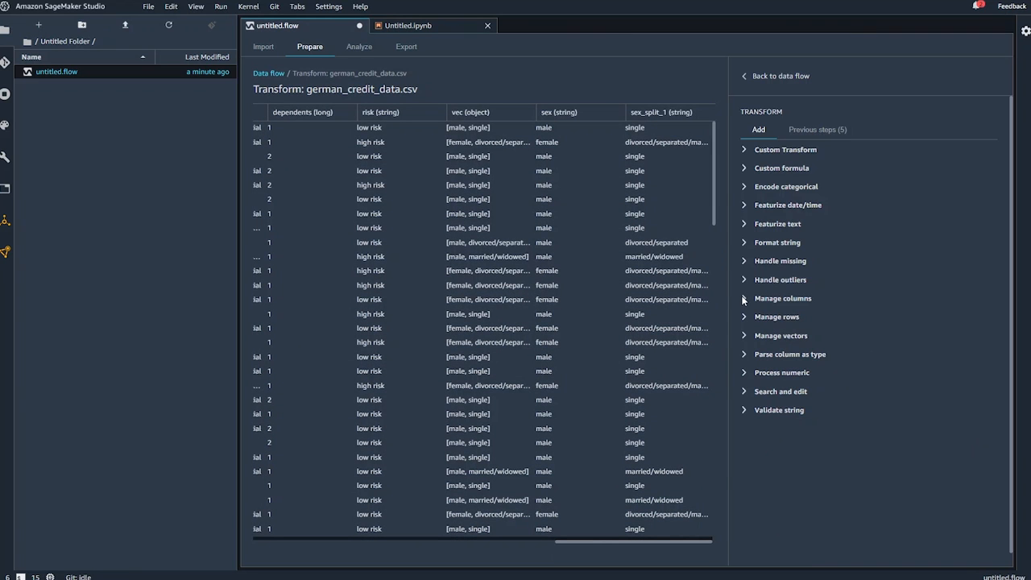
Rename column sex_split_1 to marital_status and add the rename transform
left_click(783, 298)
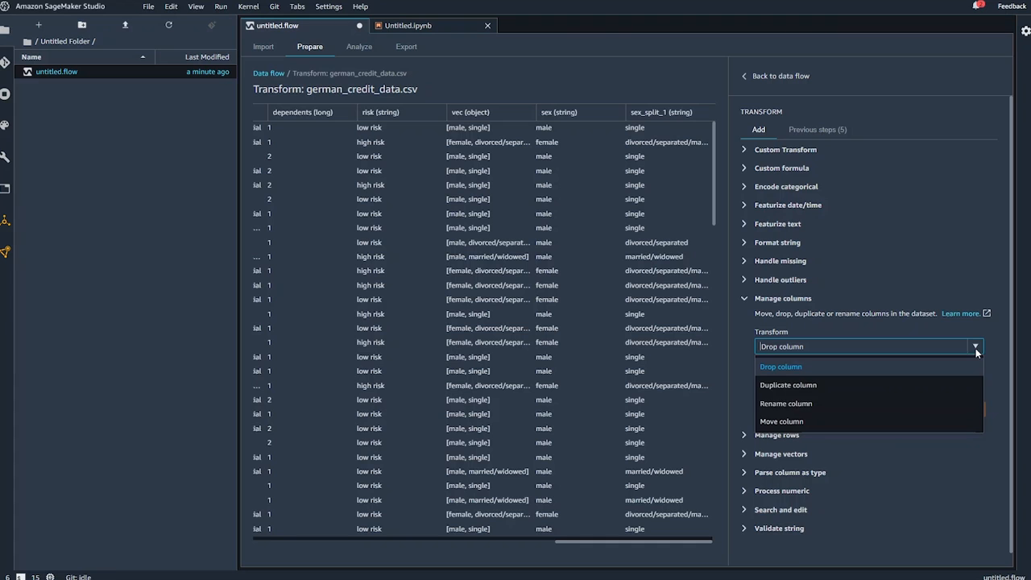
left_click(785, 403)
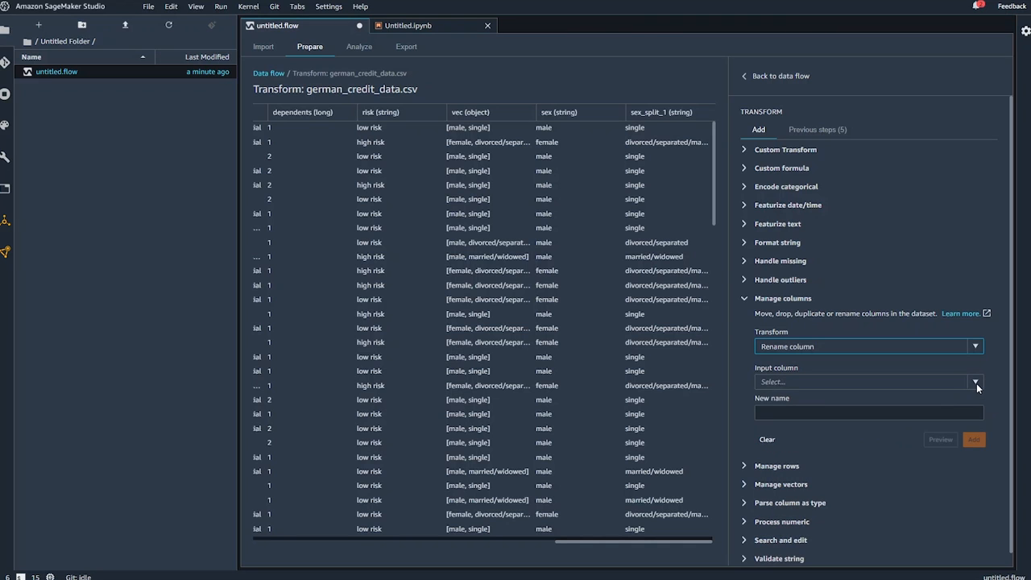
left_click(974, 381)
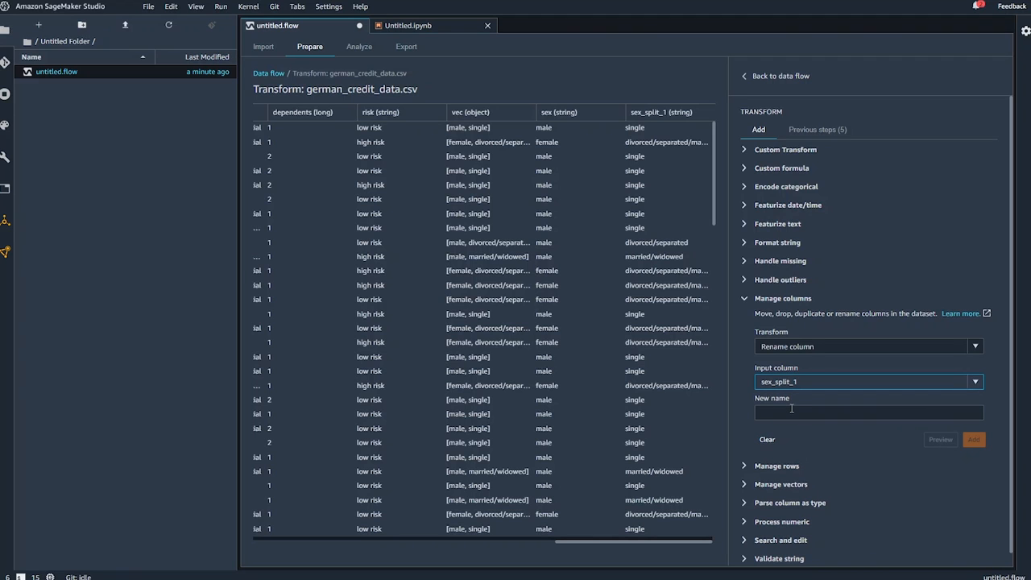
left_click(868, 411)
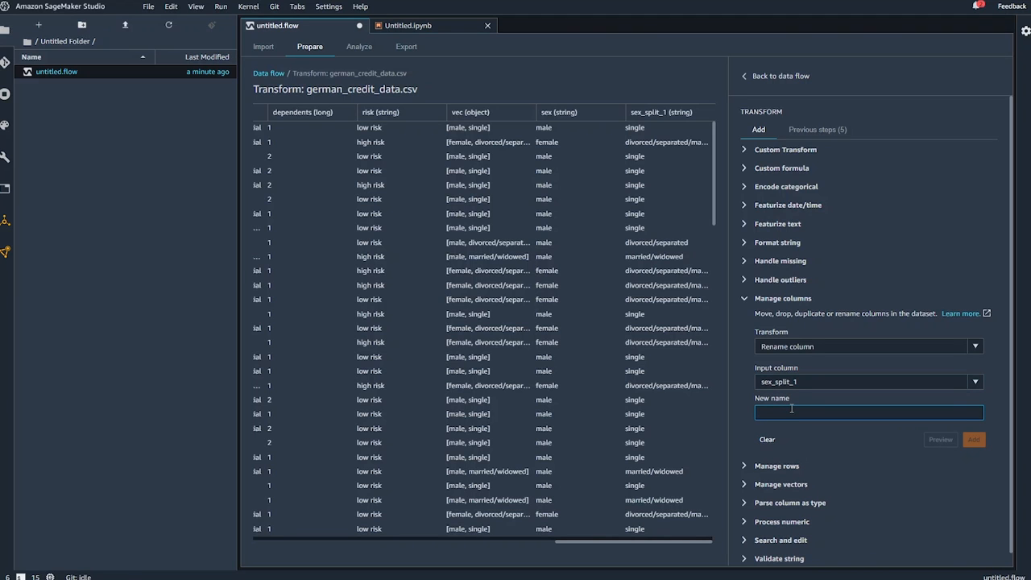
type("marital statu")
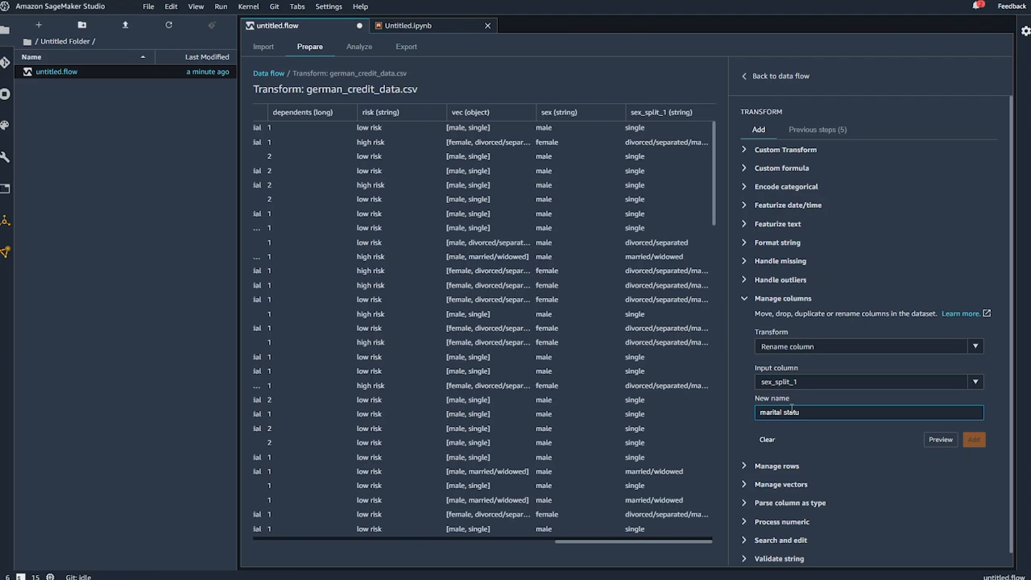
key("Backspace")
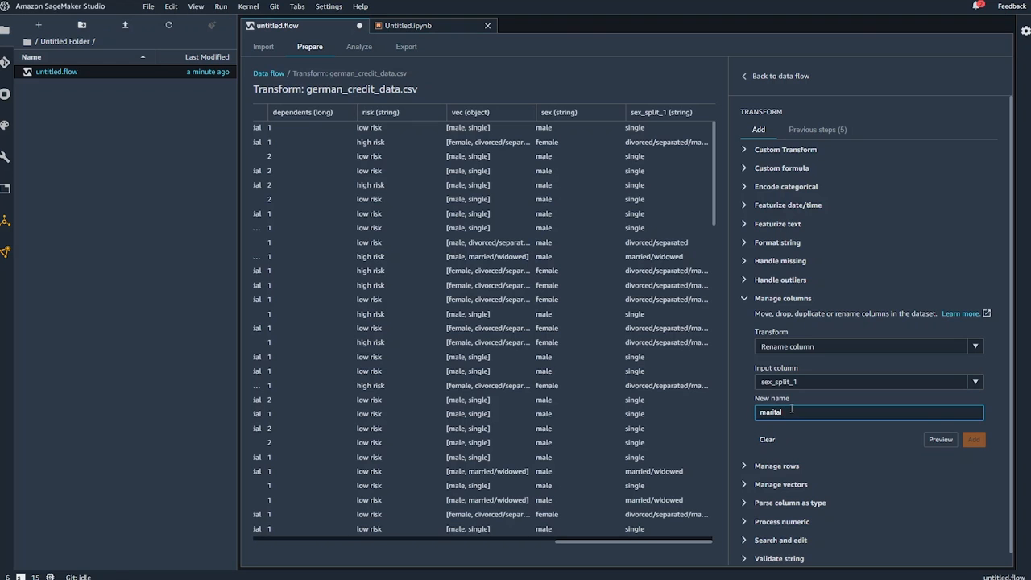
type("_status")
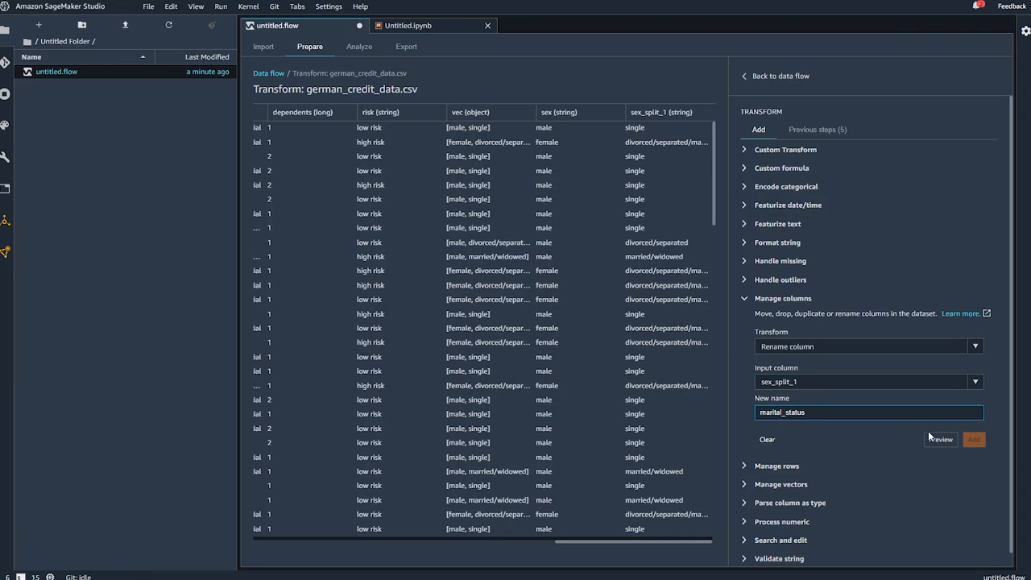
left_click(940, 439)
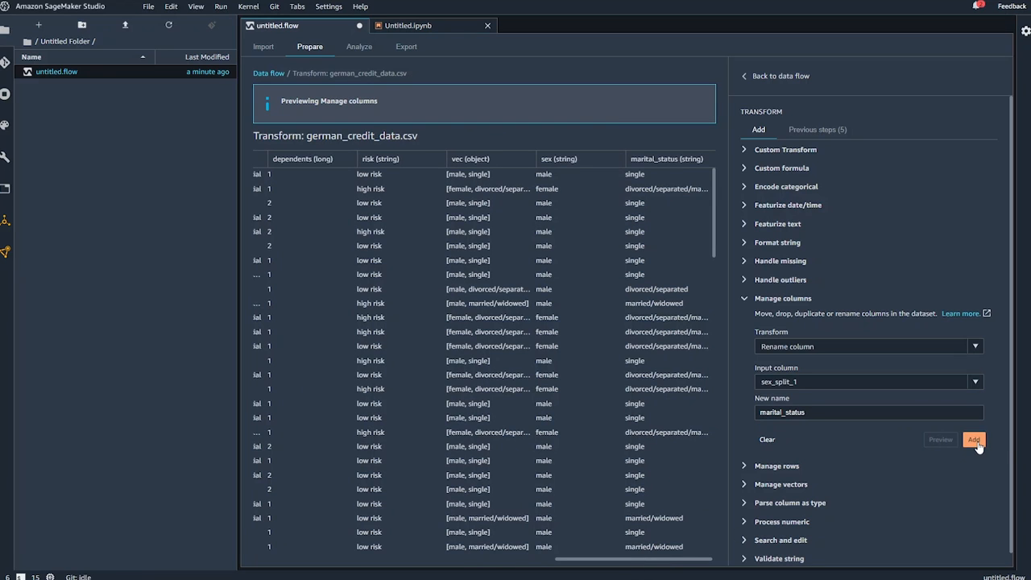
left_click(974, 440)
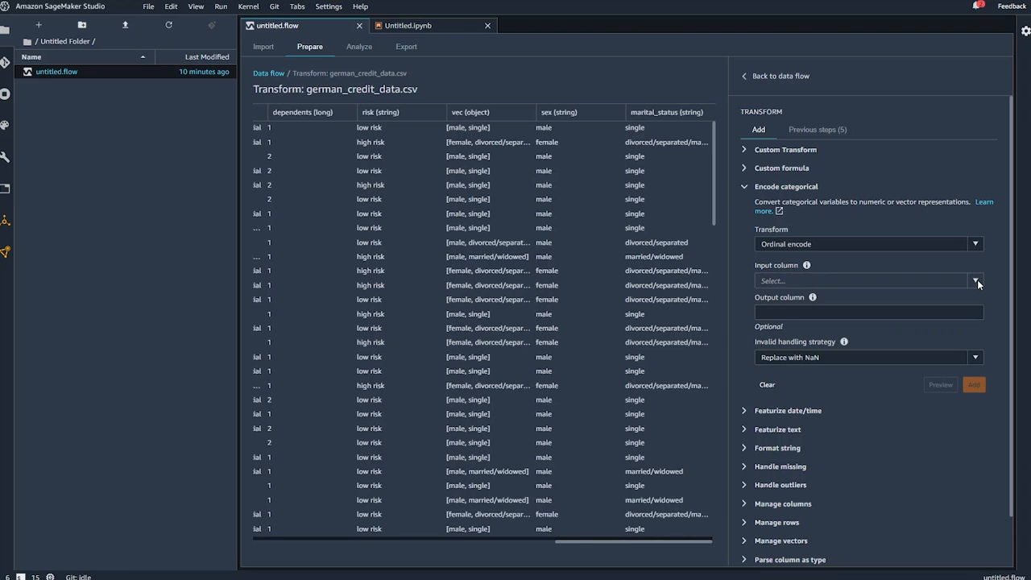
Ordinal encode the risk column into a new target column and add it
left_click(975, 280)
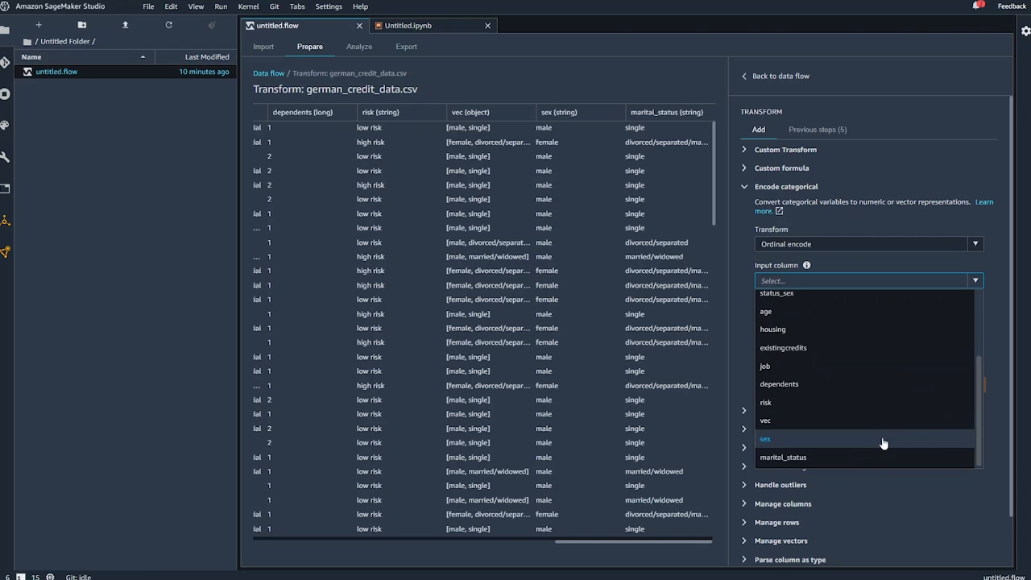
left_click(765, 402)
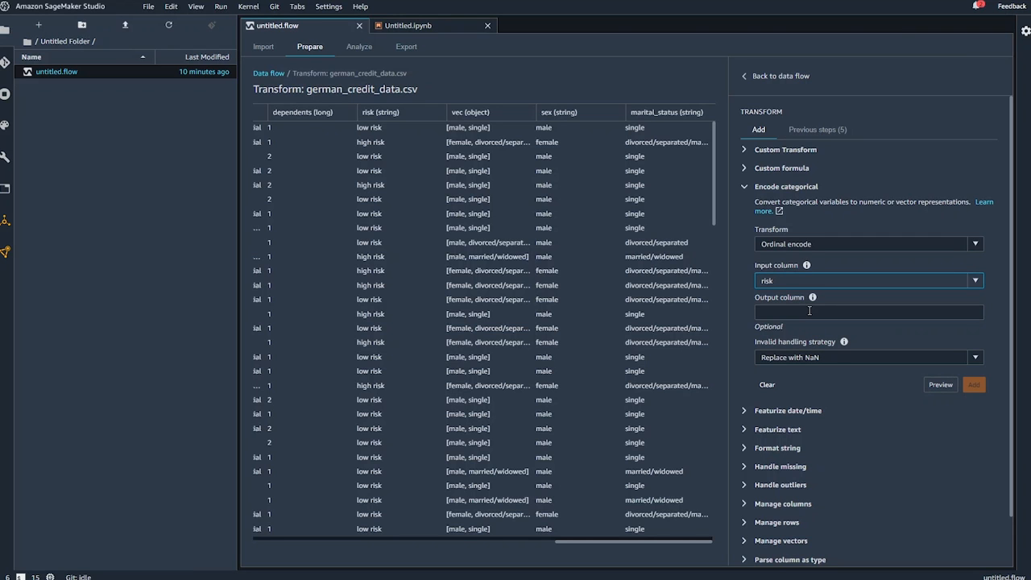
left_click(868, 311)
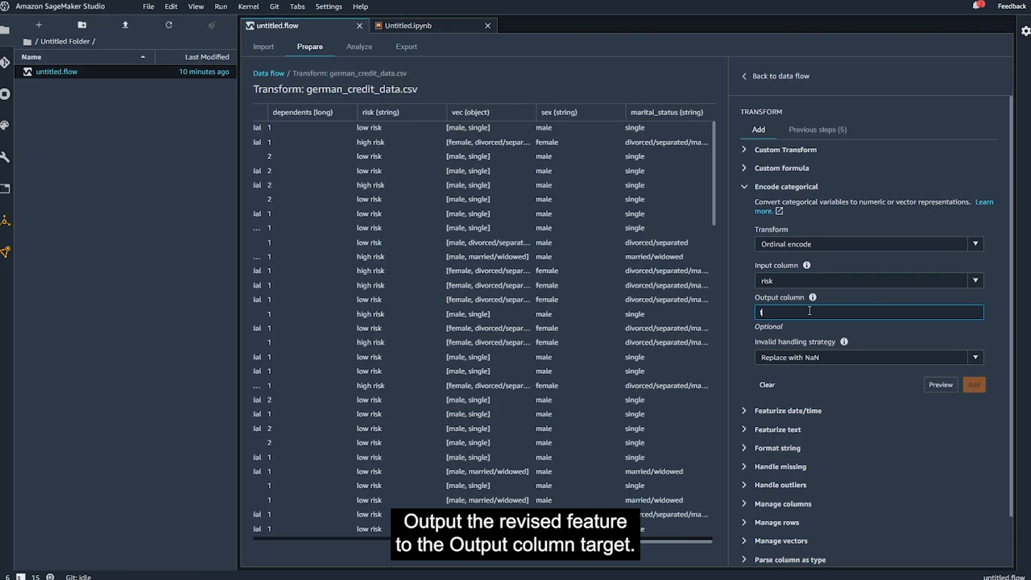
type("target")
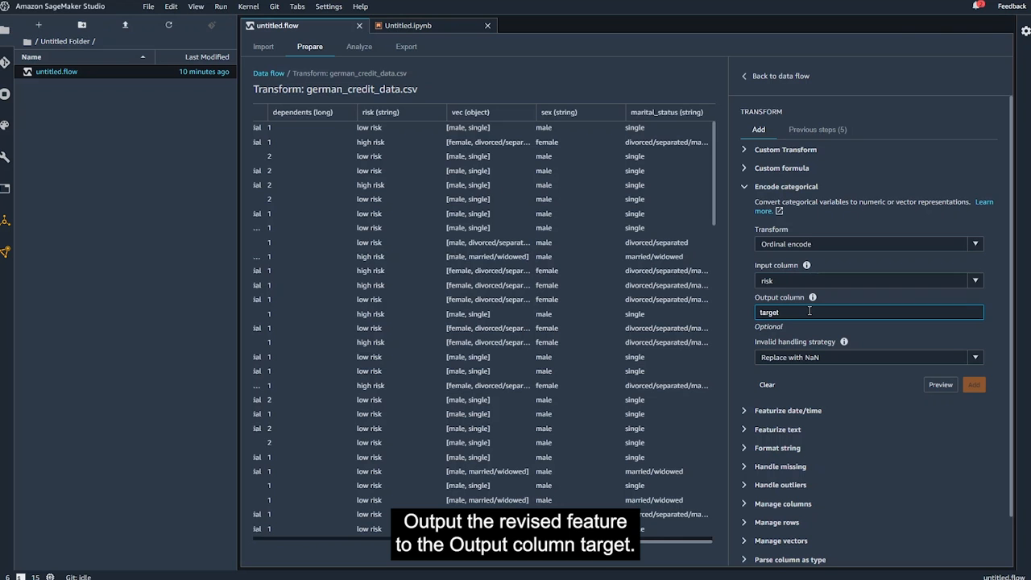
left_click(940, 384)
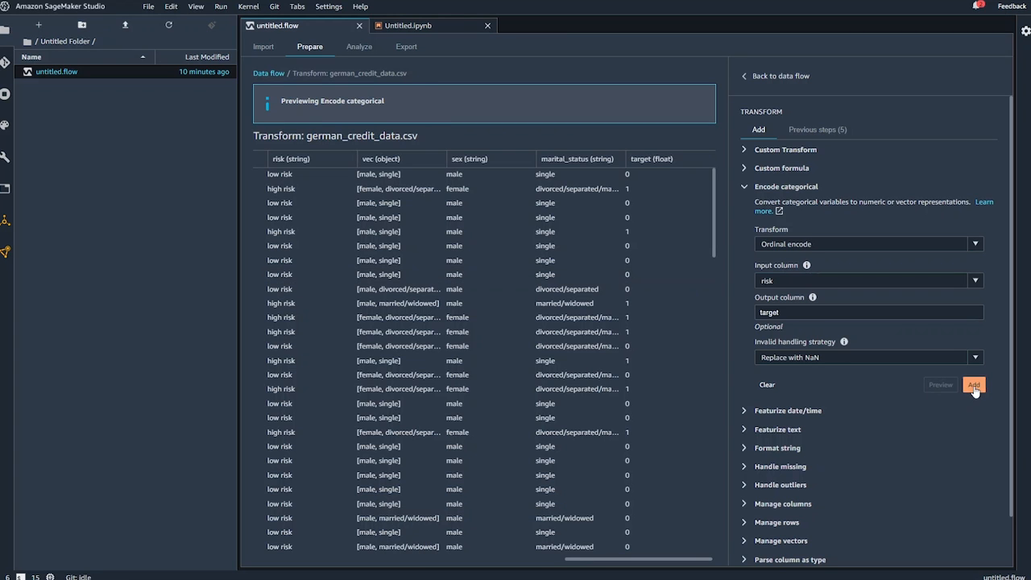
left_click(973, 384)
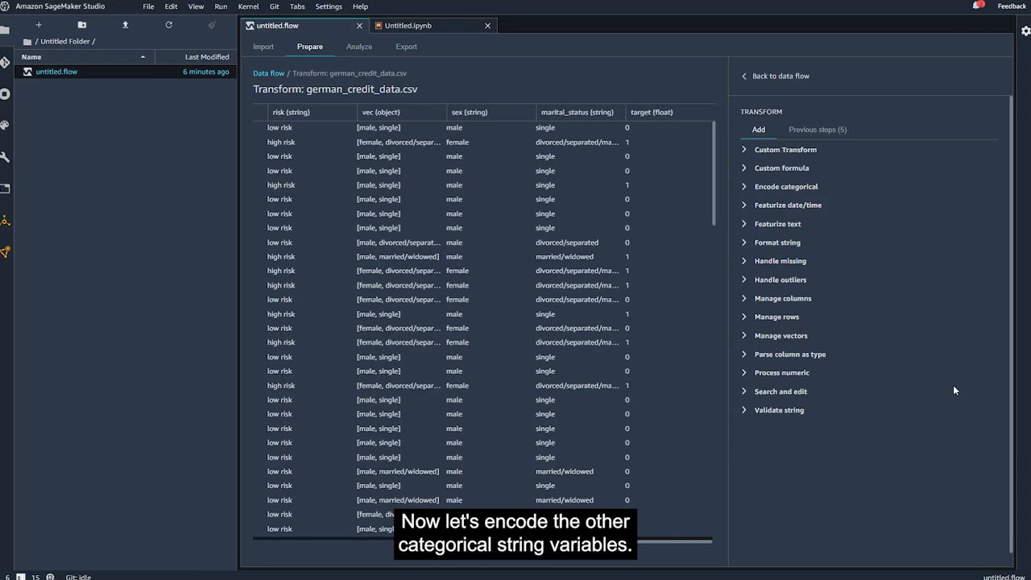
Ordinal encode the existingchecking column in place and add the step
left_click(785, 186)
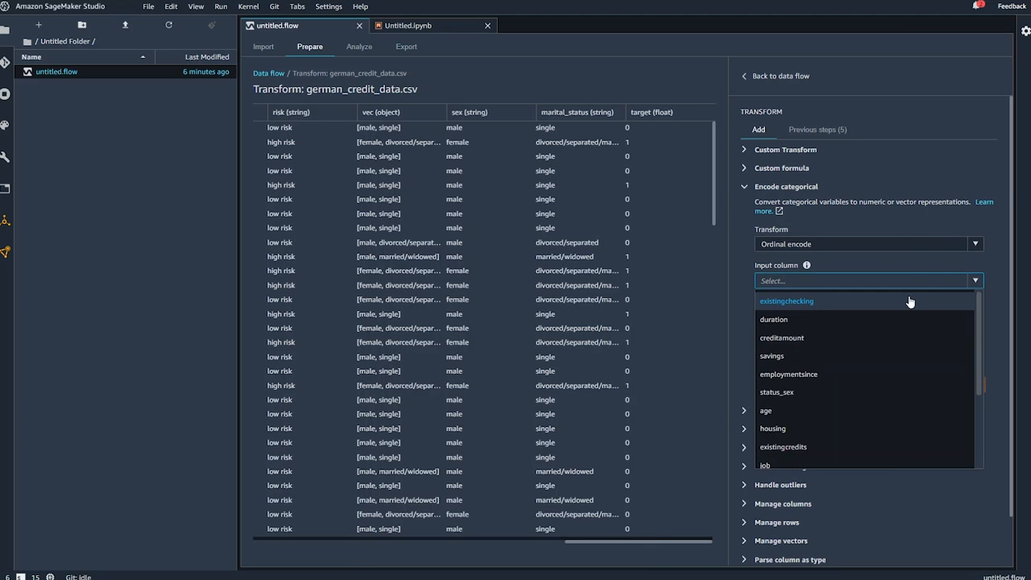
left_click(786, 300)
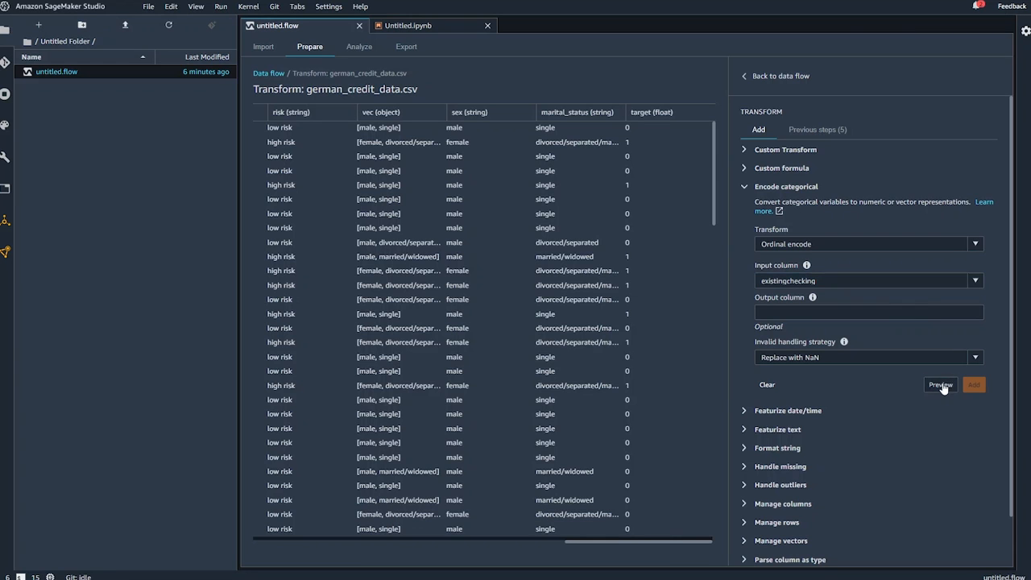
left_click(939, 384)
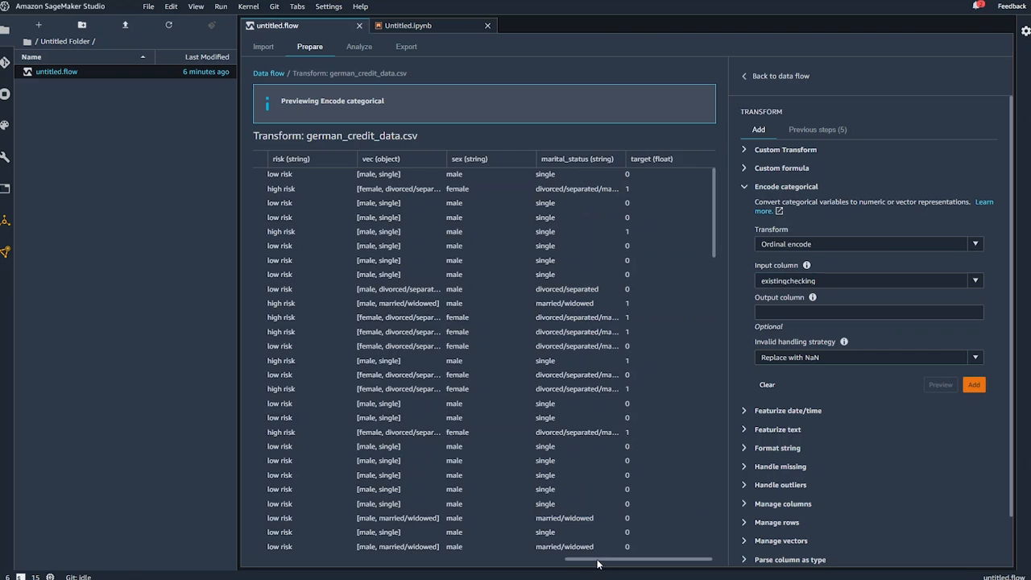
scroll("right", 3)
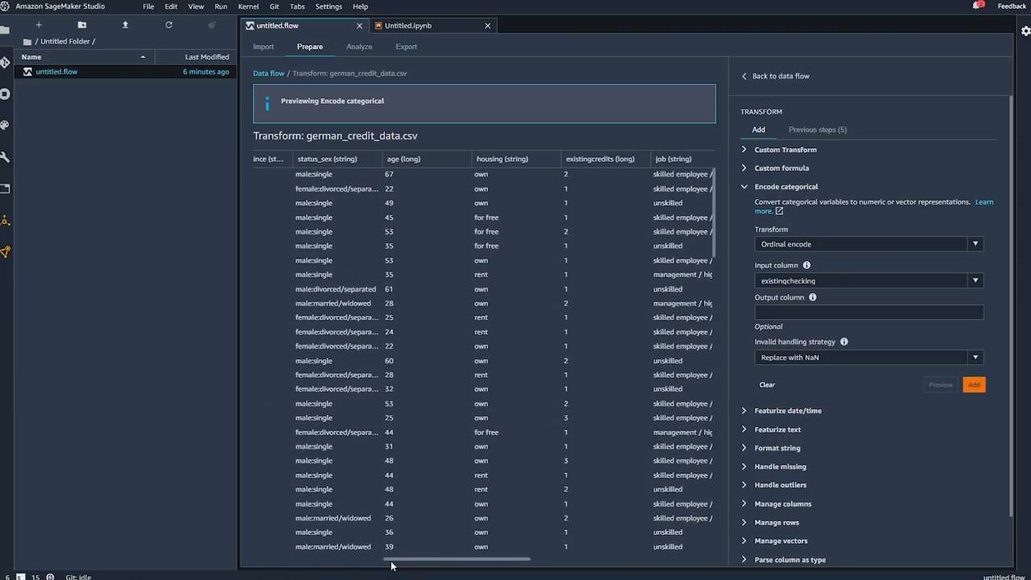
scroll("left", 3)
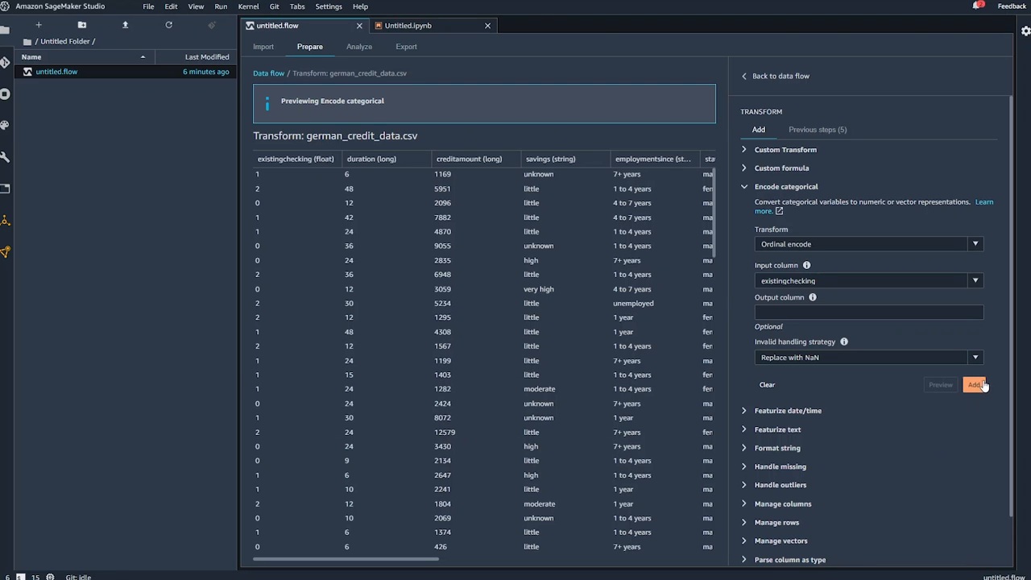
left_click(975, 384)
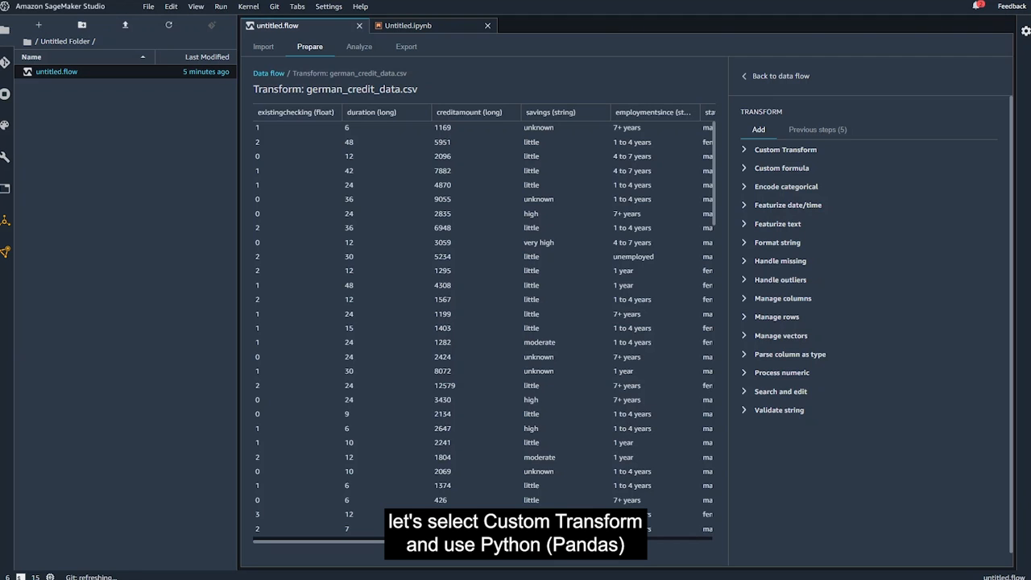
mouse_move(740, 158)
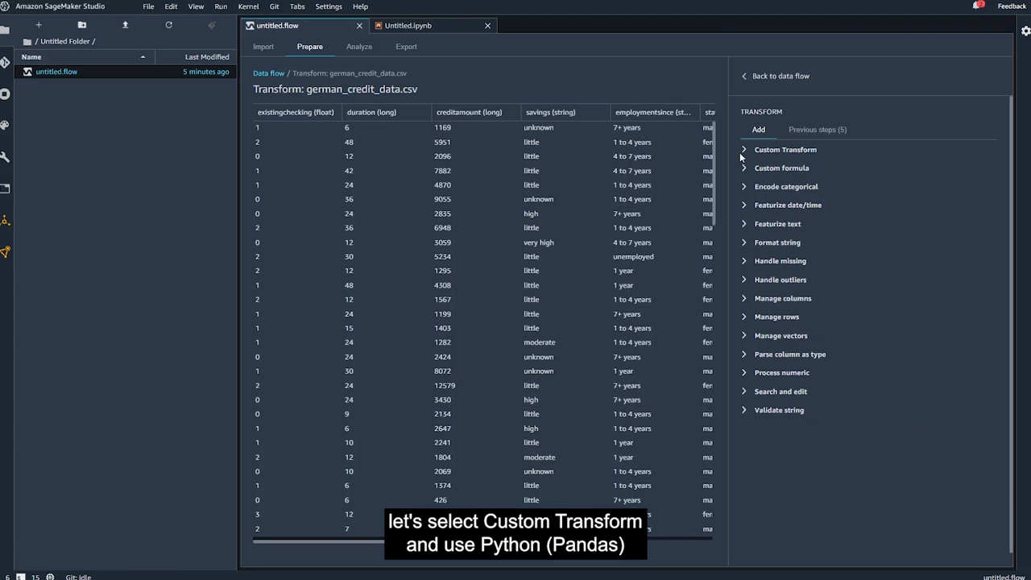
Add a Python (Pandas) custom transform mapping savings categories to integer codes via savings_map
left_click(784, 148)
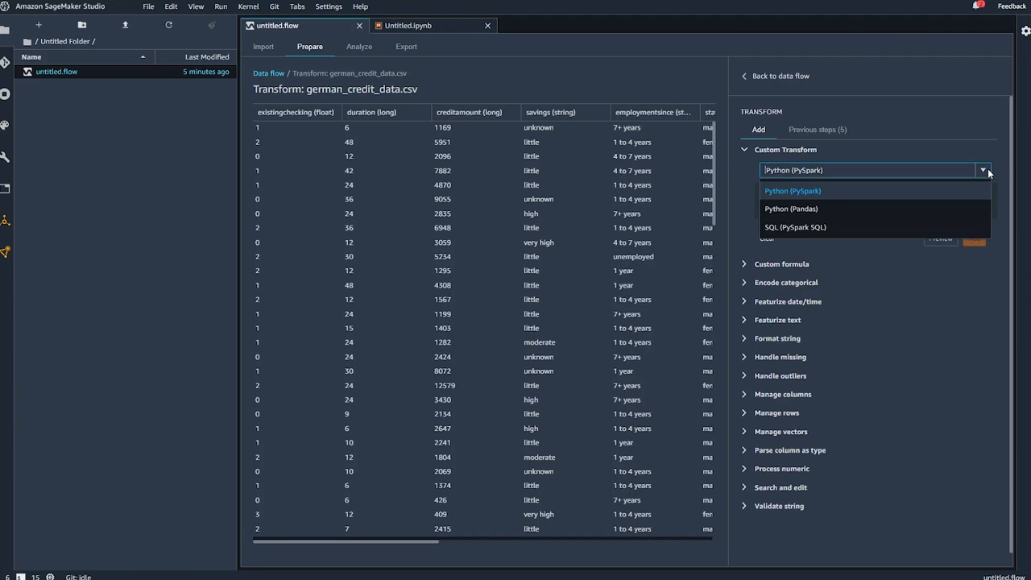
left_click(790, 209)
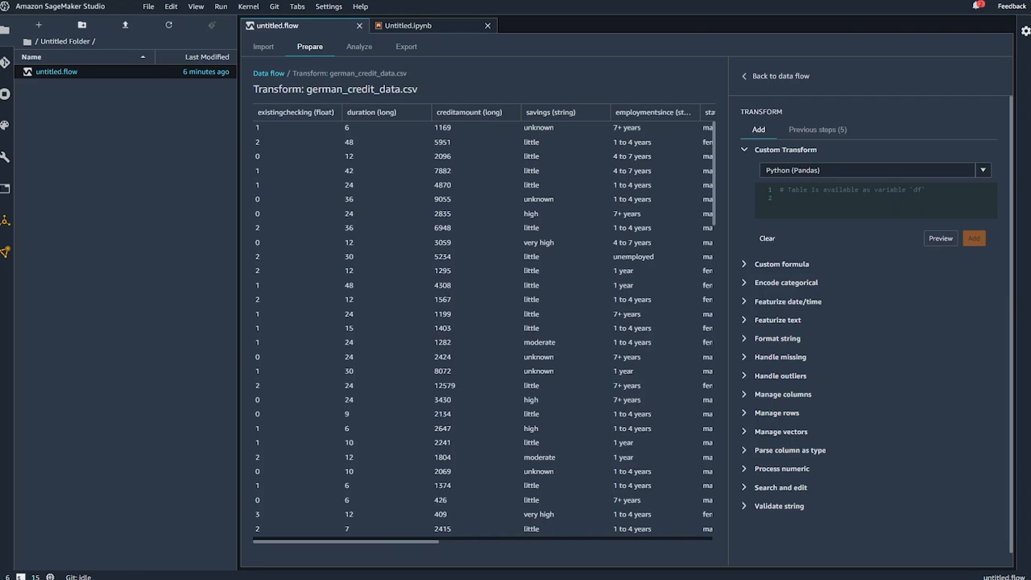
left_click(816, 192)
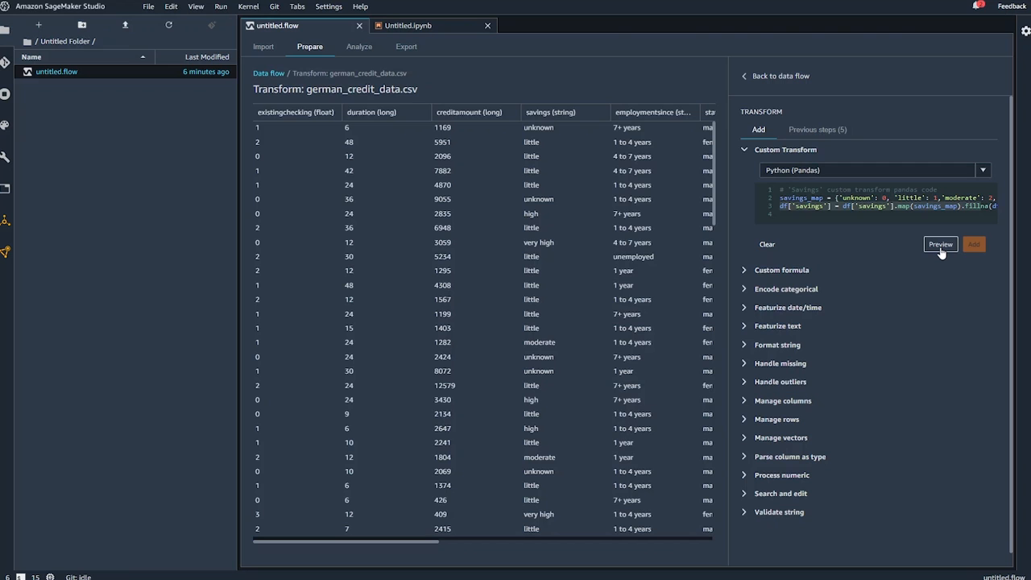
left_click(939, 244)
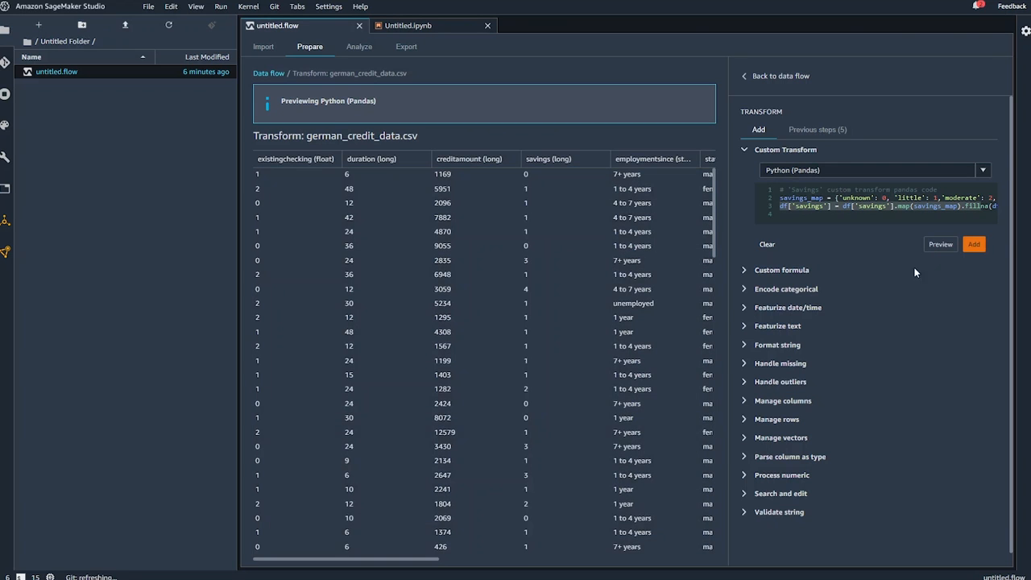
mouse_move(546, 465)
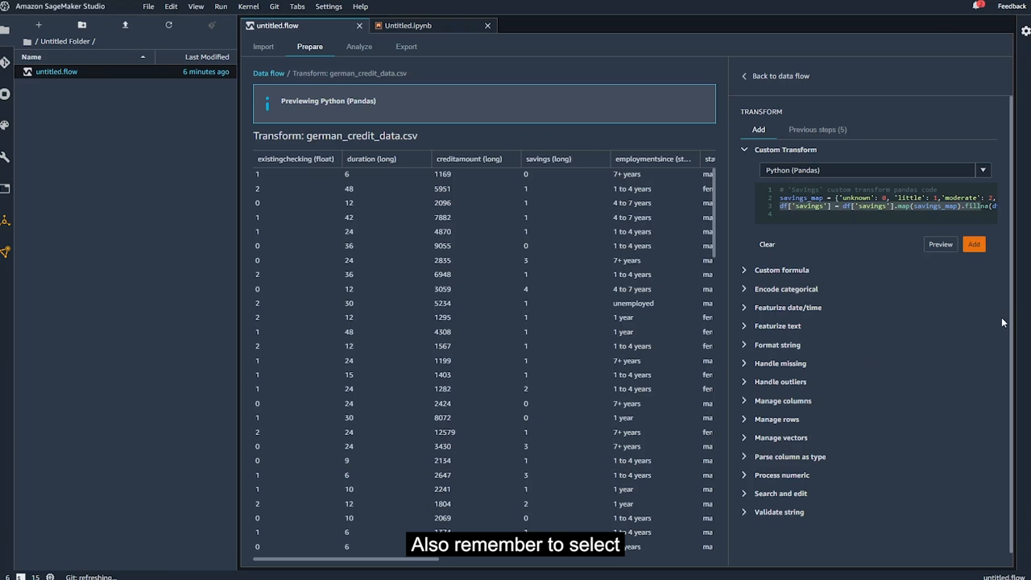
mouse_move(960, 280)
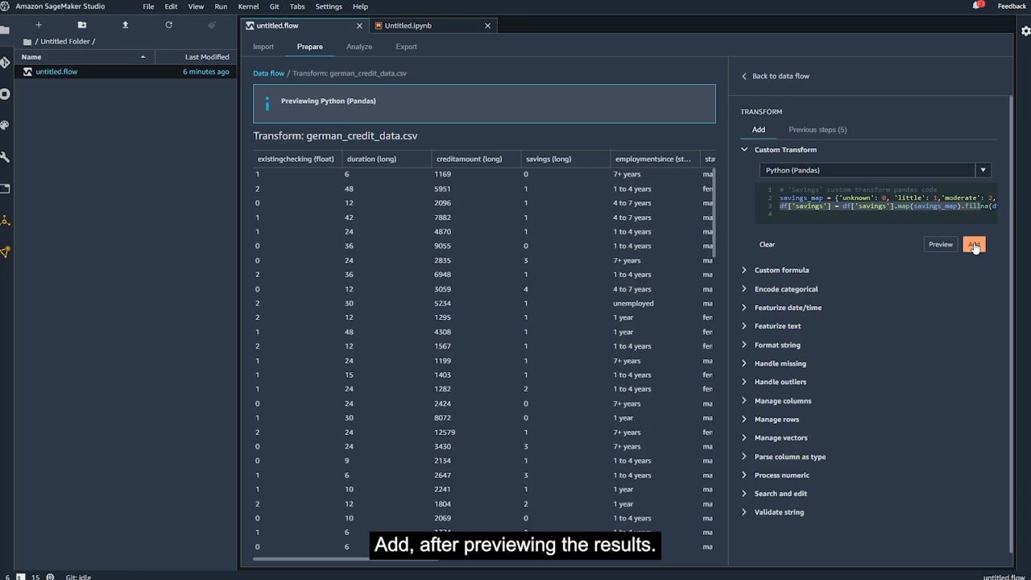
left_click(974, 244)
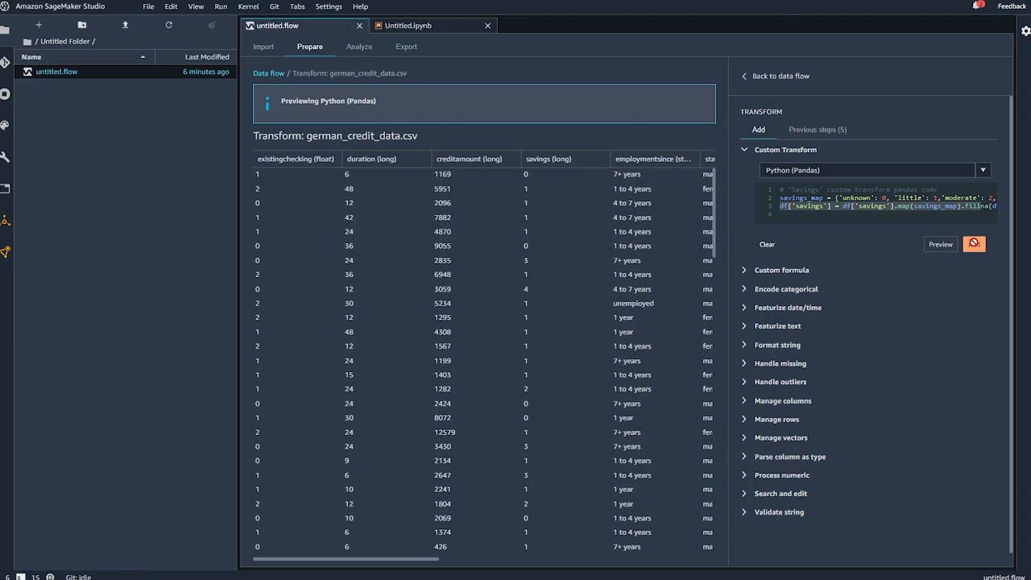
left_click(766, 237)
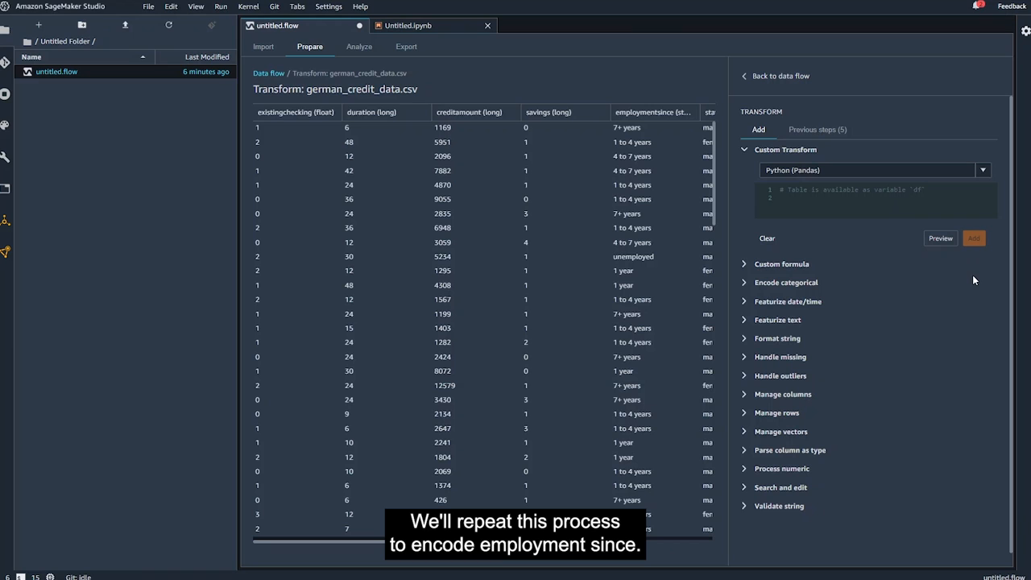
mouse_move(964, 285)
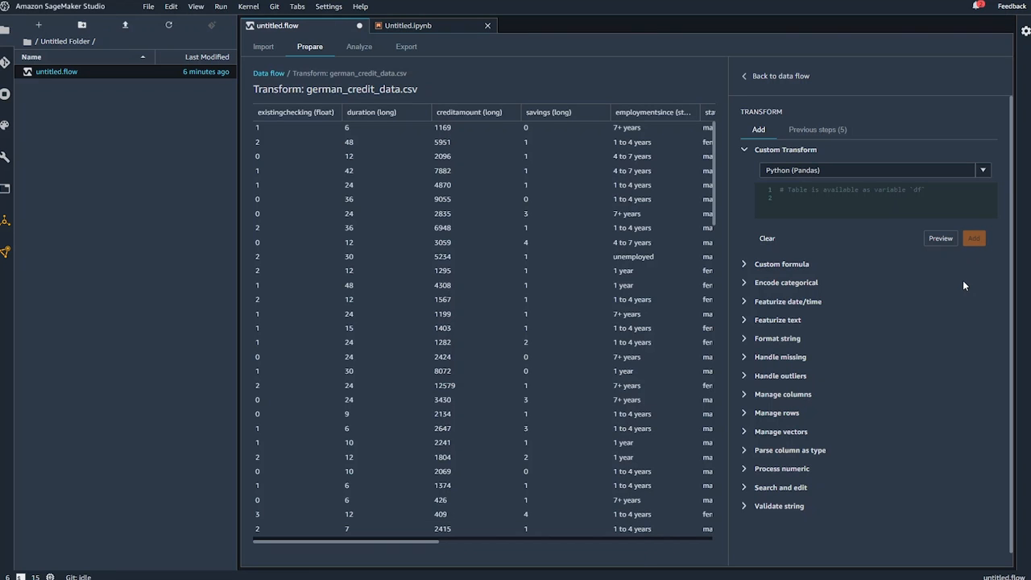
mouse_move(767, 152)
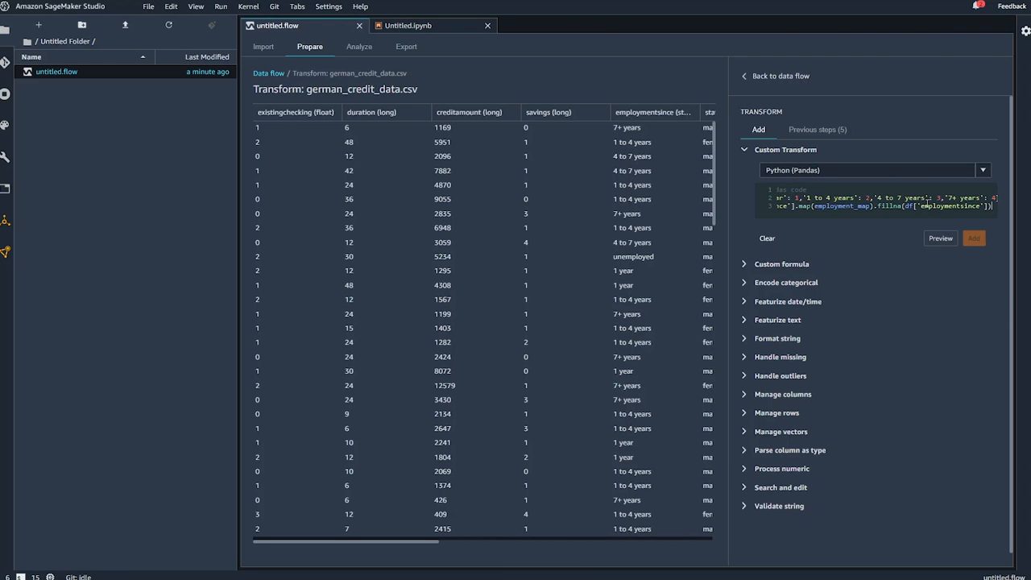
Preview and add the employment_map Pandas transform encoding employmentsince as integers
left_click(940, 238)
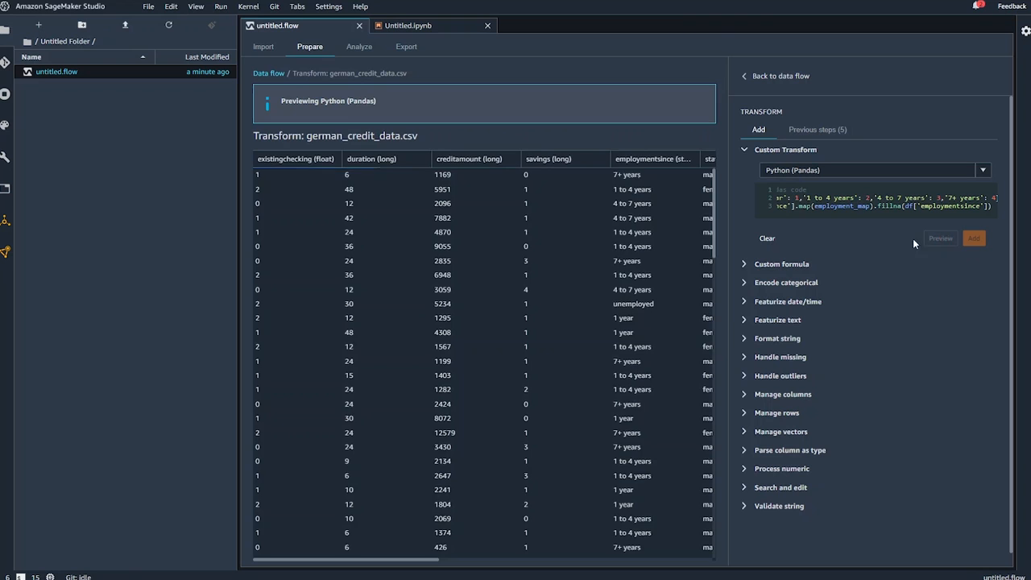
left_click(940, 237)
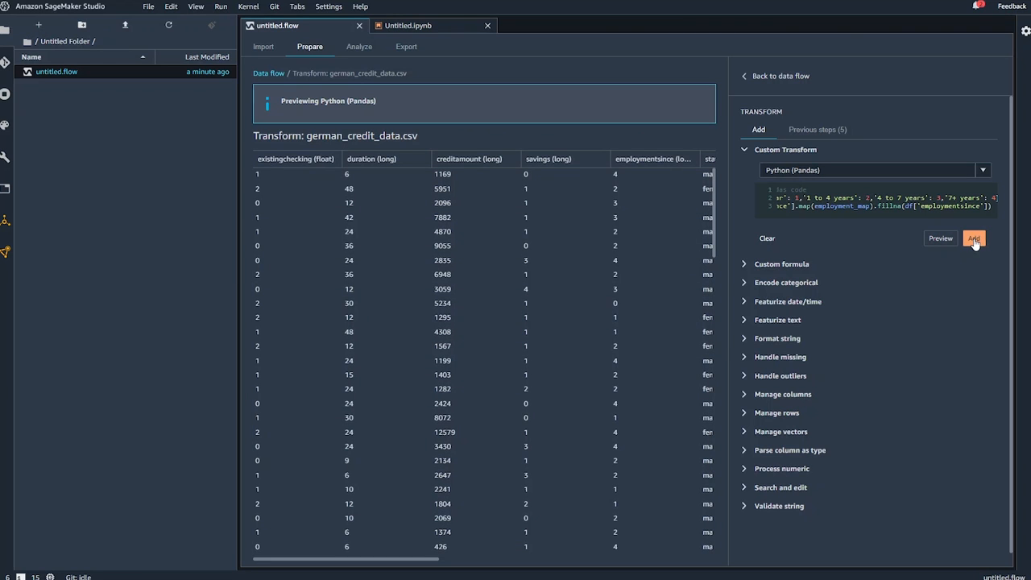
left_click(974, 238)
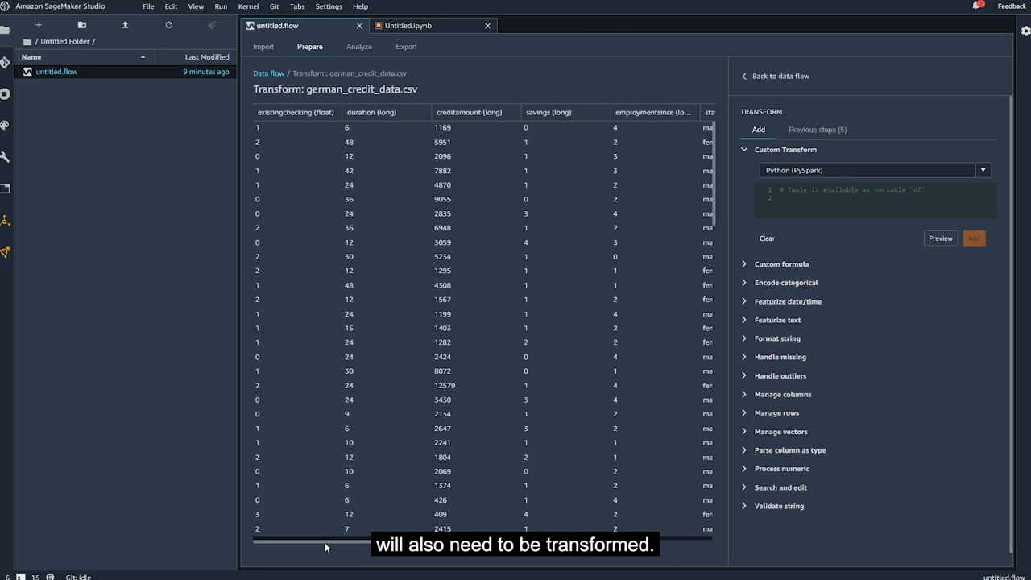
One-hot encode housing with the Columns output style and add the step
scroll("right", 3)
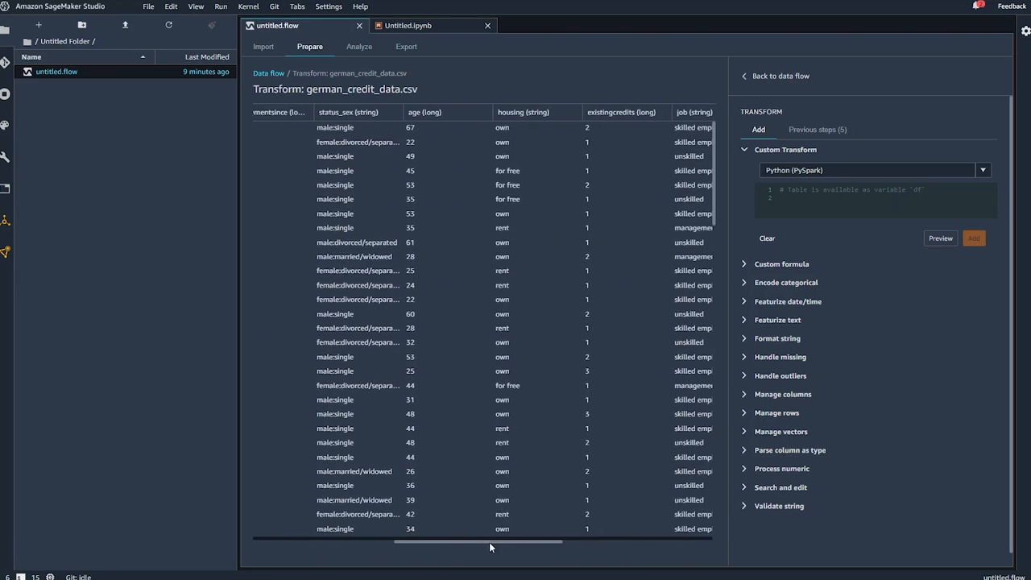
scroll("right", 3)
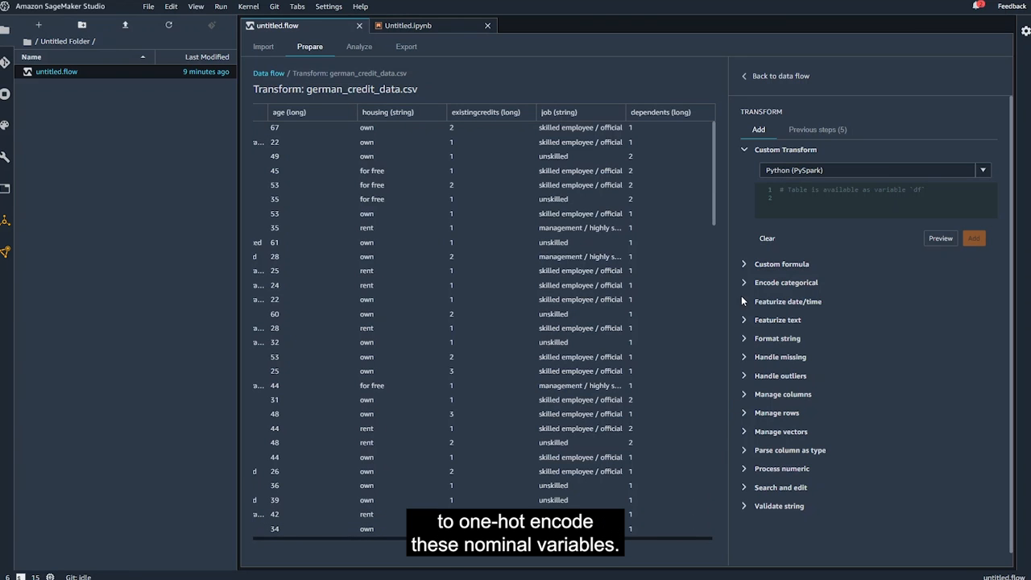
left_click(786, 282)
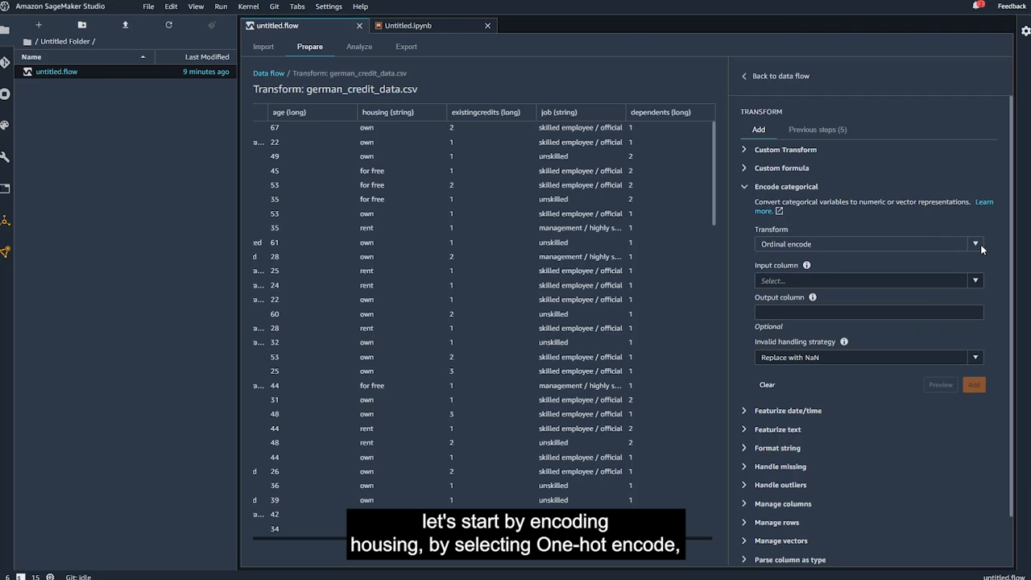
left_click(974, 244)
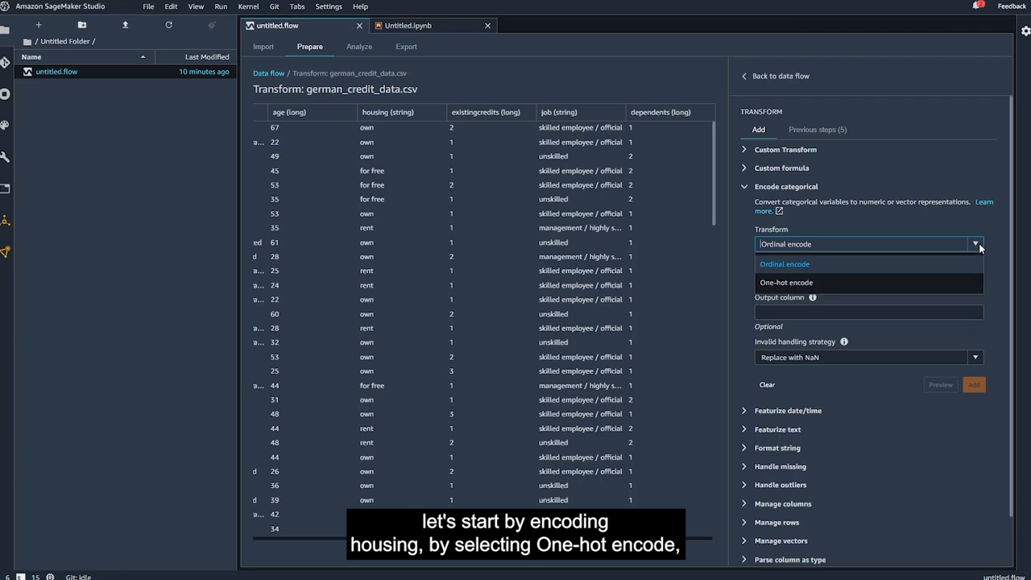
left_click(785, 282)
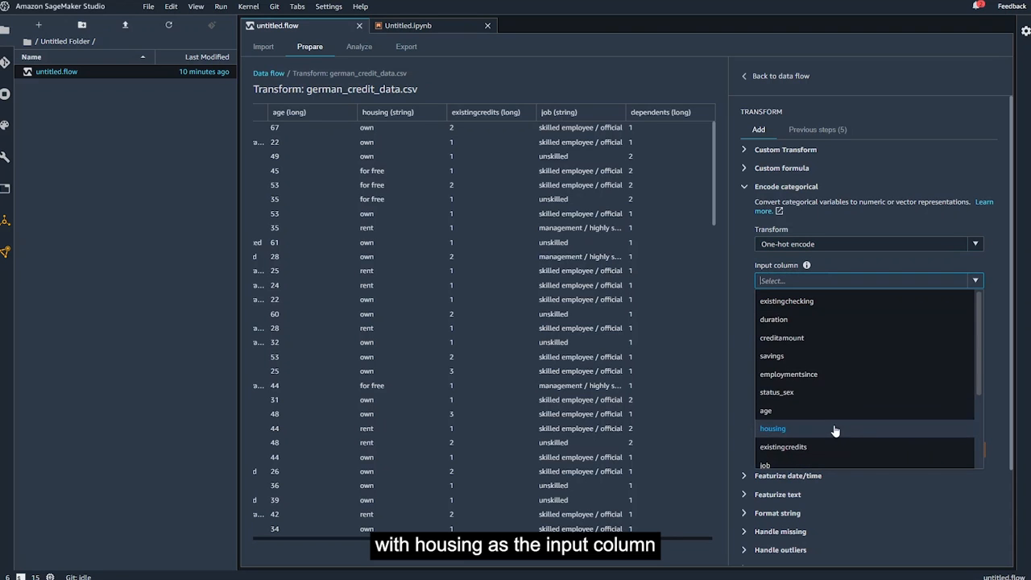
left_click(772, 428)
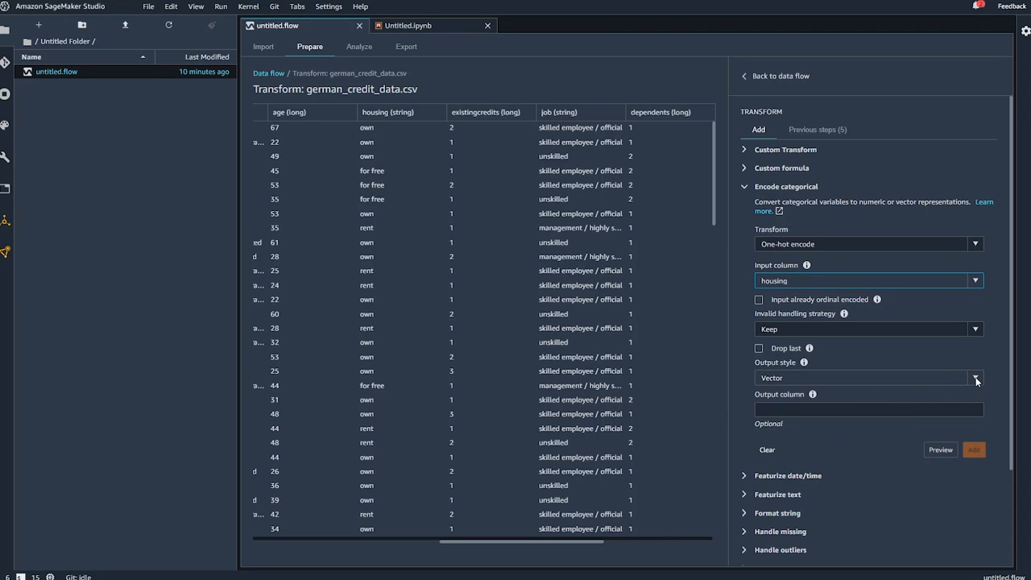
left_click(975, 378)
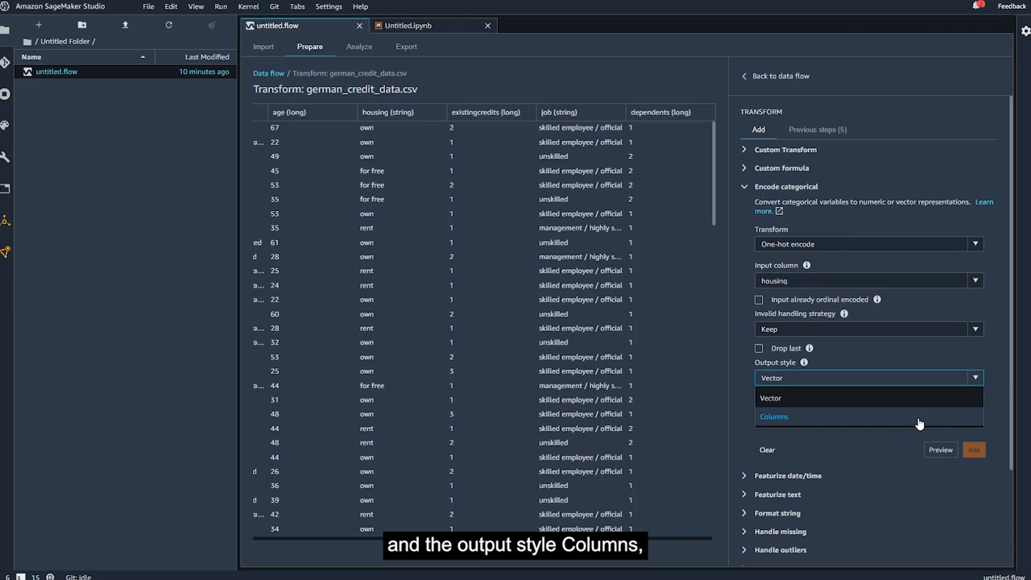
left_click(773, 416)
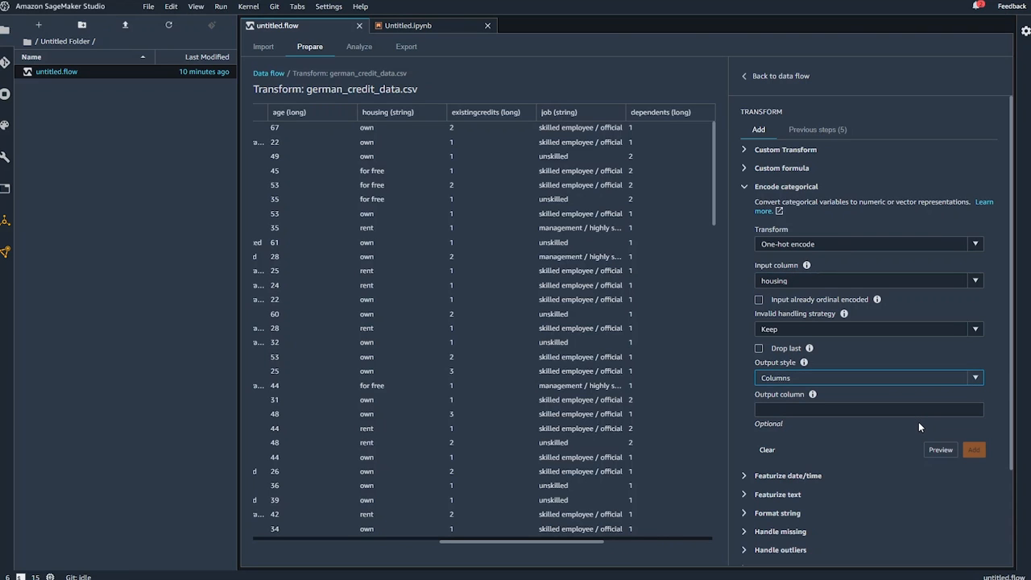
left_click(939, 449)
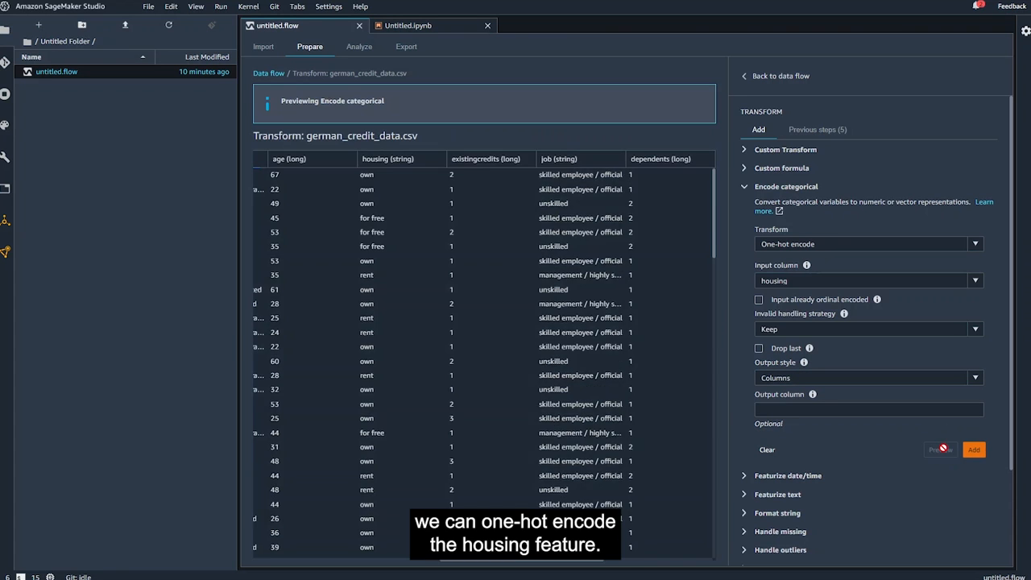
scroll("right", 3)
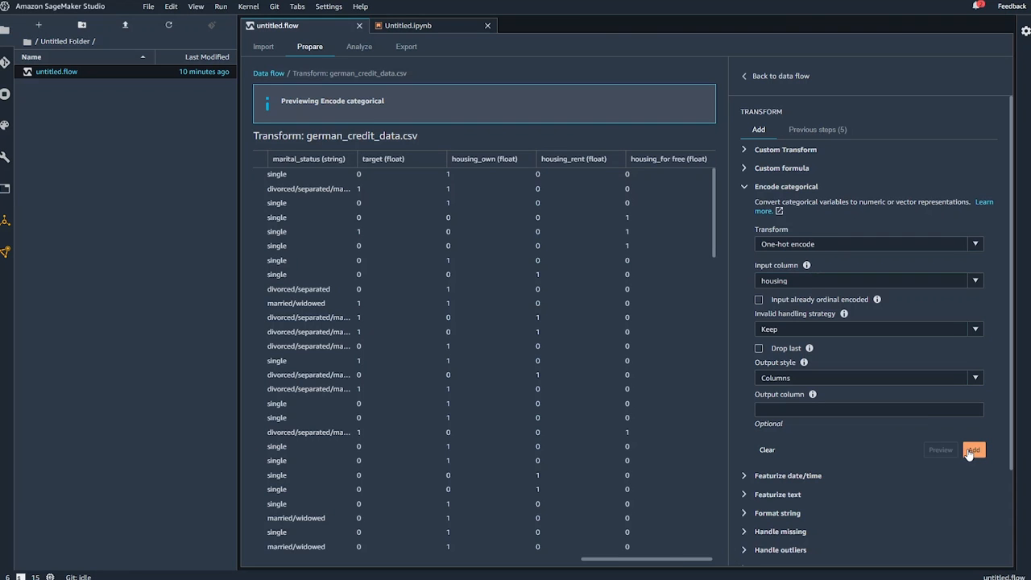
left_click(972, 449)
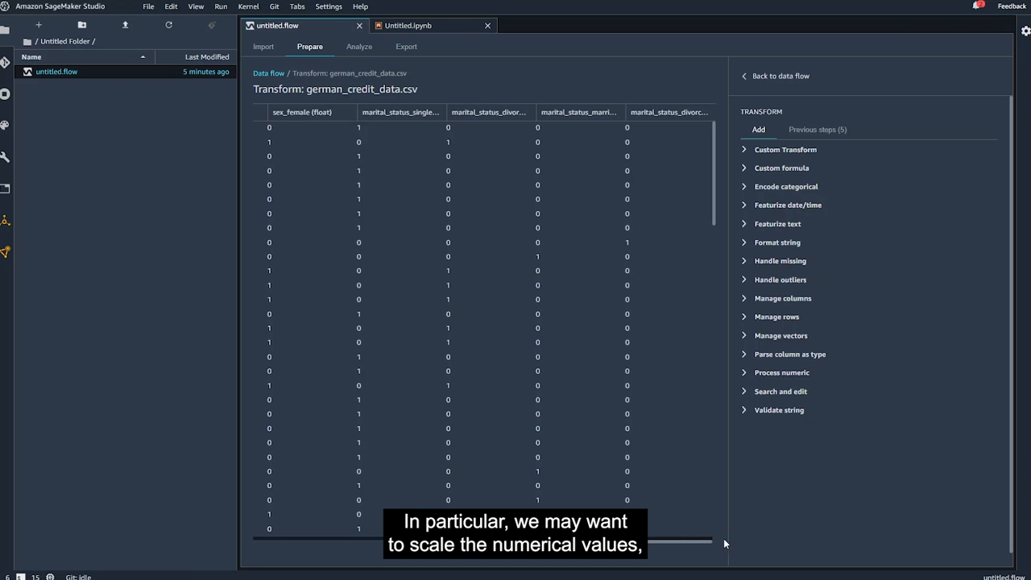
Apply a Standard scaler to creditamount and add the scaling step
scroll("left", 3)
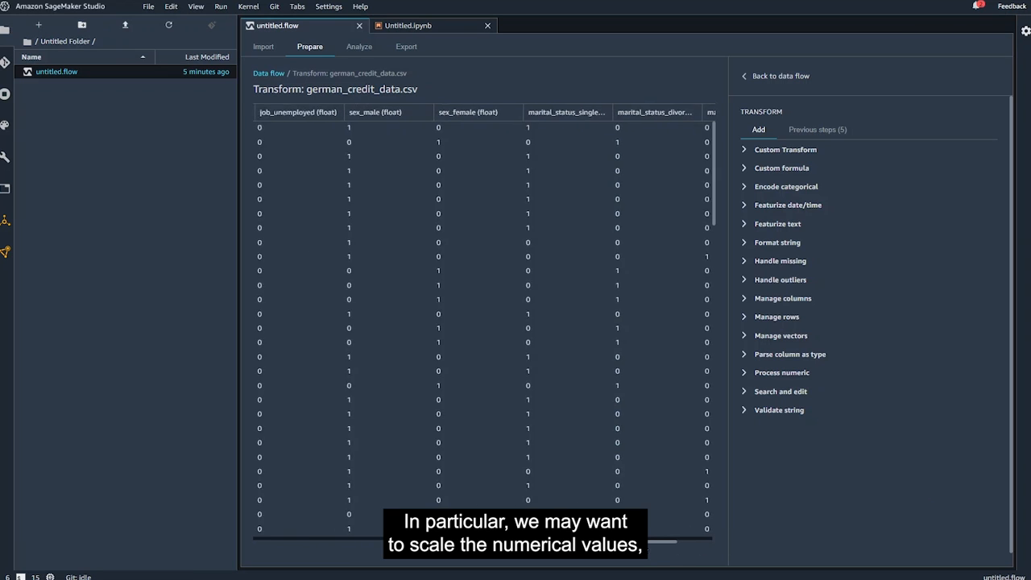
scroll("left", 3)
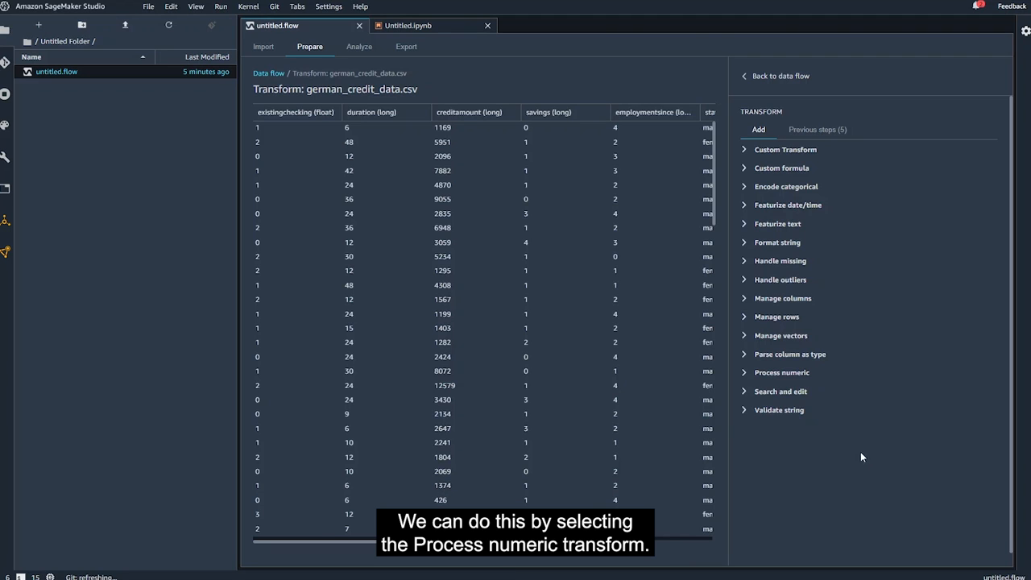
left_click(781, 372)
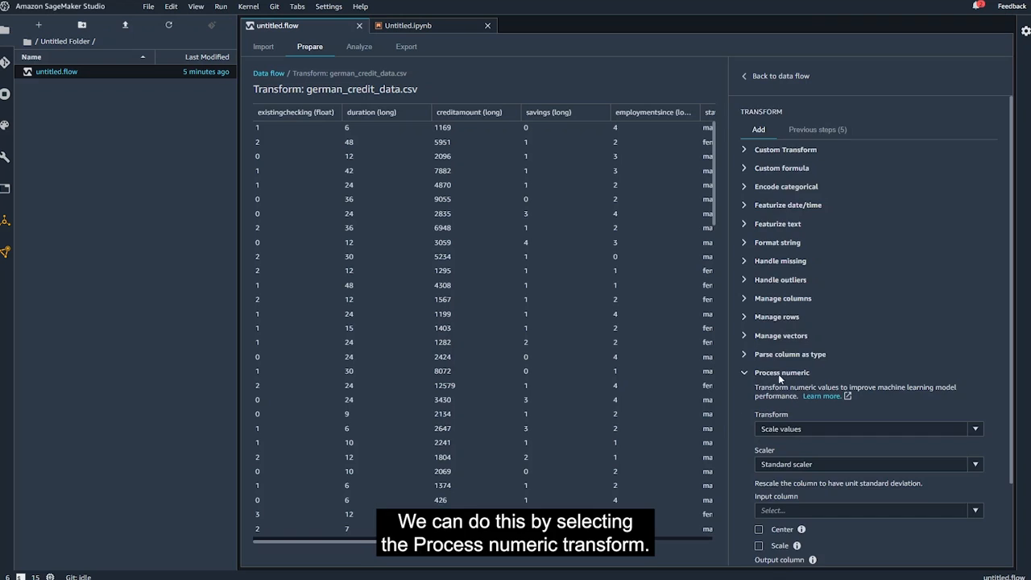
scroll("down", 3)
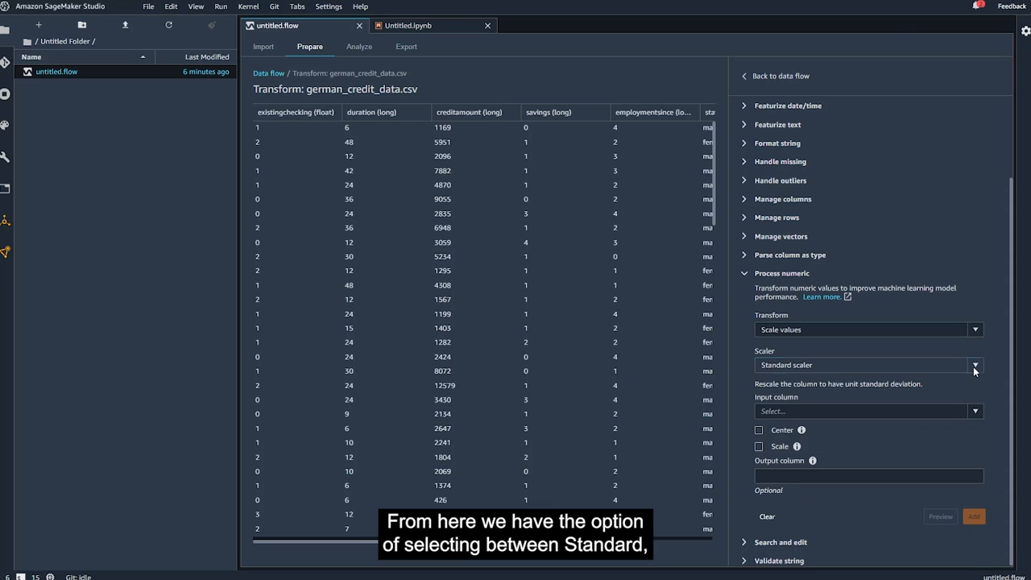
left_click(974, 365)
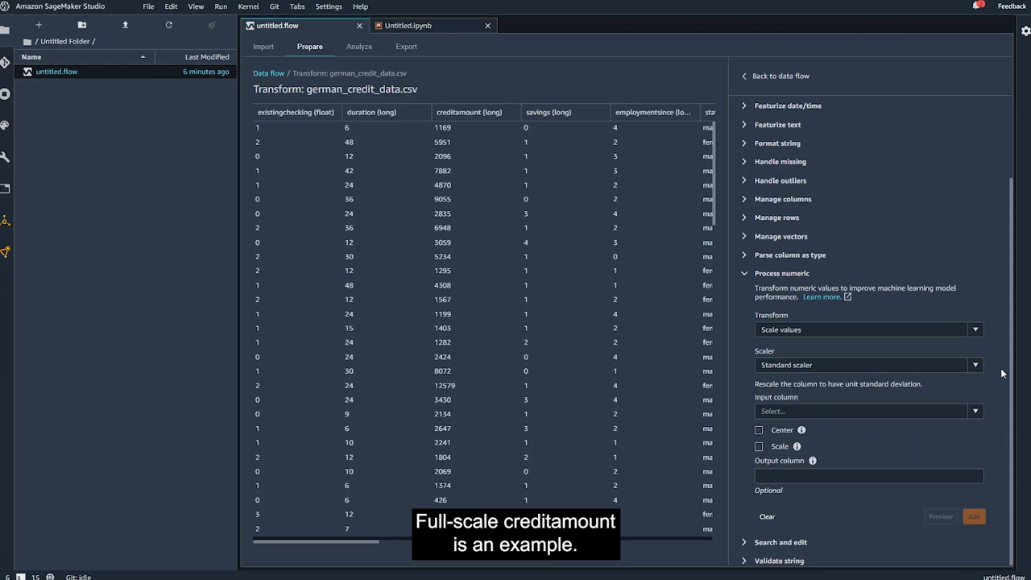
left_click(975, 411)
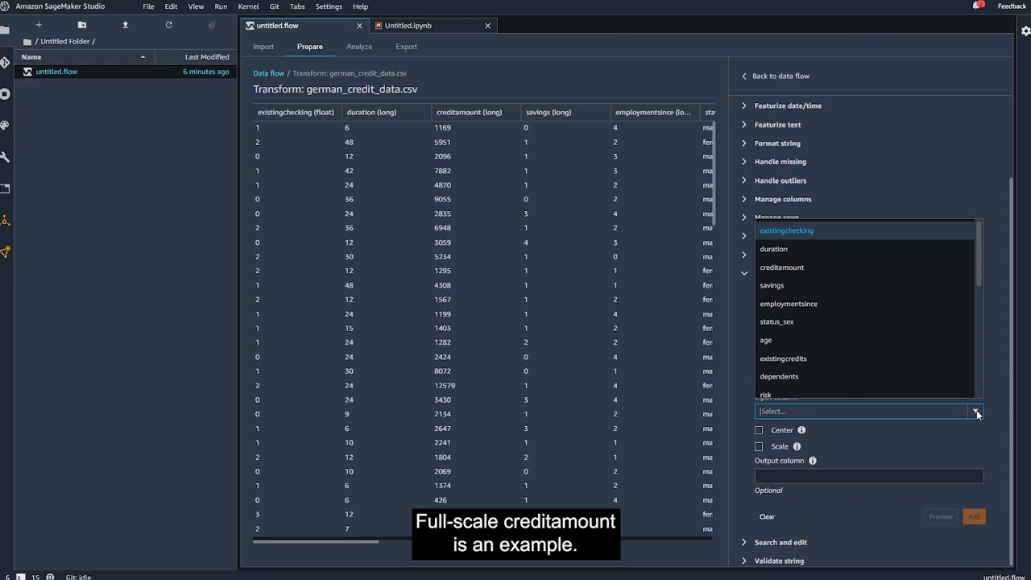
left_click(781, 266)
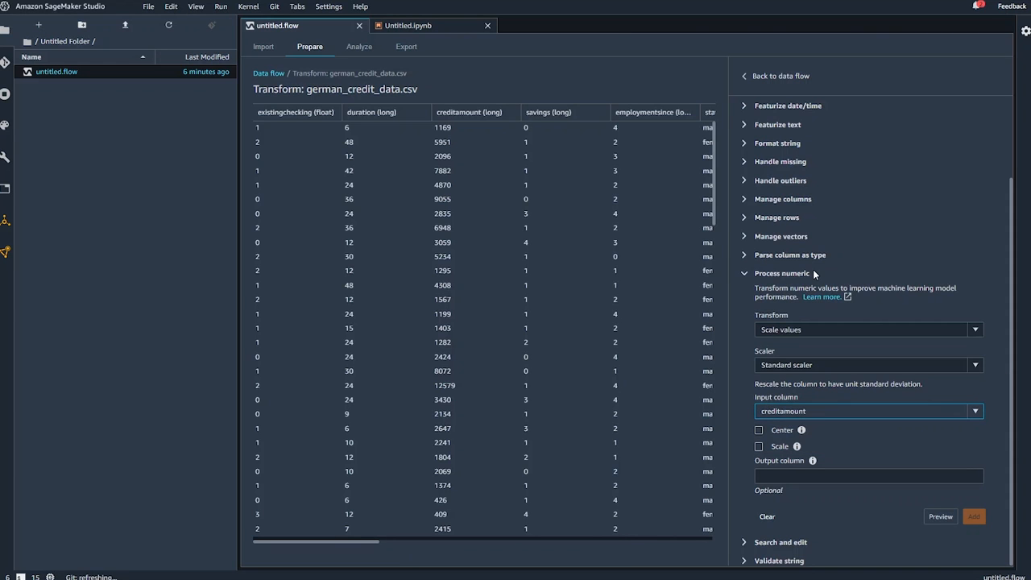
left_click(940, 516)
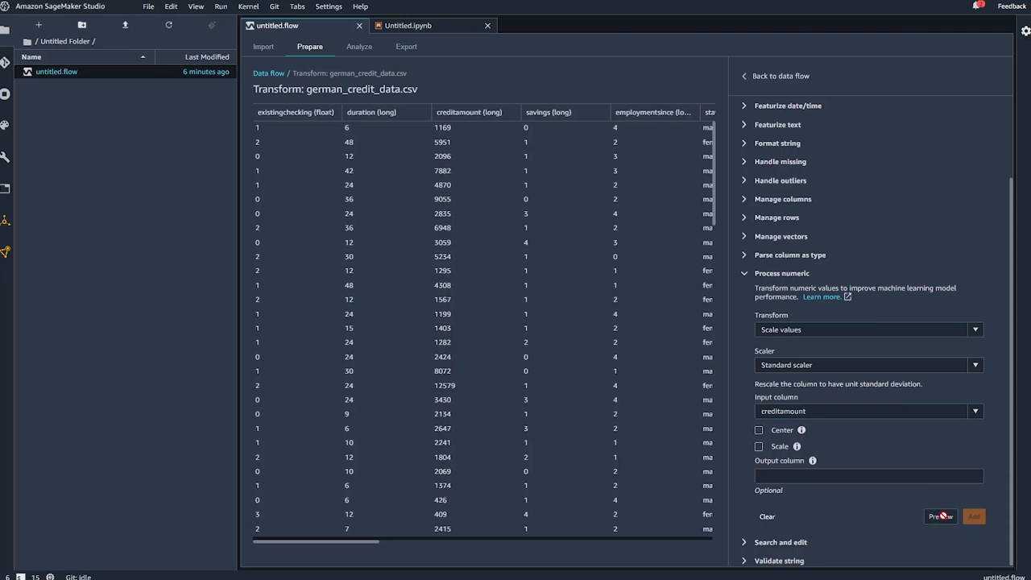
left_click(940, 516)
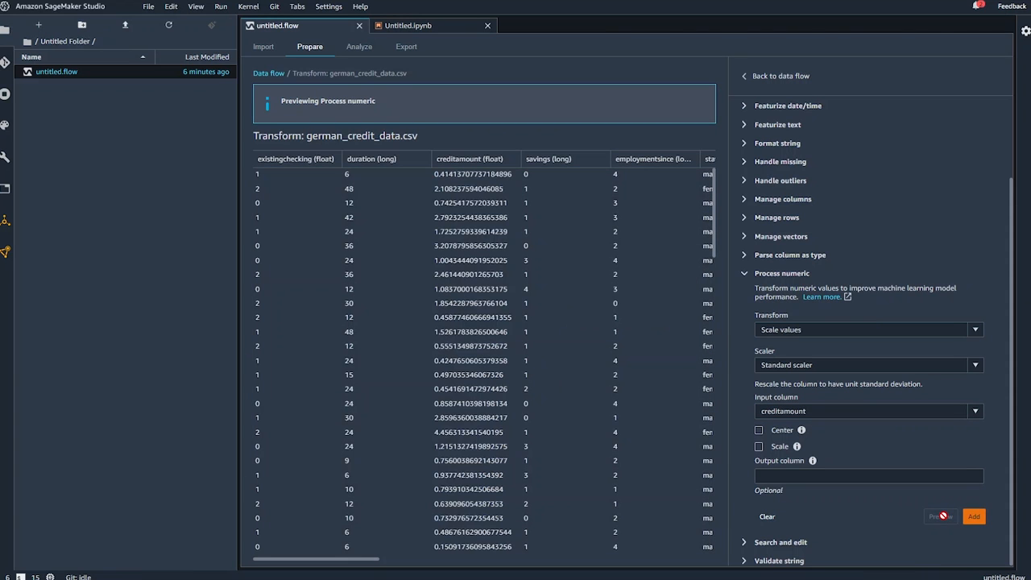
left_click(973, 516)
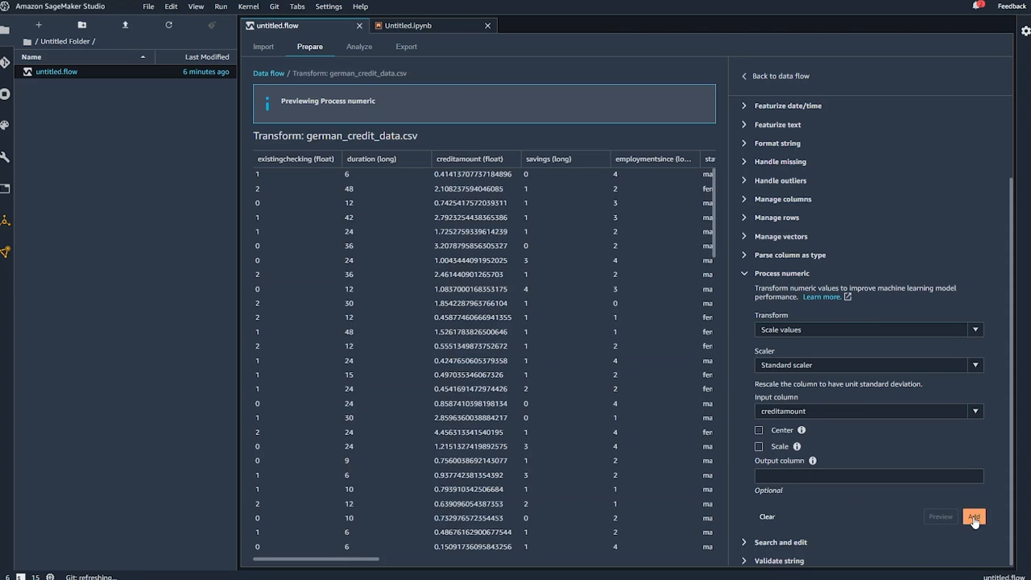
left_click(972, 516)
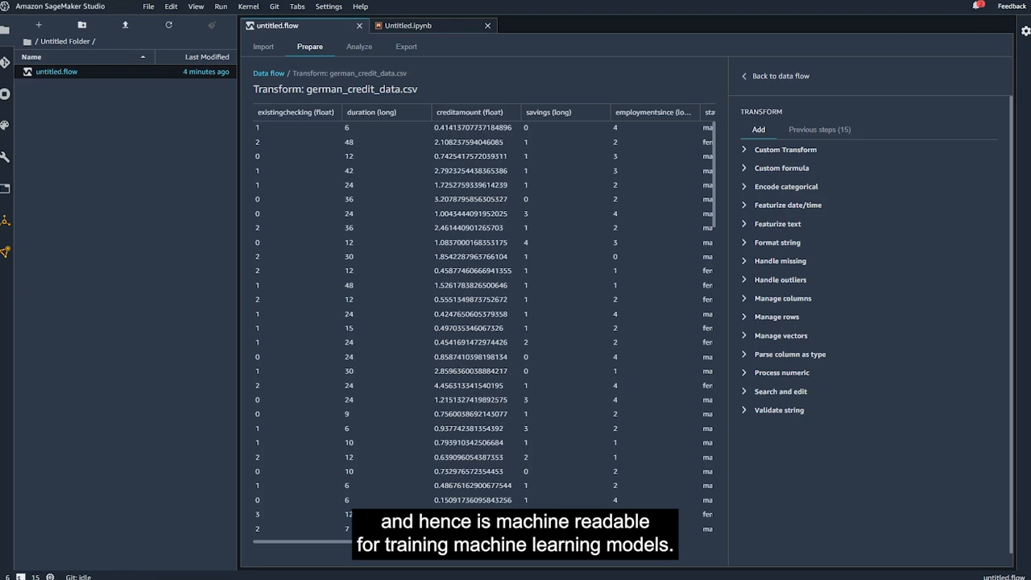
mouse_move(949, 406)
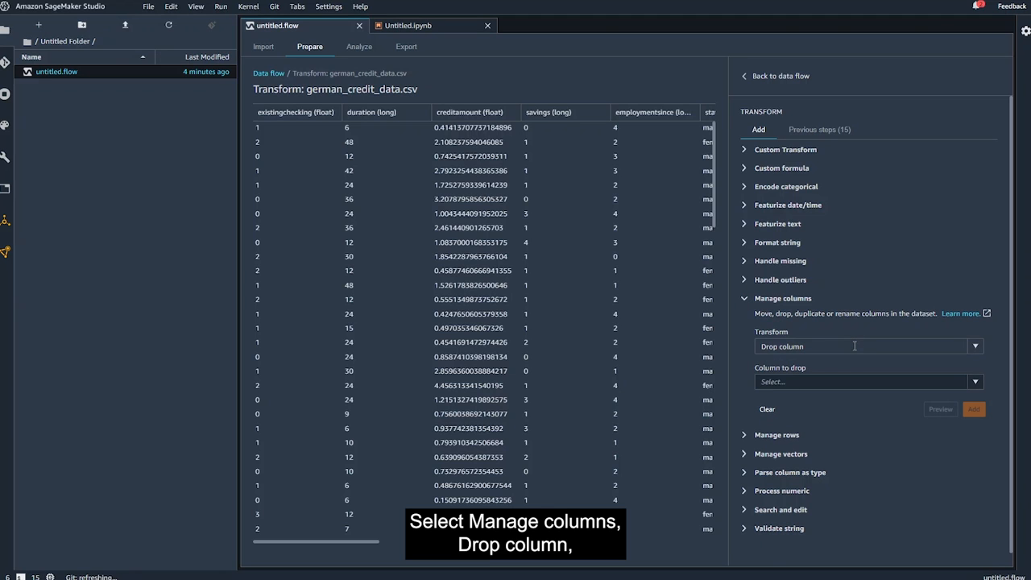
Add a Drop column transform removing the risk column
left_click(974, 381)
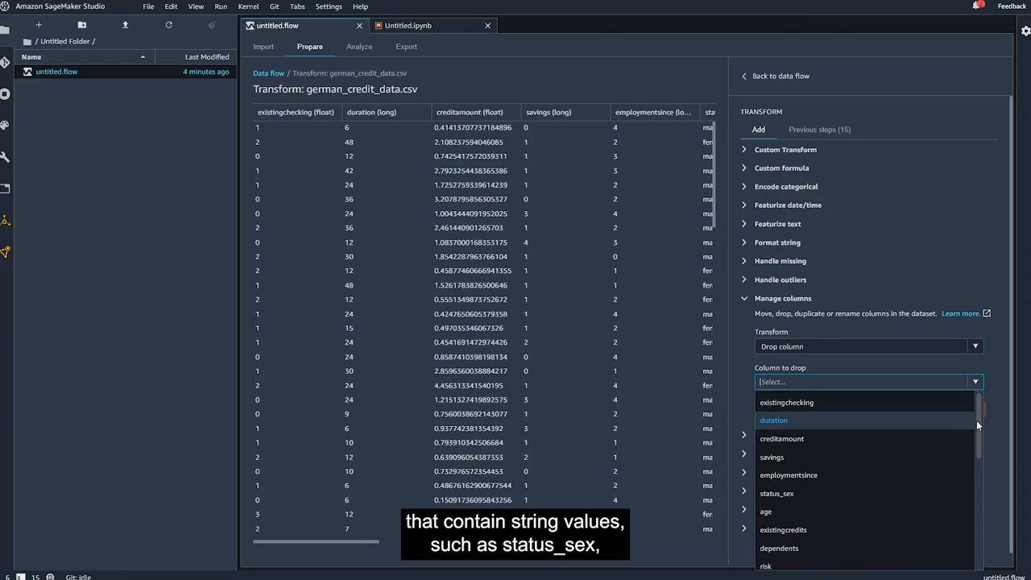
scroll("down", 3)
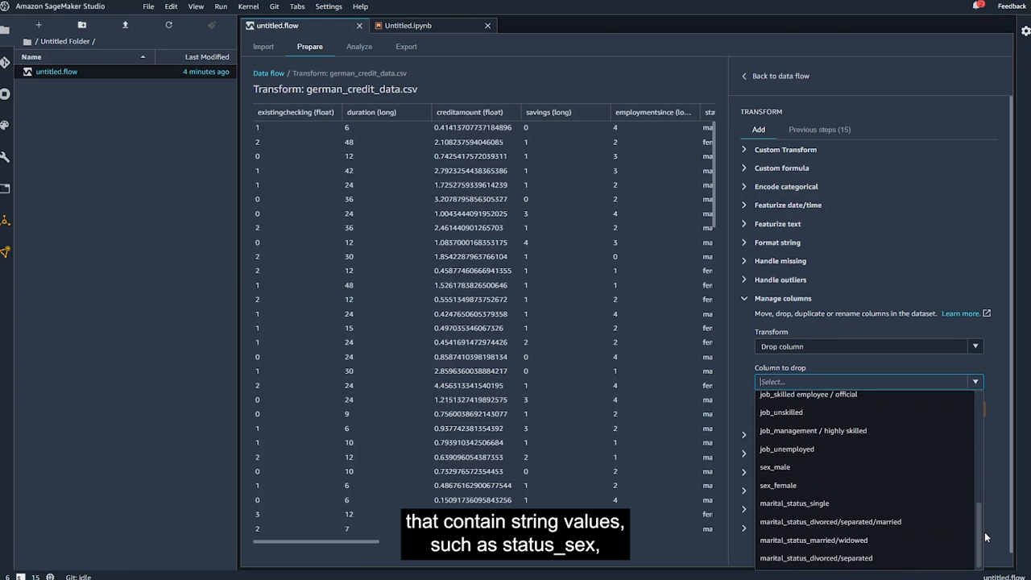
scroll("up", 3)
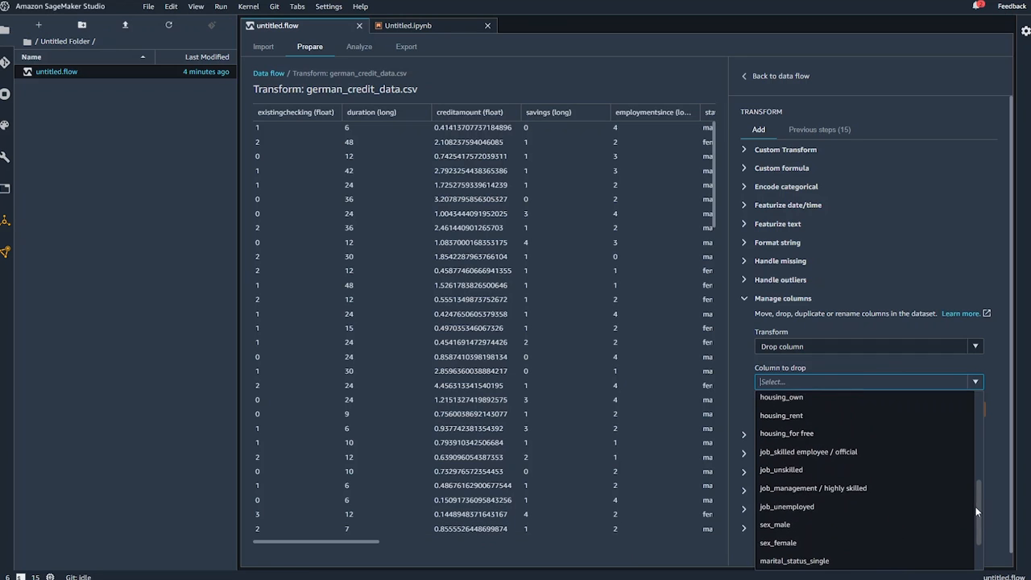
scroll("up", 3)
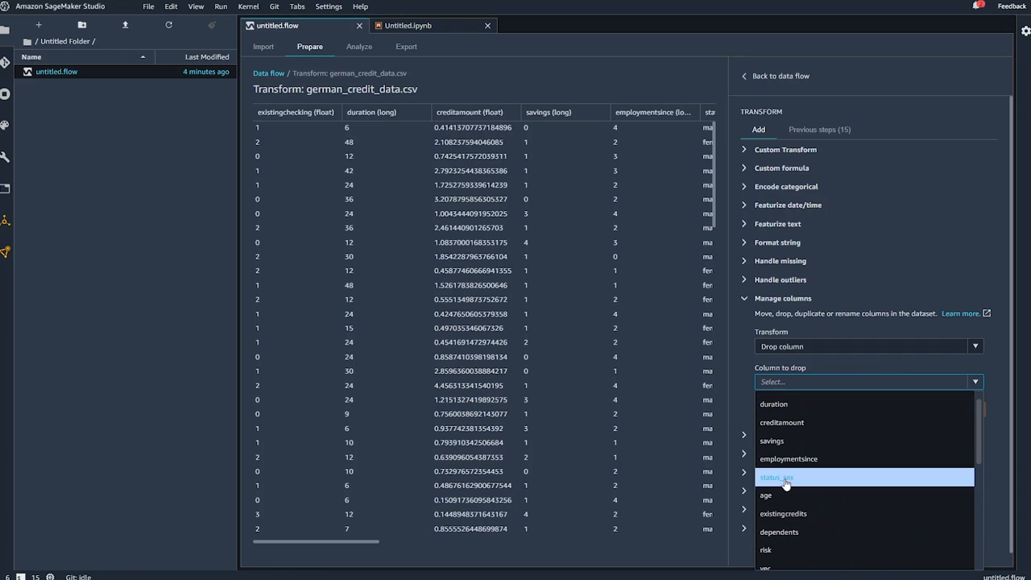
left_click(785, 476)
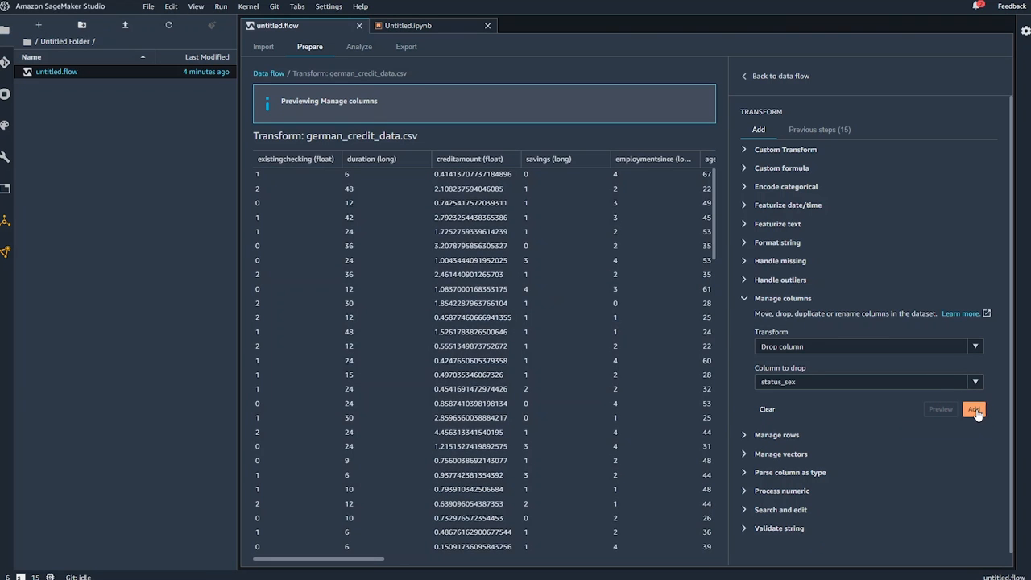
left_click(974, 409)
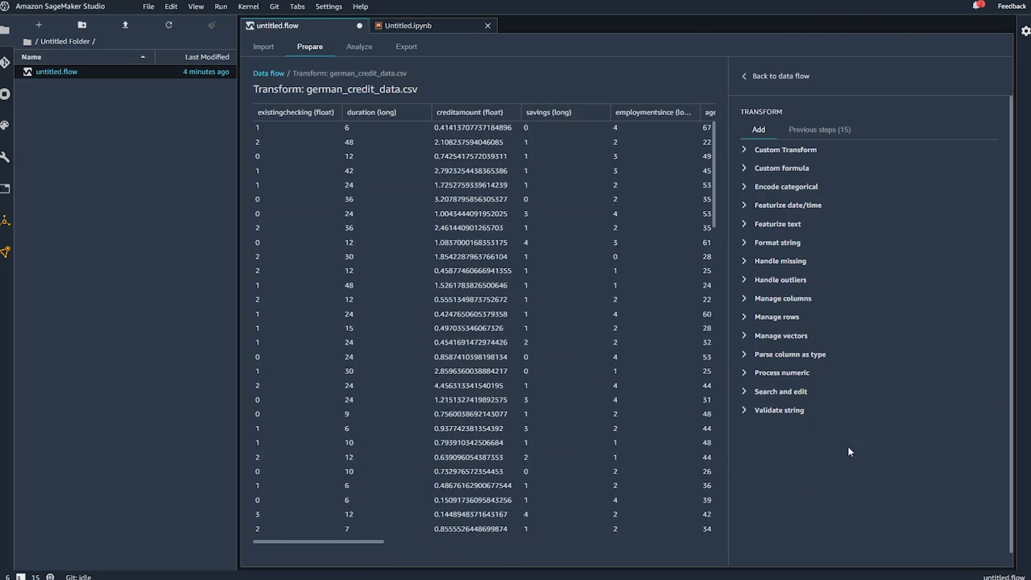
Drop the temporary vec column as well, previewing the table before adding
scroll("right", 3)
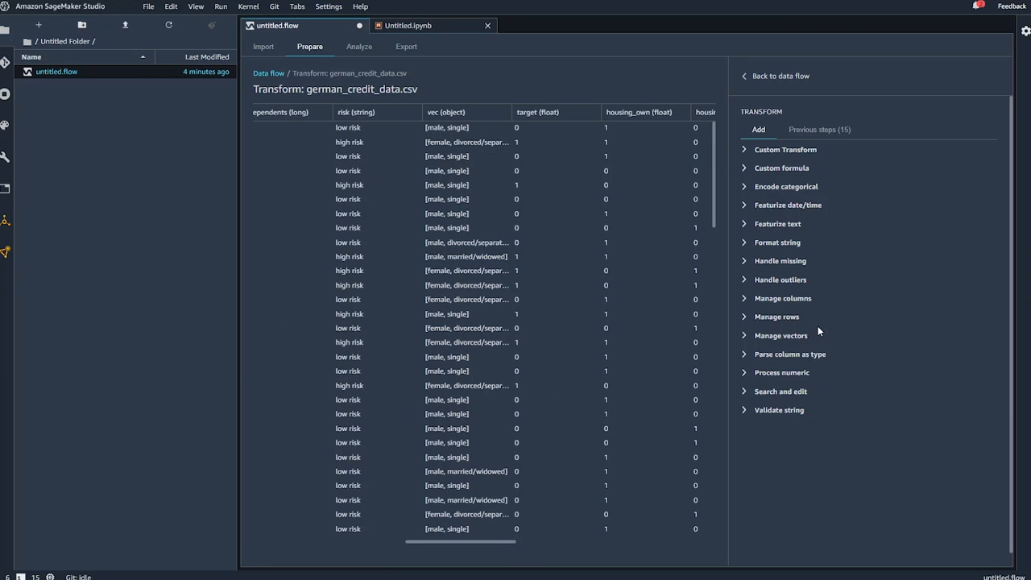
left_click(782, 298)
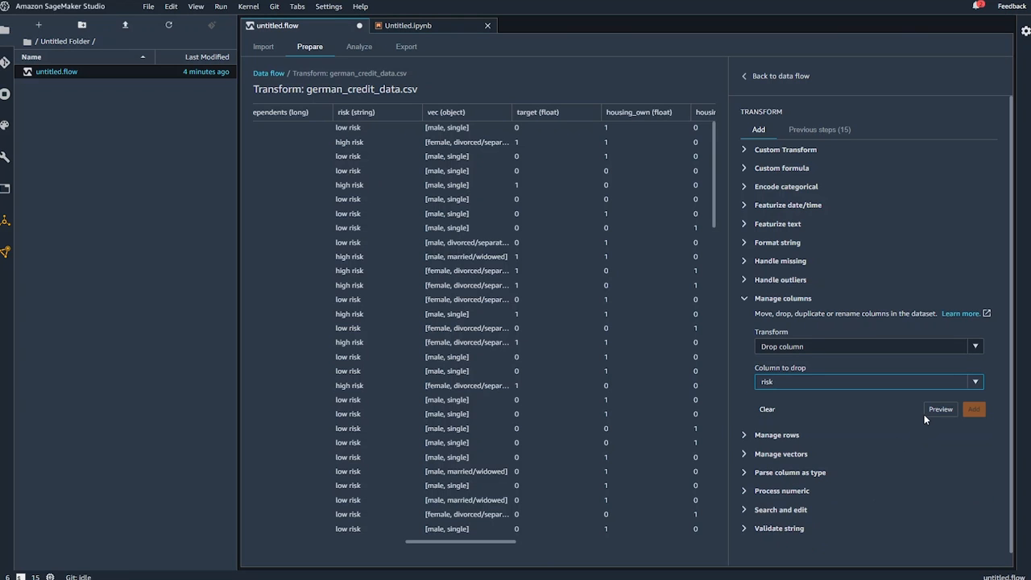
left_click(939, 409)
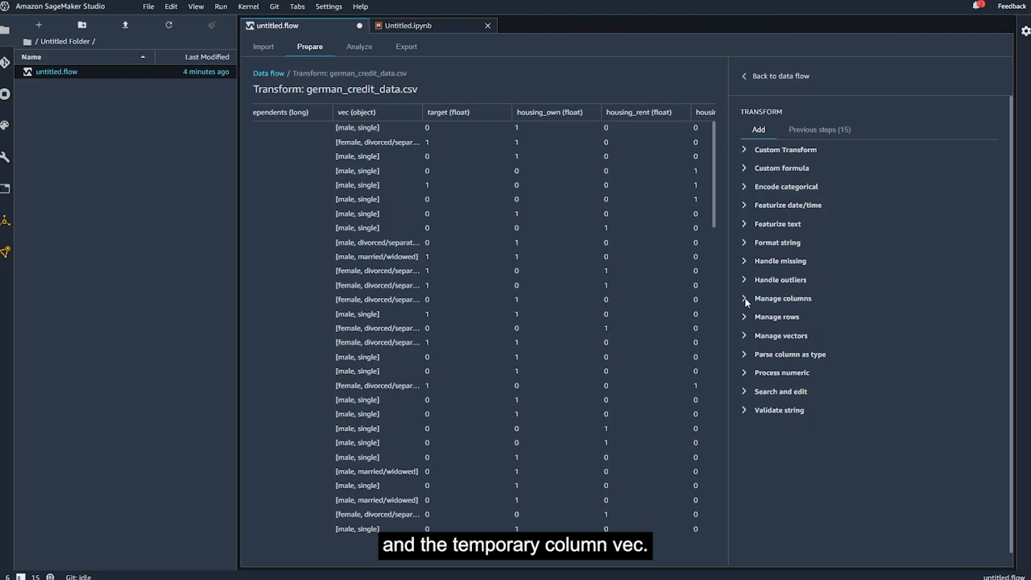
left_click(781, 298)
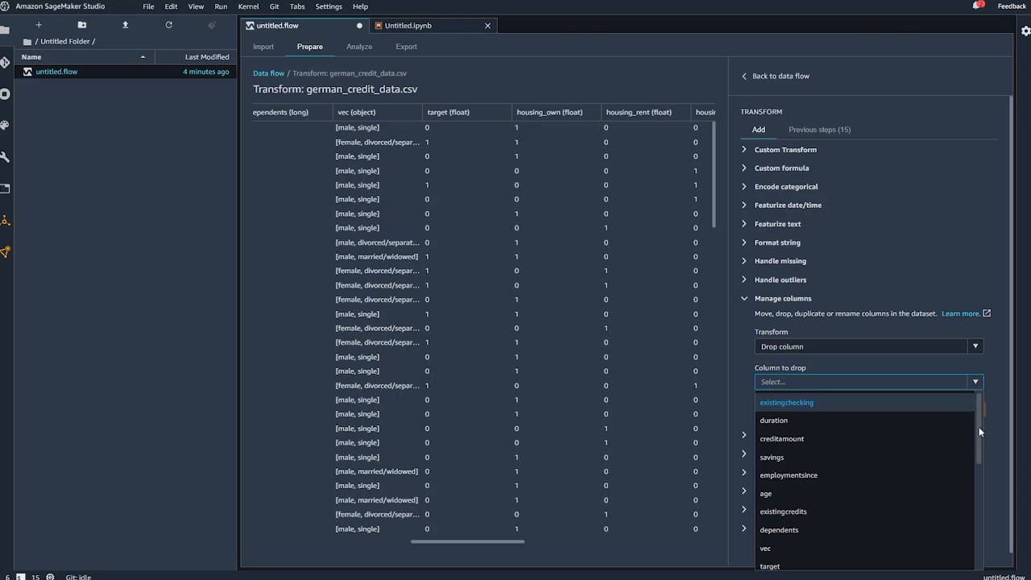
left_click(764, 548)
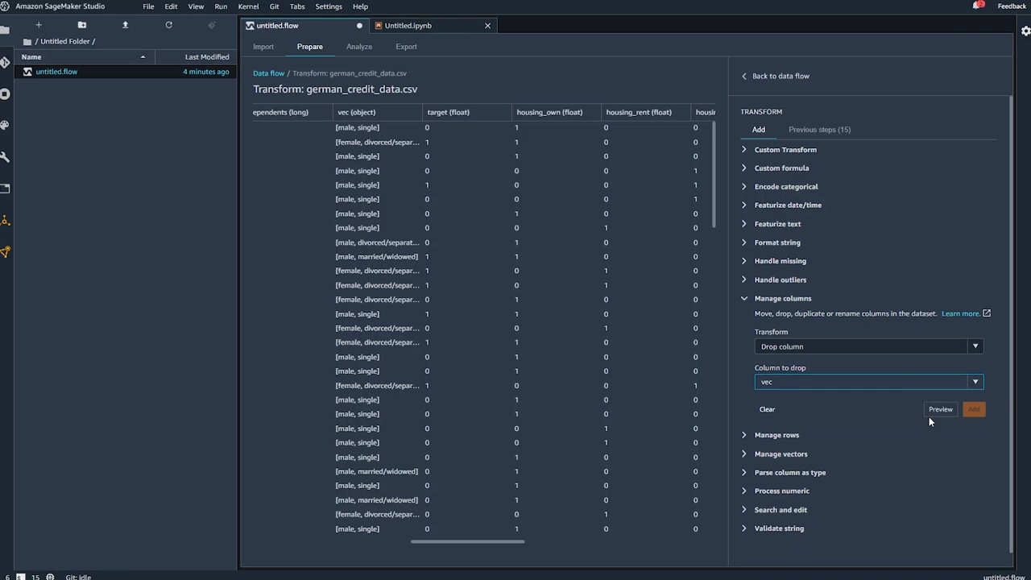
left_click(940, 409)
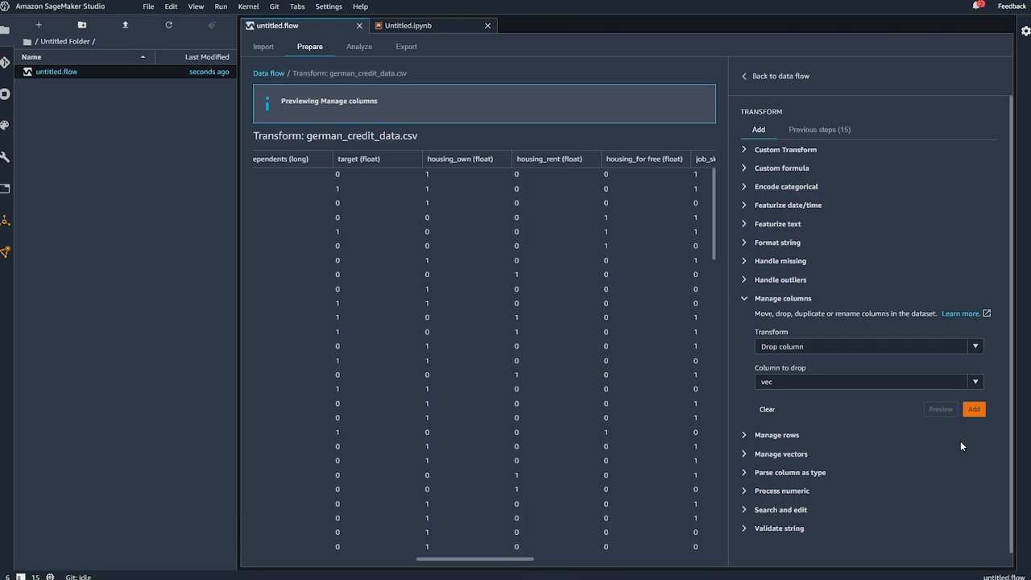
left_click(972, 409)
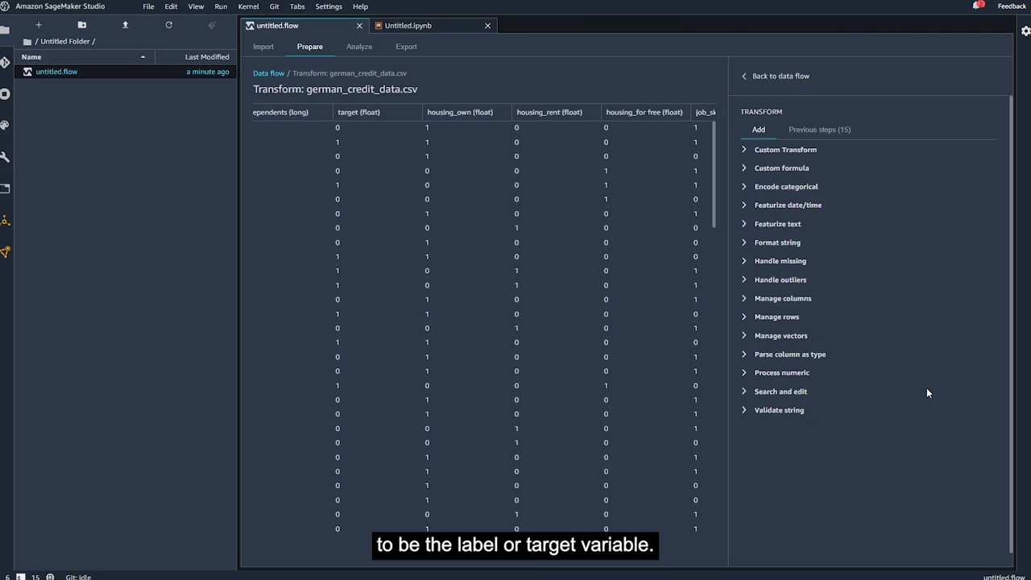
mouse_move(843, 349)
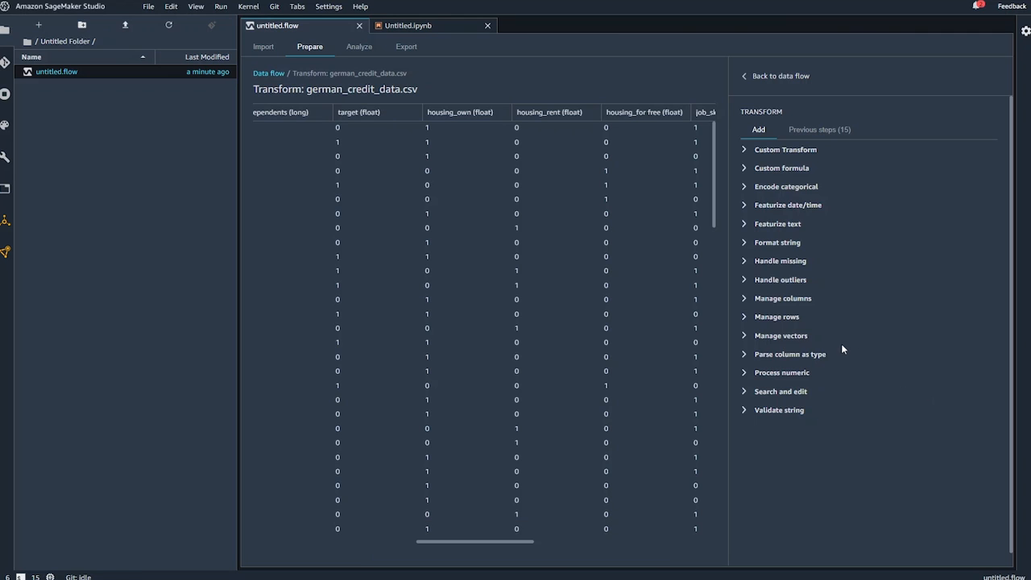
Add a Move column transform moving target to the start, previewing first
left_click(782, 298)
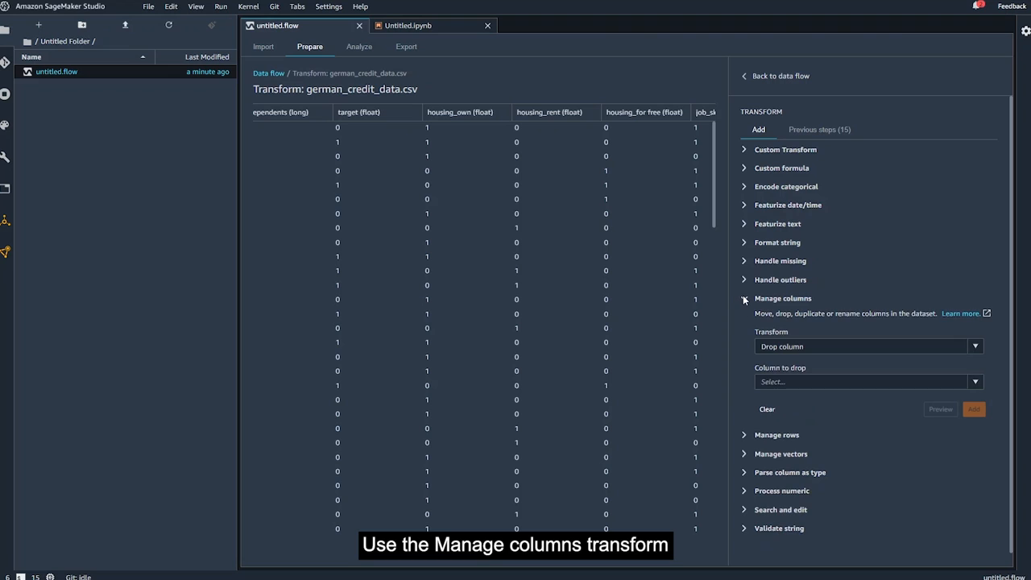
left_click(974, 346)
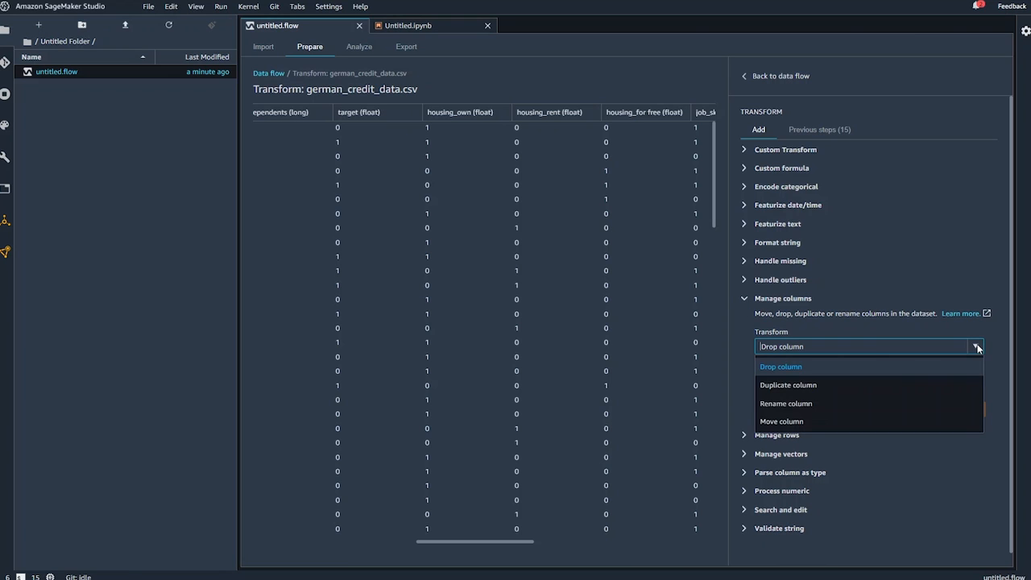
left_click(781, 421)
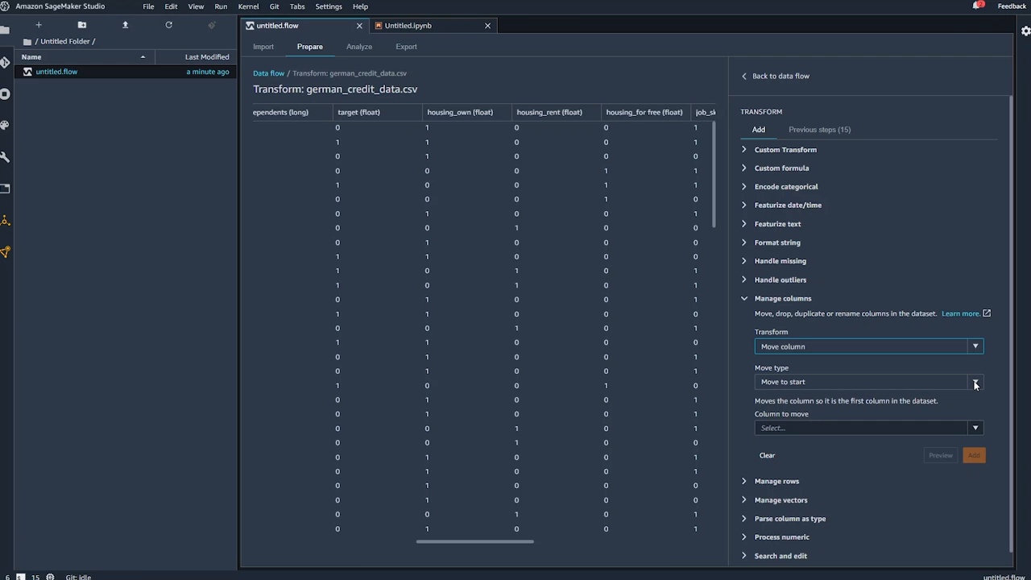
left_click(865, 428)
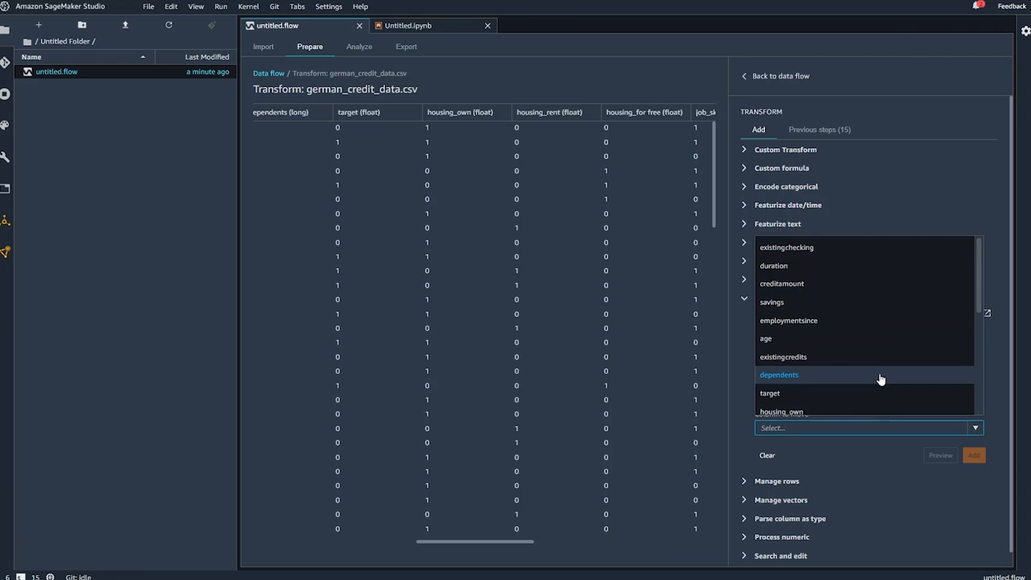
left_click(769, 392)
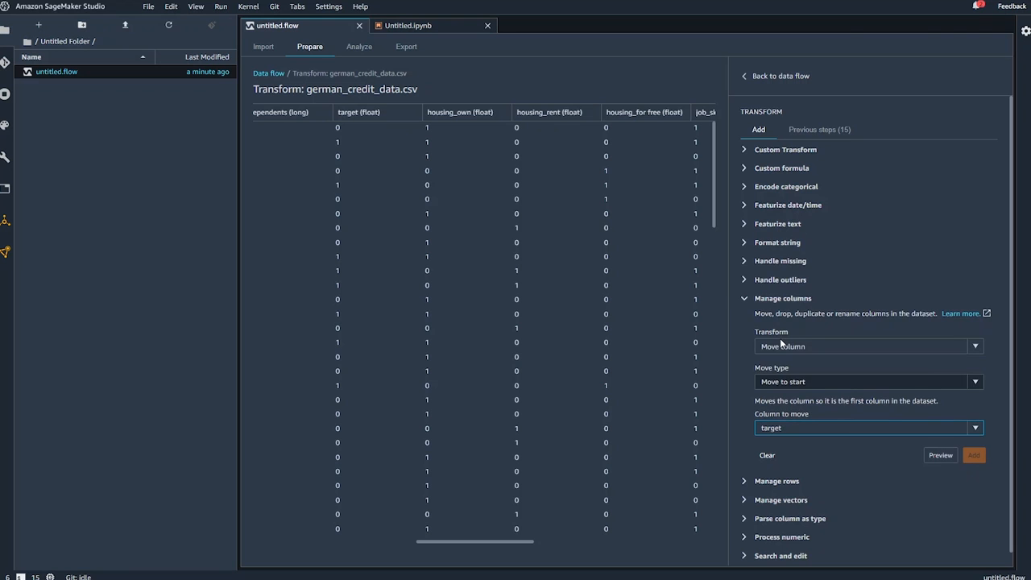
left_click(940, 455)
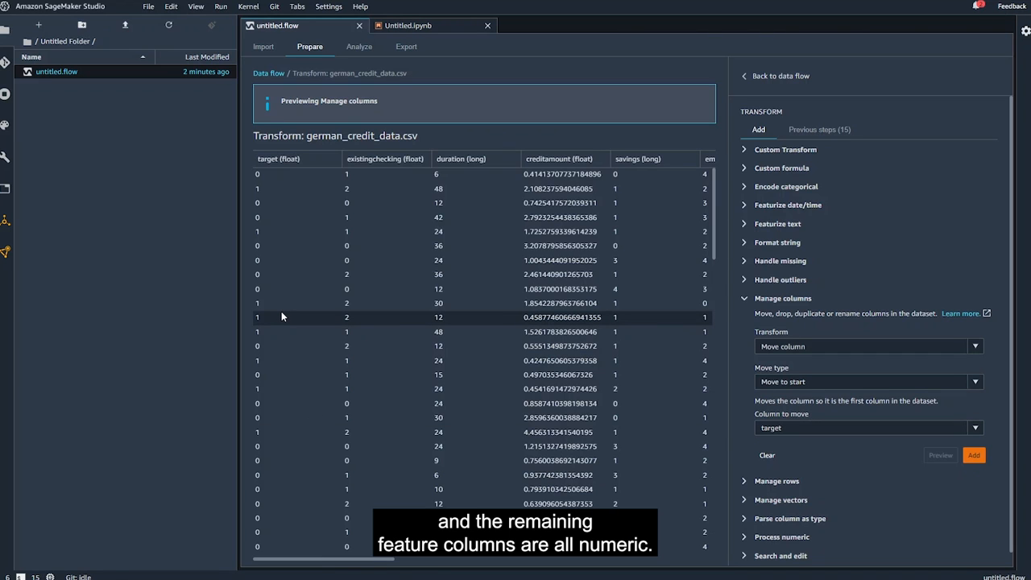
mouse_move(397, 331)
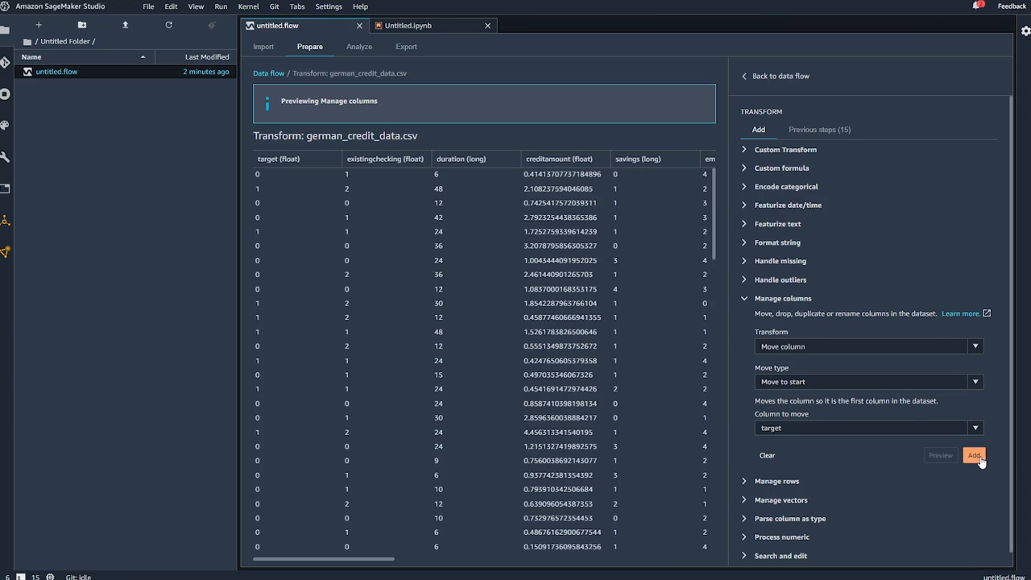
left_click(974, 455)
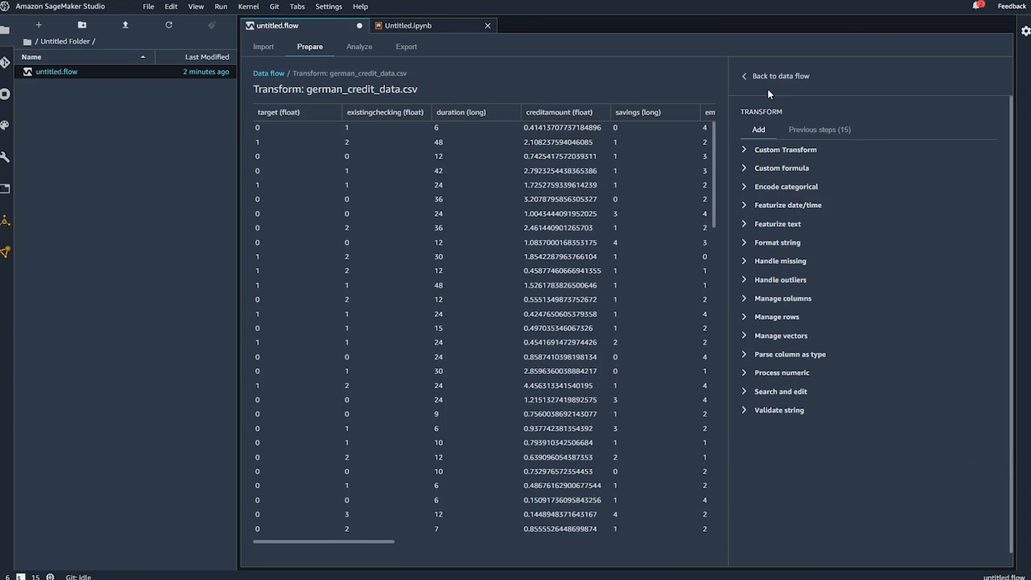
Go back to the data flow diagram, now showing the Steps (17) node
left_click(780, 75)
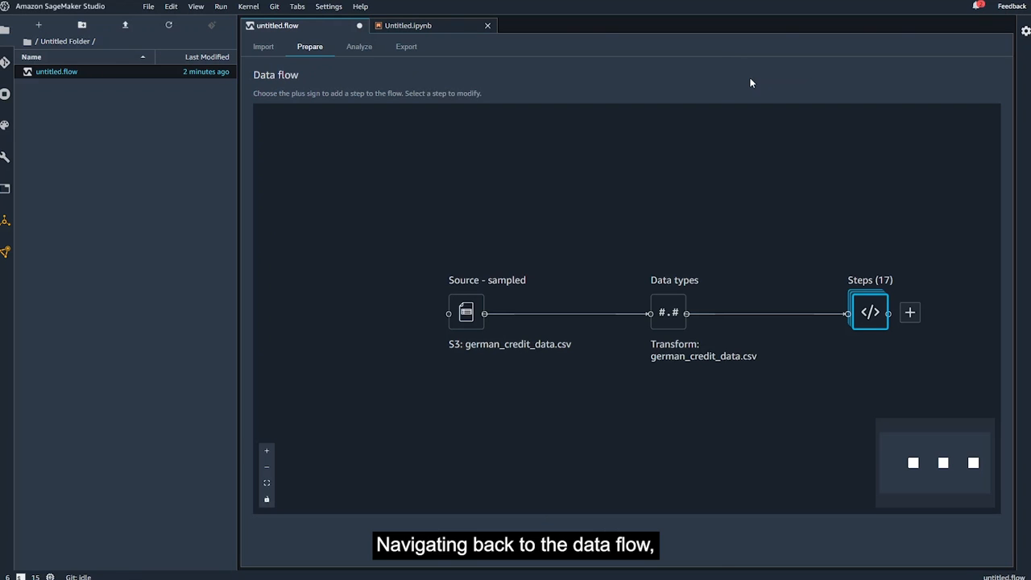
mouse_move(744, 121)
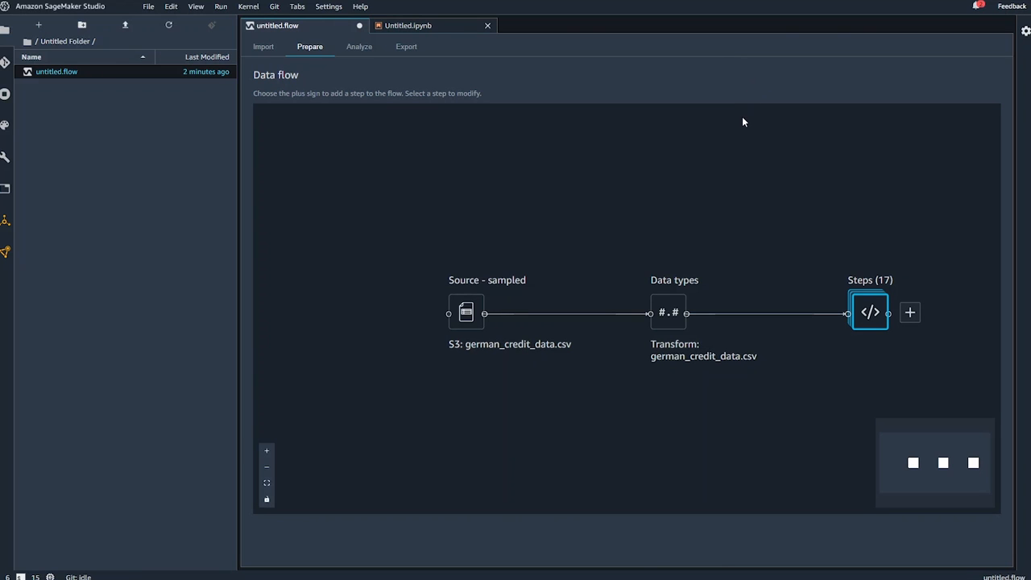
mouse_move(749, 158)
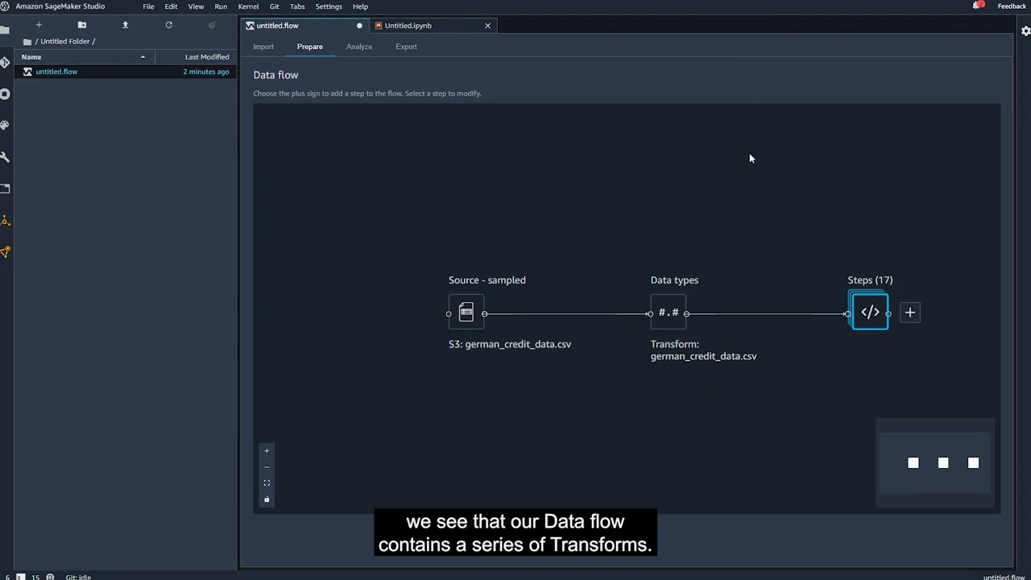
mouse_move(875, 230)
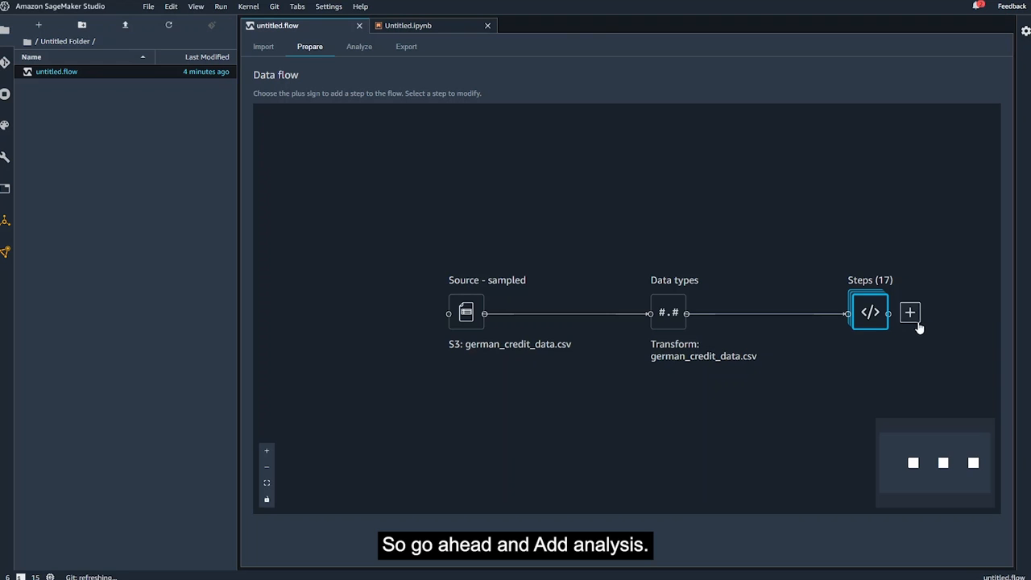
Add a new Bias Report analysis after the transform steps
left_click(909, 312)
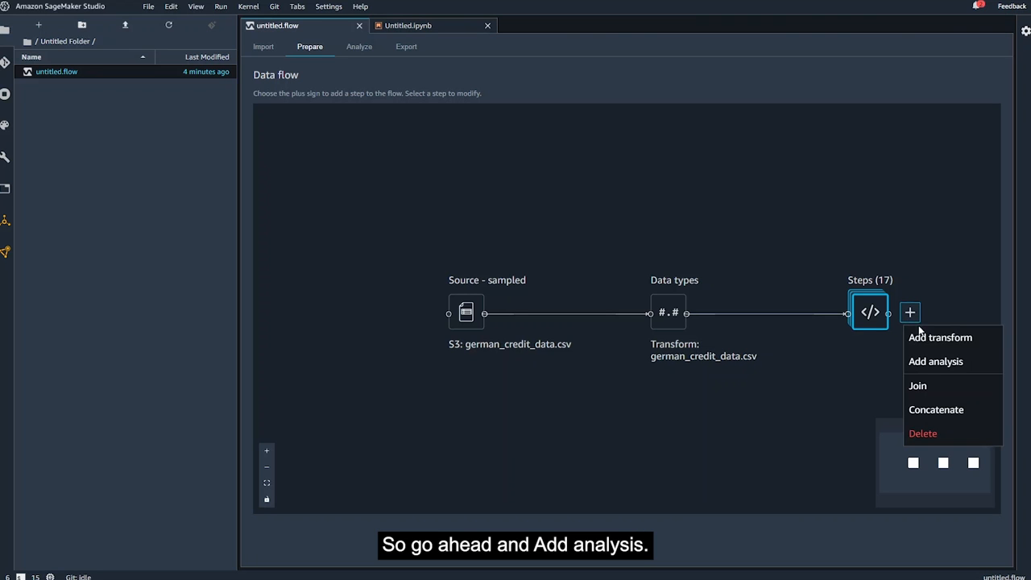
left_click(935, 361)
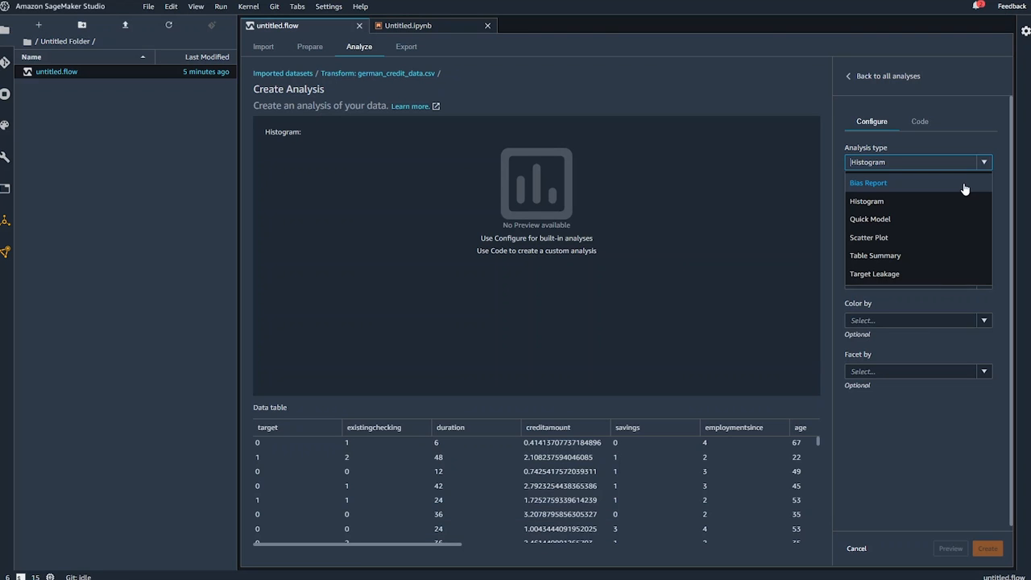
left_click(868, 182)
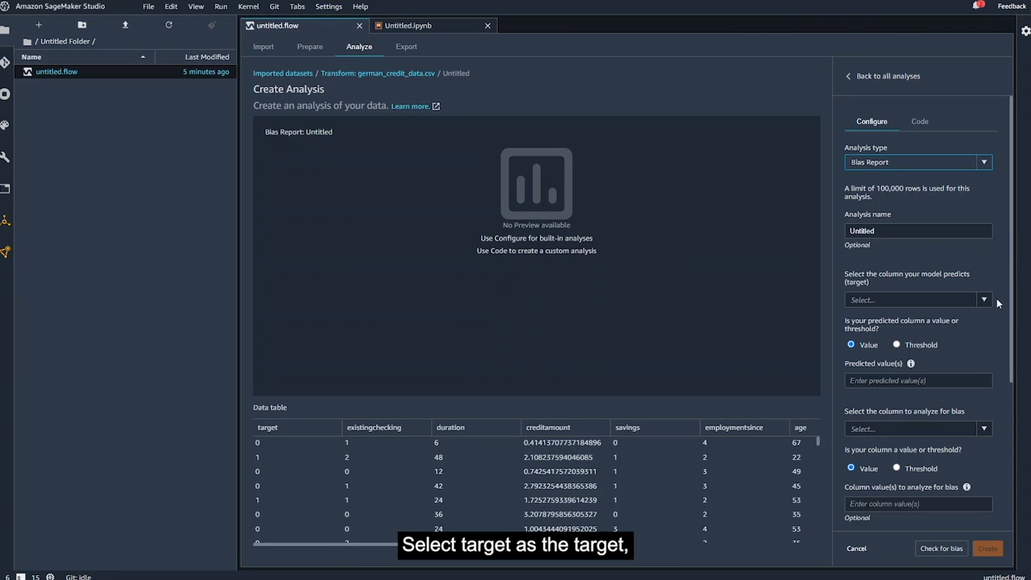
Set the predicted column to target with value 1 and bias column sex_male
left_click(983, 298)
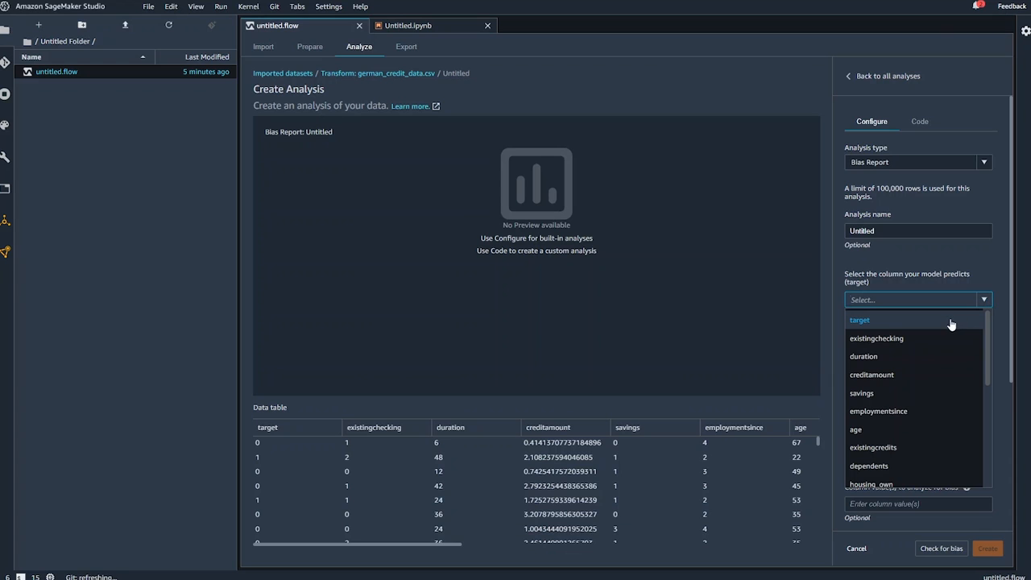
left_click(859, 319)
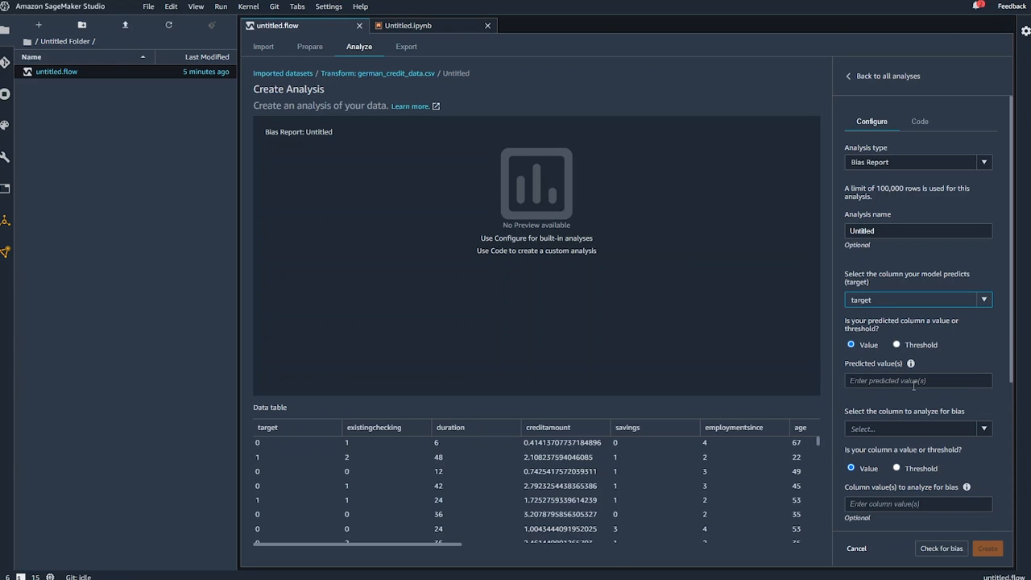
left_click(918, 380)
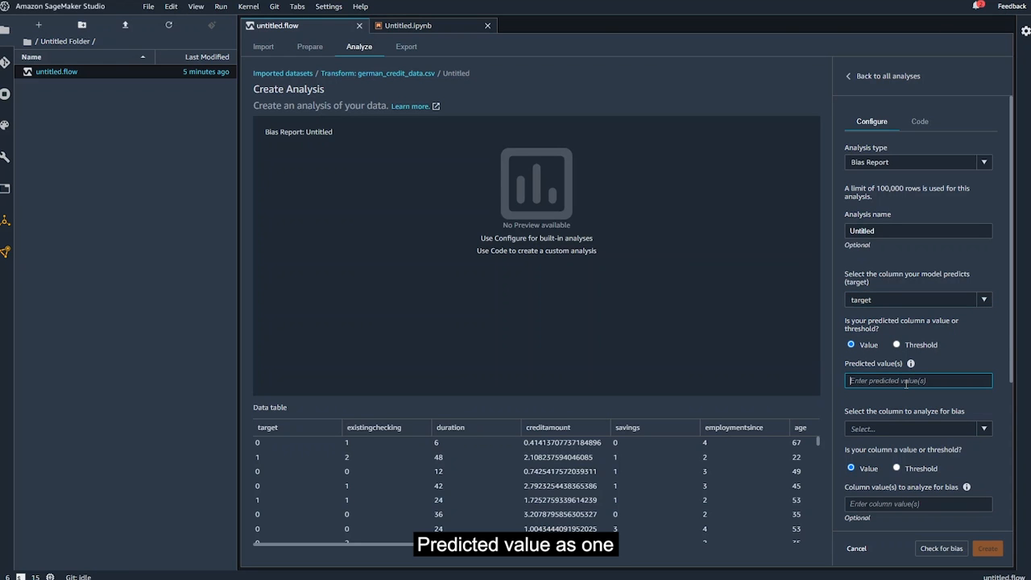
type("1")
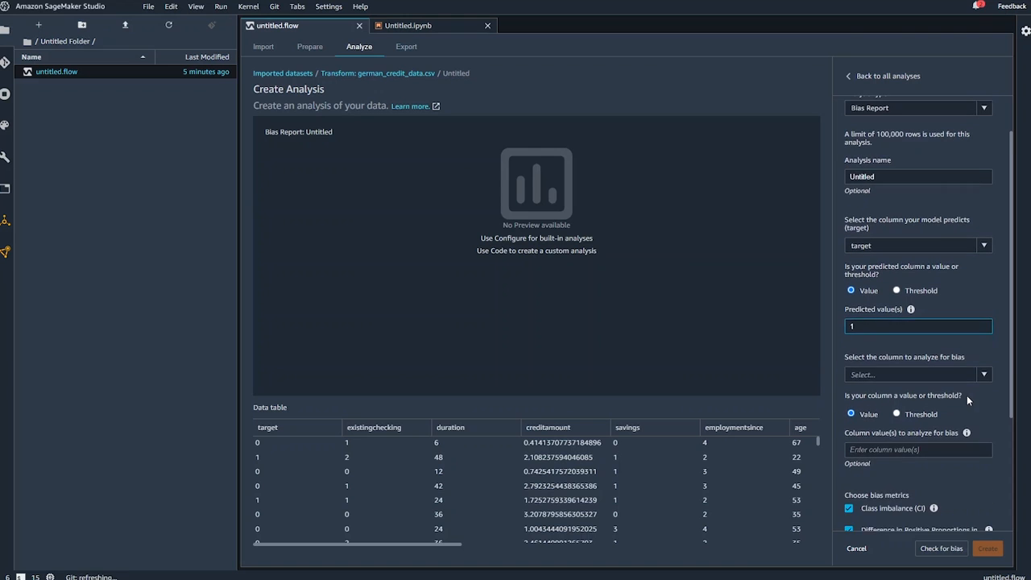
left_click(914, 373)
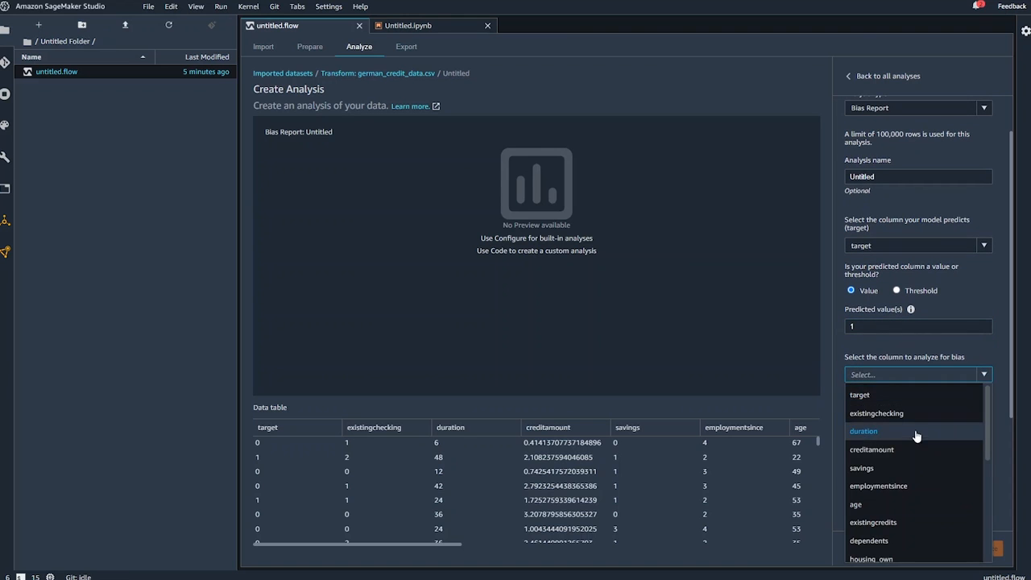
scroll("down", 3)
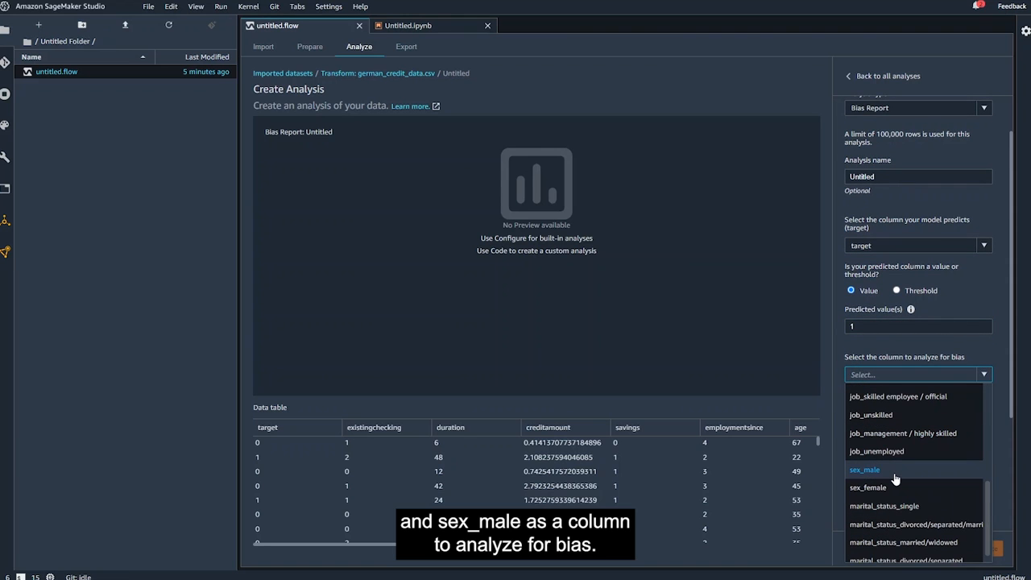
left_click(864, 469)
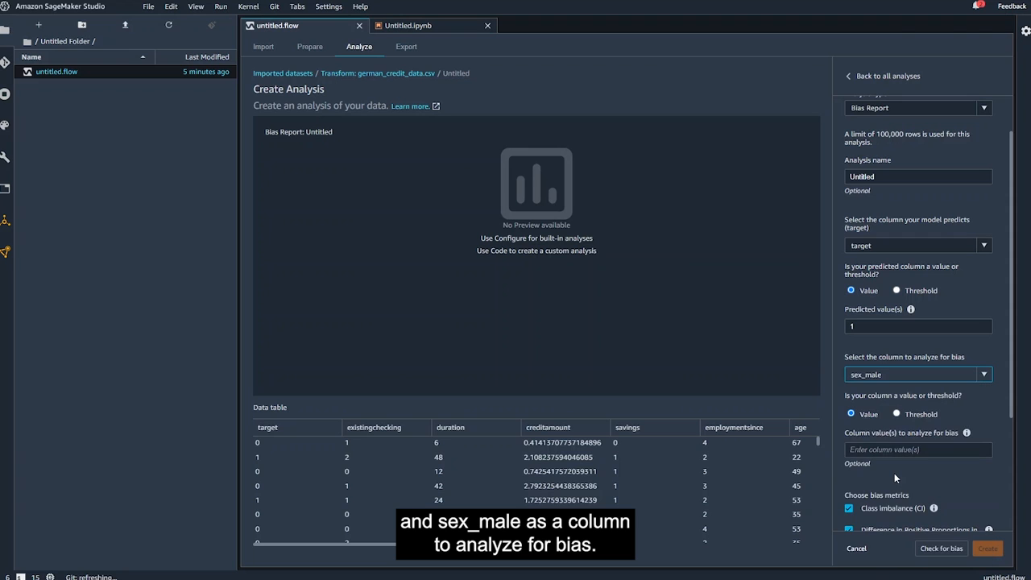
scroll("down", 3)
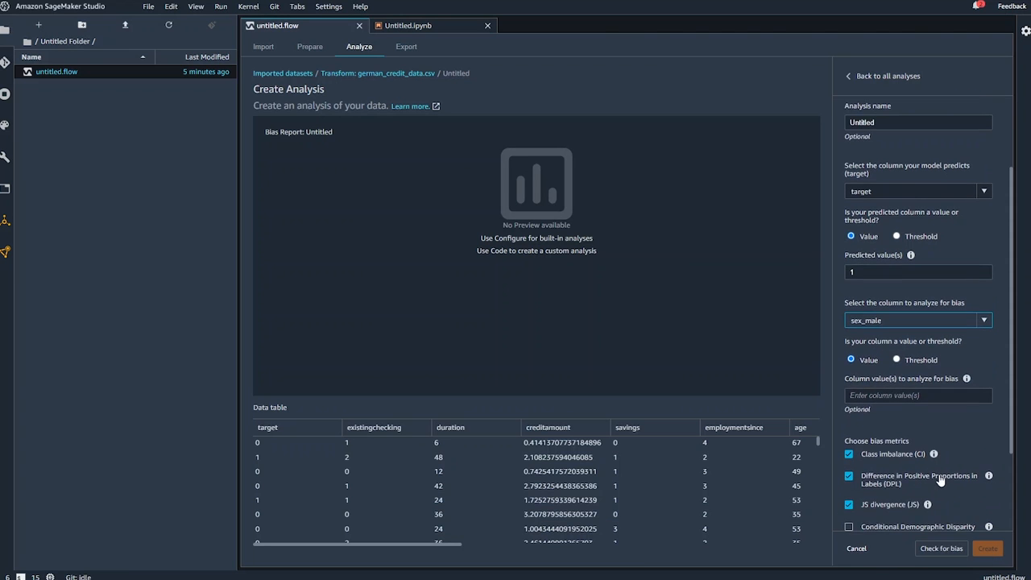
scroll("down", 3)
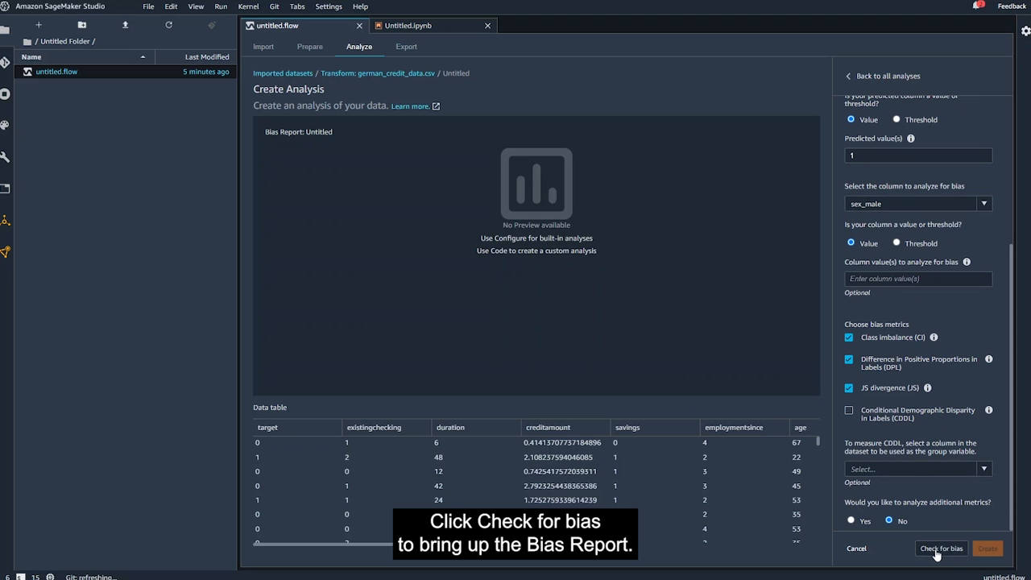
Generate the sex_male bias report (class imbalance 0.38) and return to the data flow
left_click(941, 549)
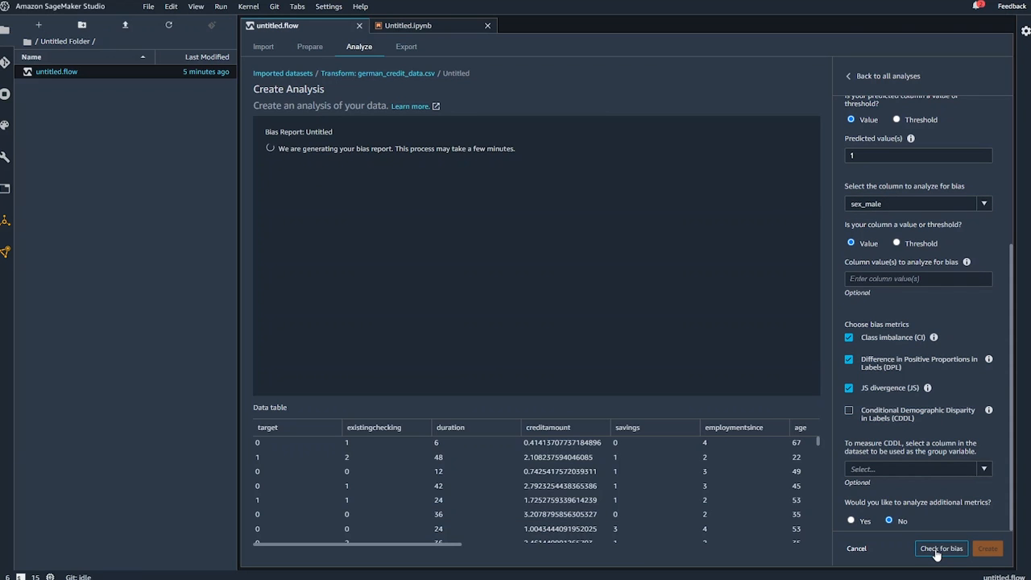
left_click(940, 547)
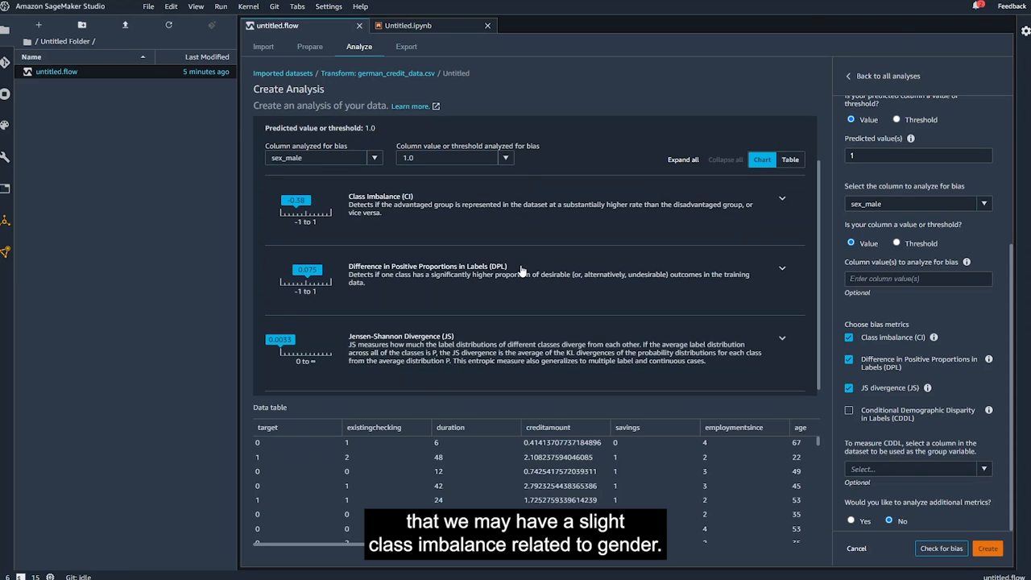
mouse_move(531, 293)
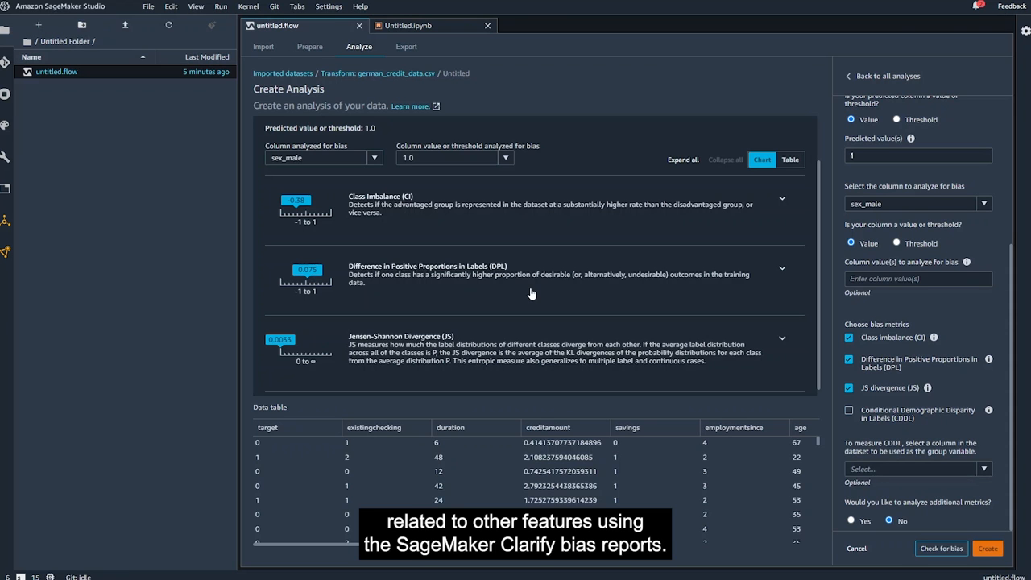
left_click(309, 46)
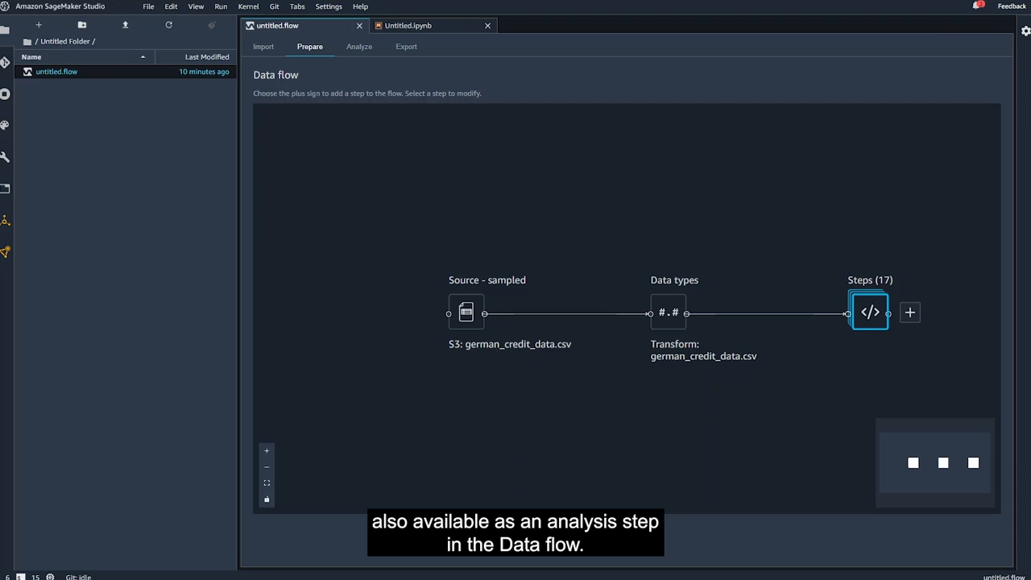
mouse_move(922, 262)
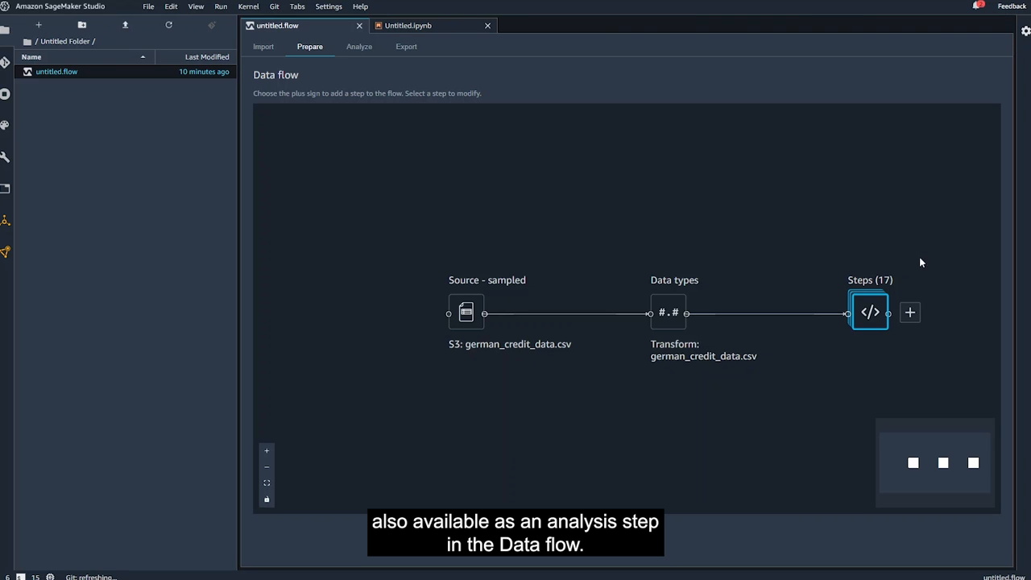
Add a Quick Model analysis after the transforms with target as the label
left_click(909, 312)
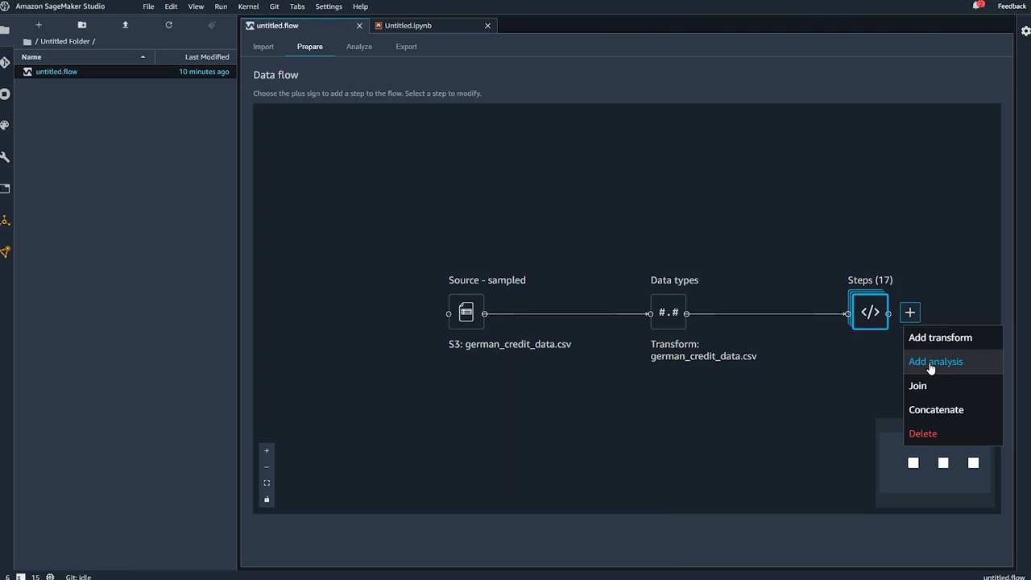
left_click(935, 361)
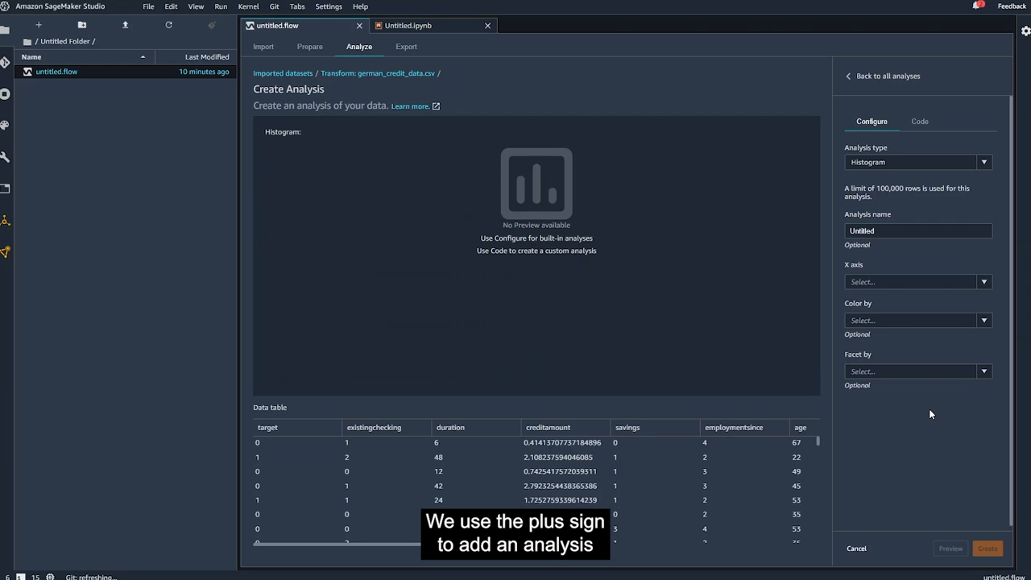
mouse_move(992, 213)
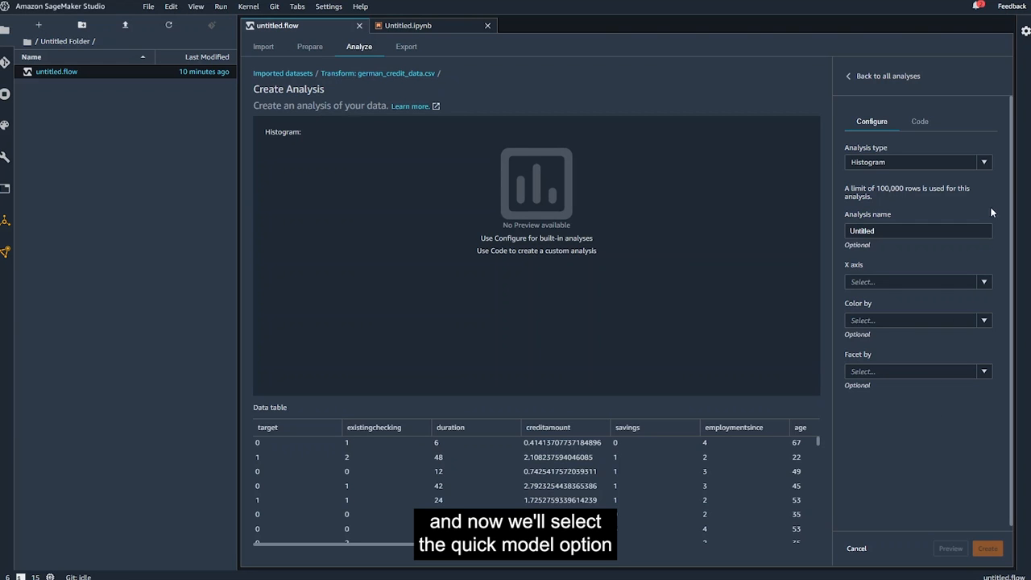
left_click(983, 162)
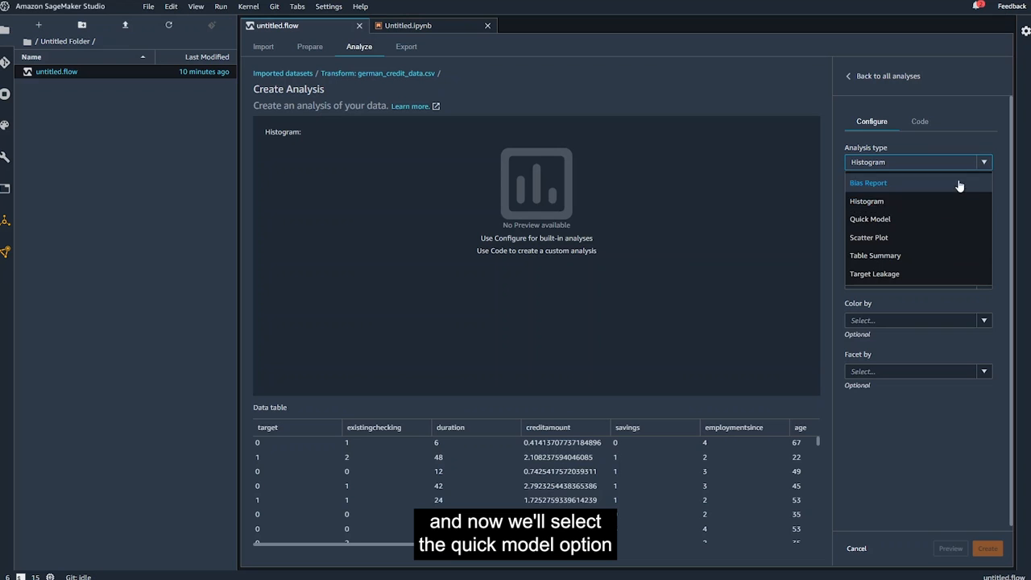
left_click(869, 218)
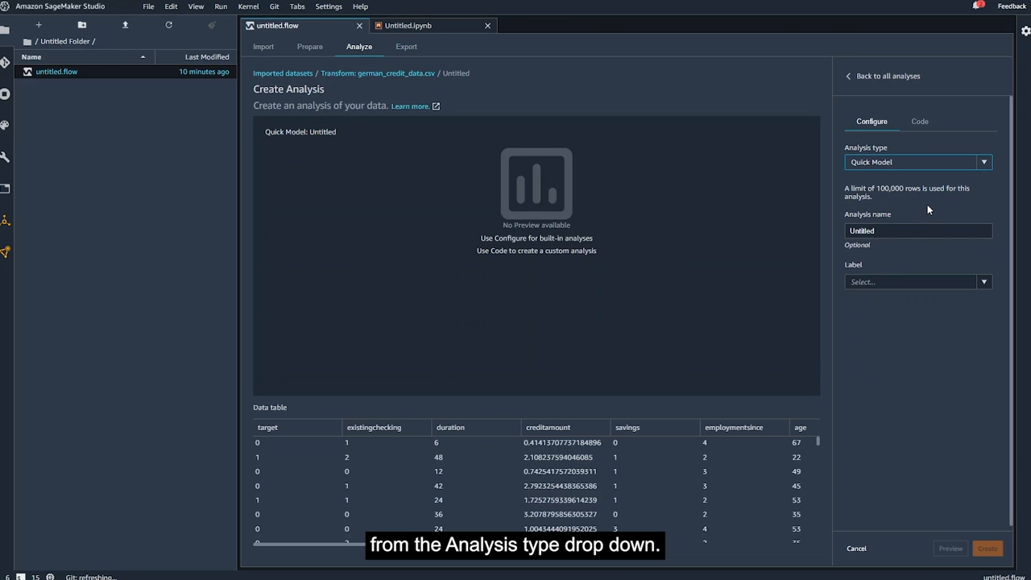
mouse_move(970, 272)
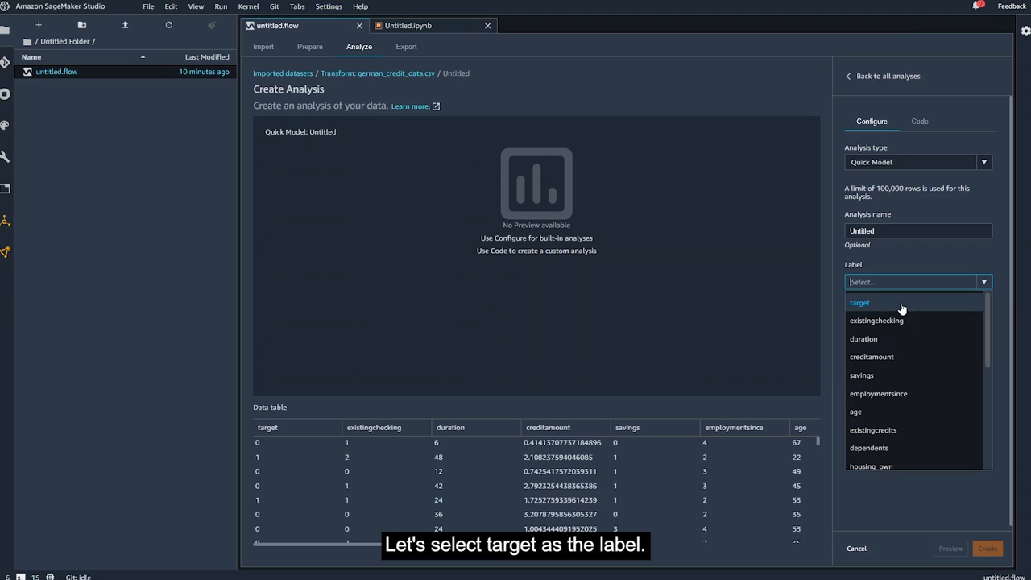
left_click(859, 302)
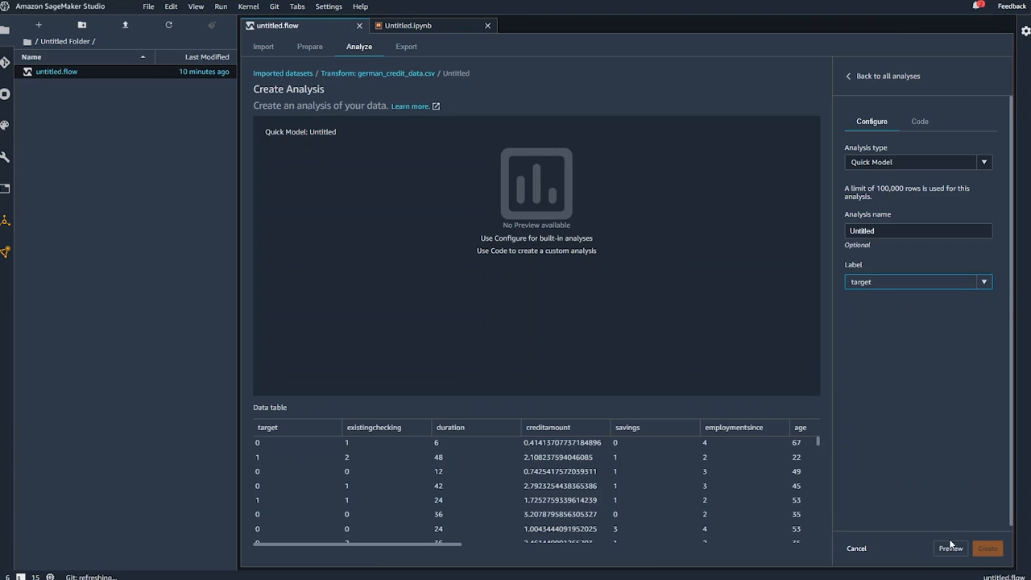
Run the Quick Model preview (F1 0.673) and go back to the data flow
left_click(950, 548)
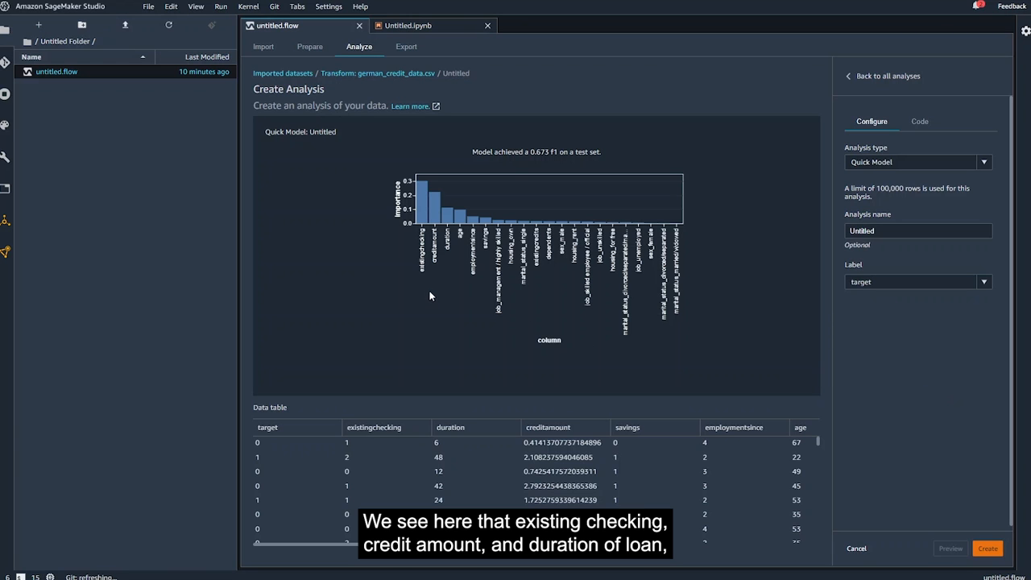
mouse_move(424, 294)
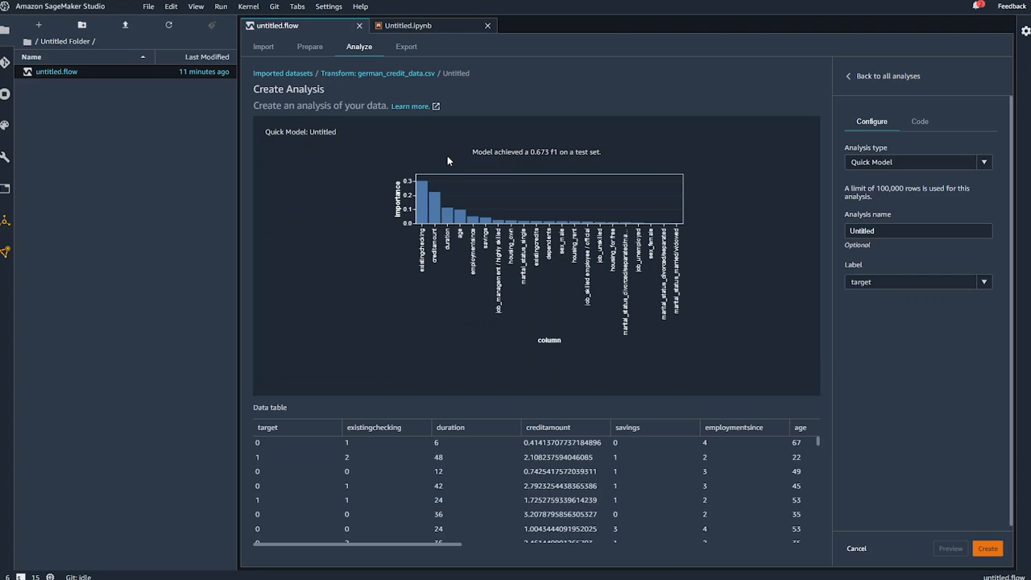
left_click(309, 46)
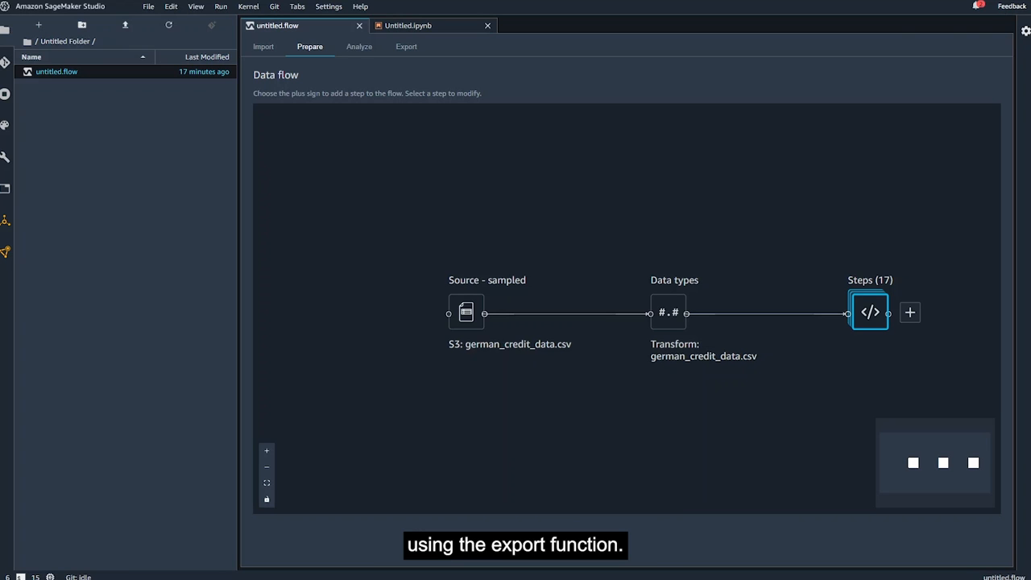
mouse_move(791, 210)
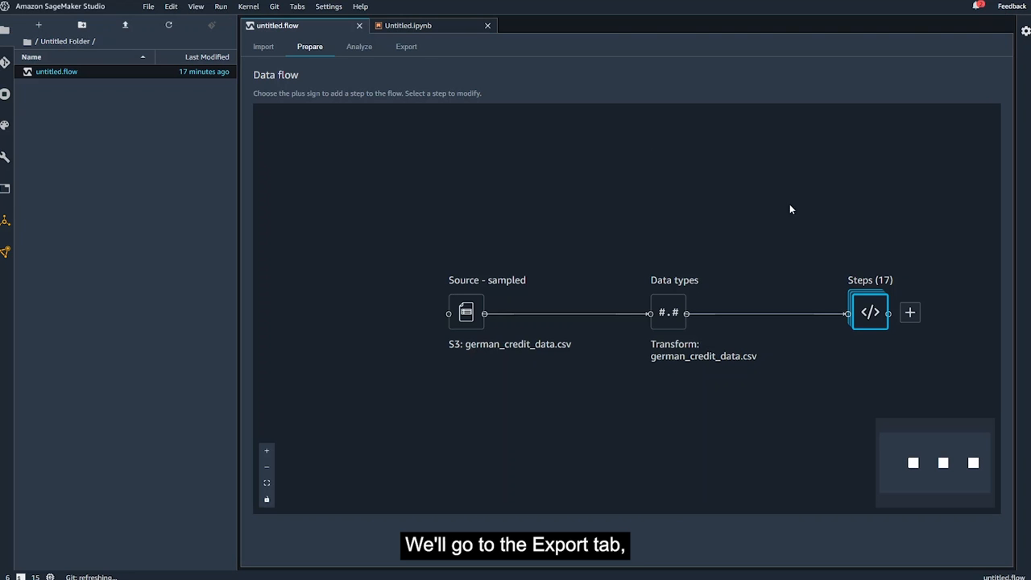
On the Export tab, select step 17, Manage columns, and open Export step
left_click(406, 45)
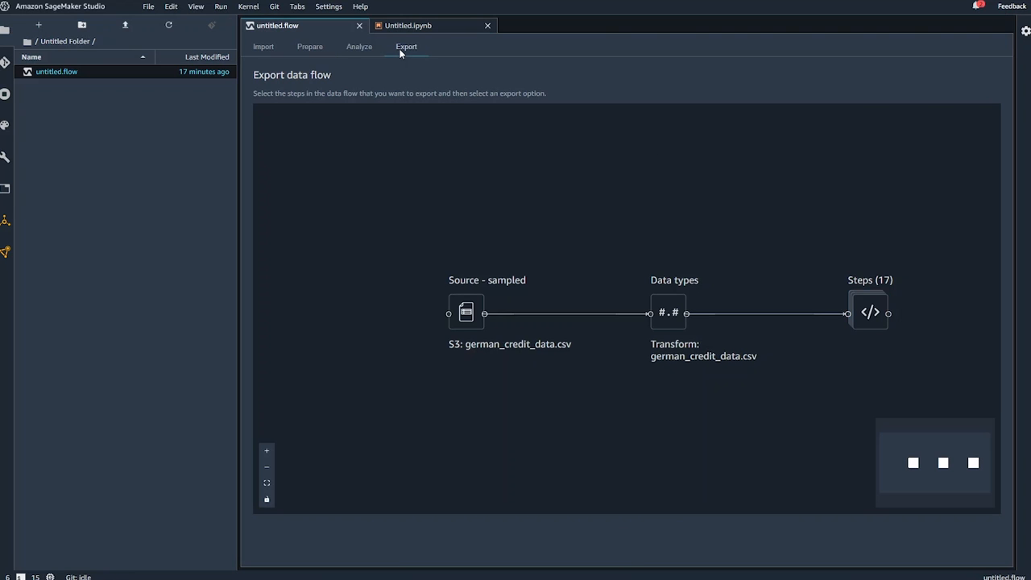
left_click(869, 313)
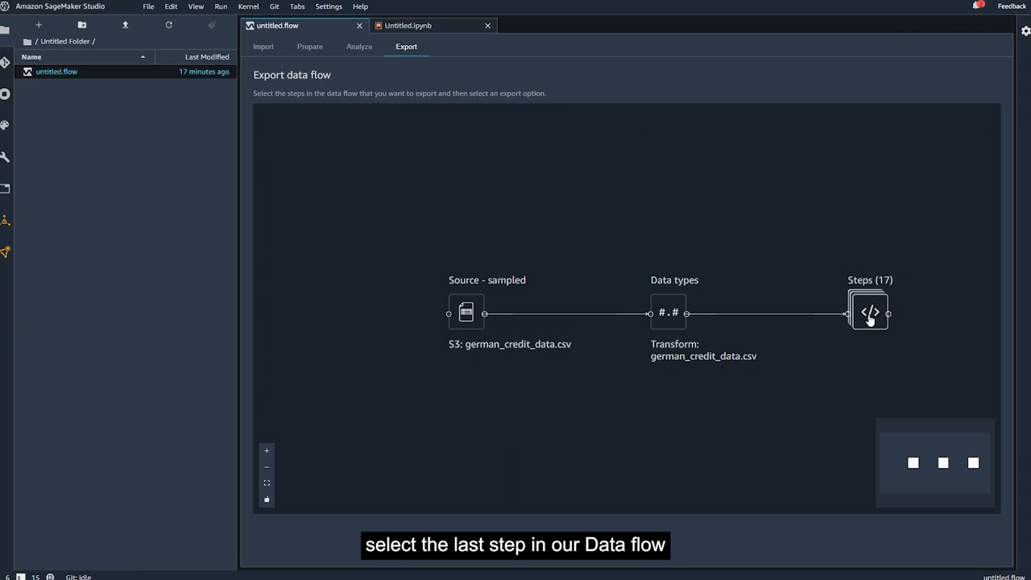
left_click(869, 313)
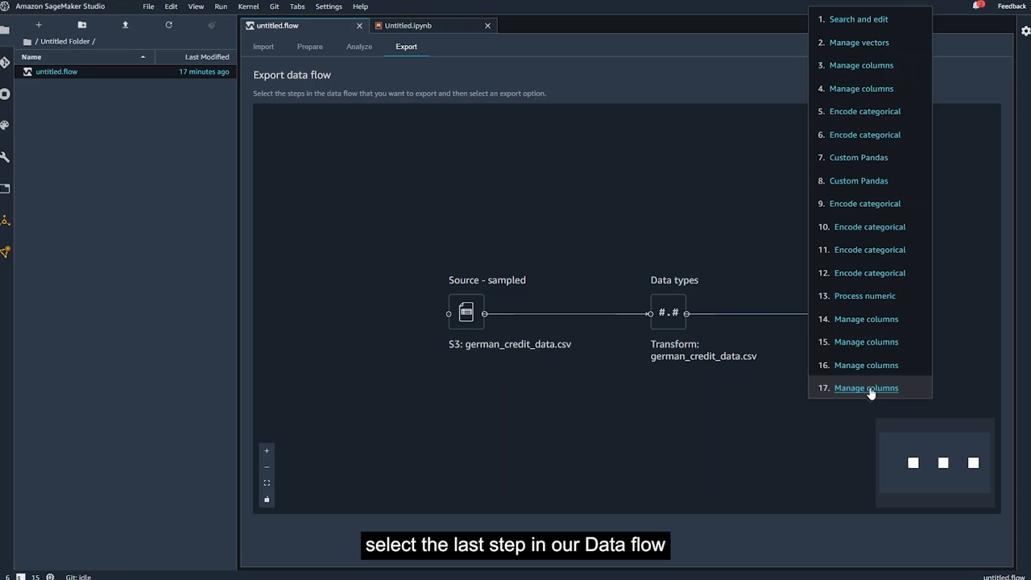
left_click(866, 387)
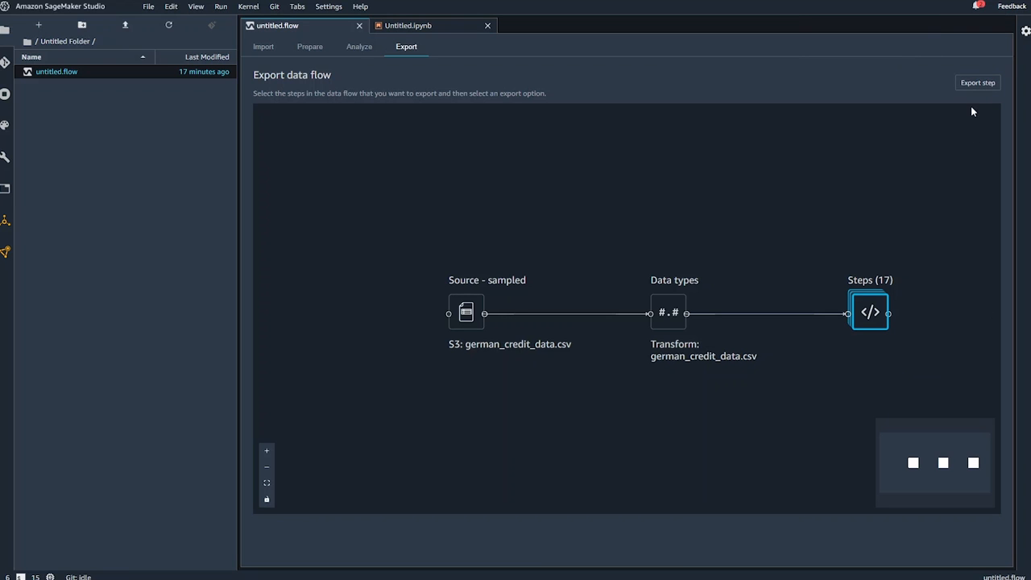
mouse_move(977, 82)
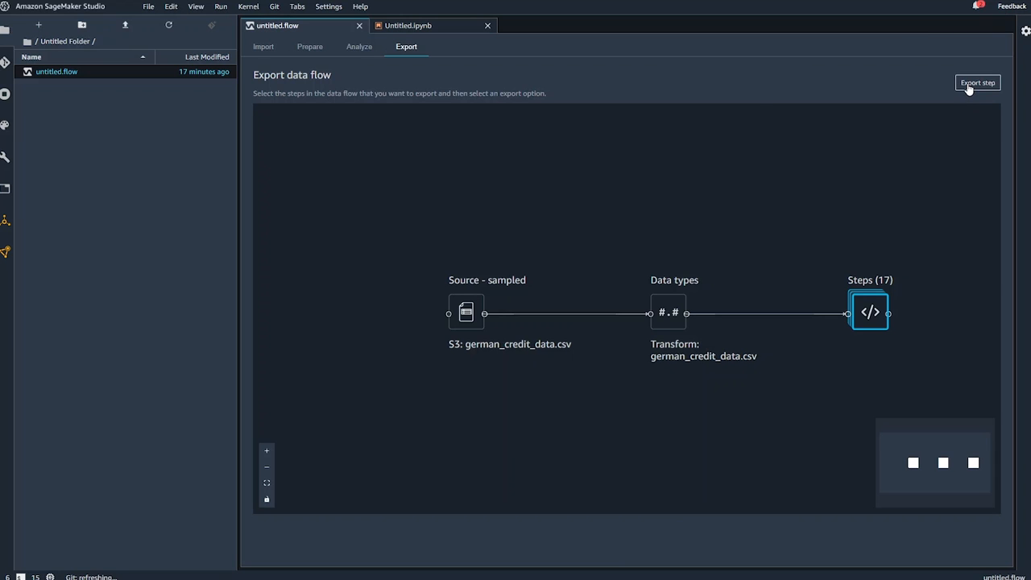
left_click(977, 83)
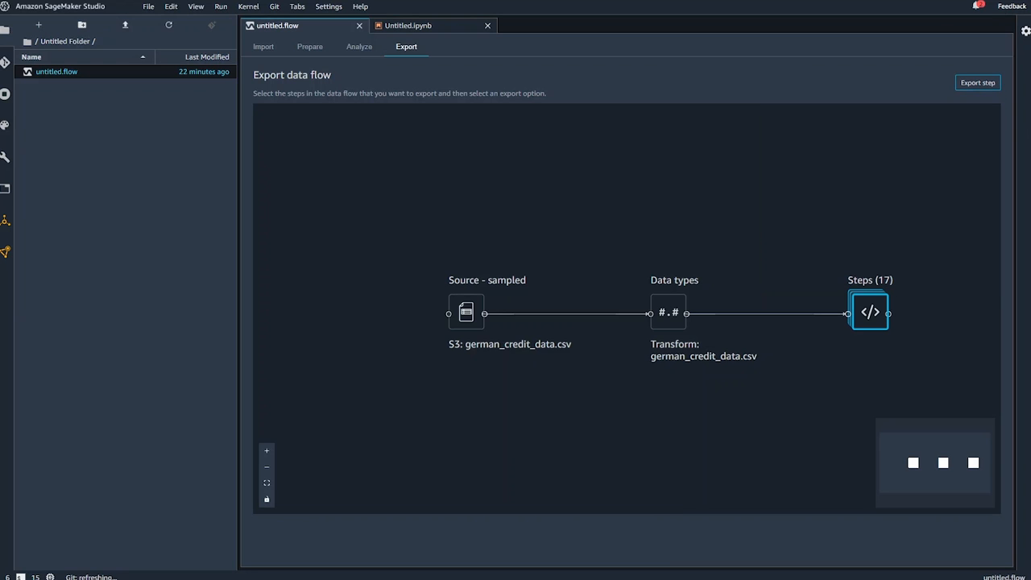
Export as a Data Wrangler Job notebook, untitled.ipynb, then return to untitled.flow
left_click(977, 82)
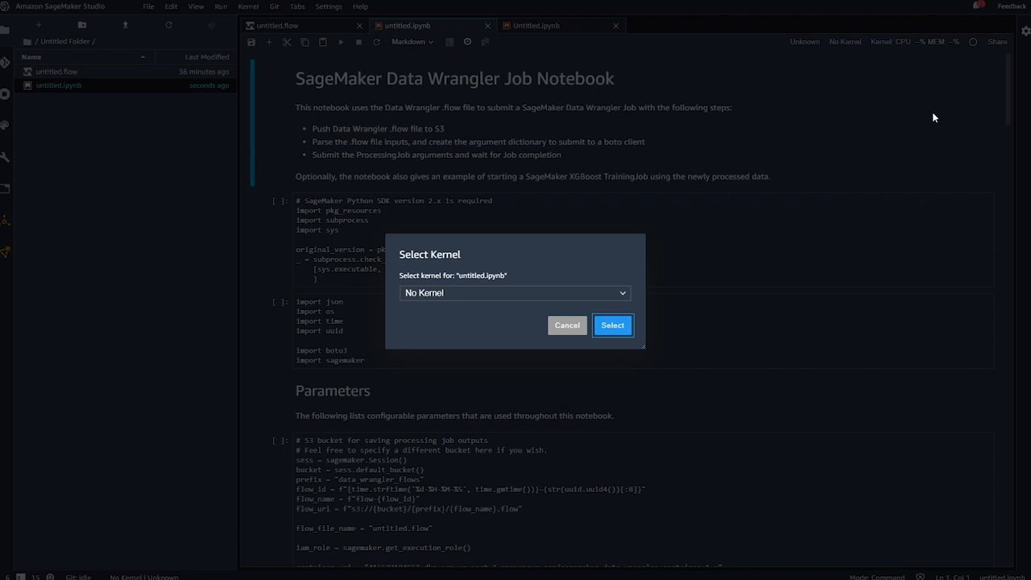
mouse_move(618, 307)
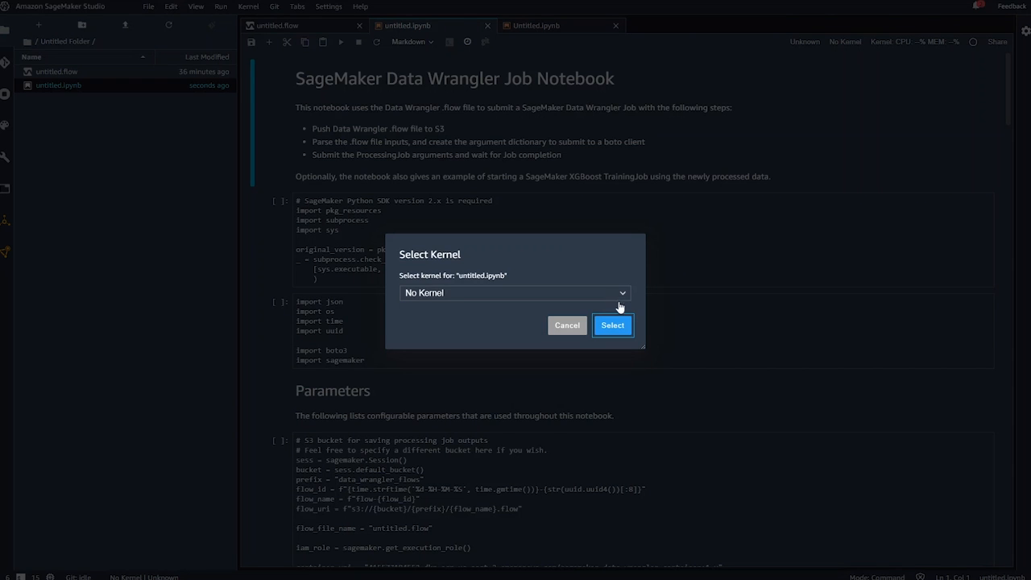
left_click(612, 325)
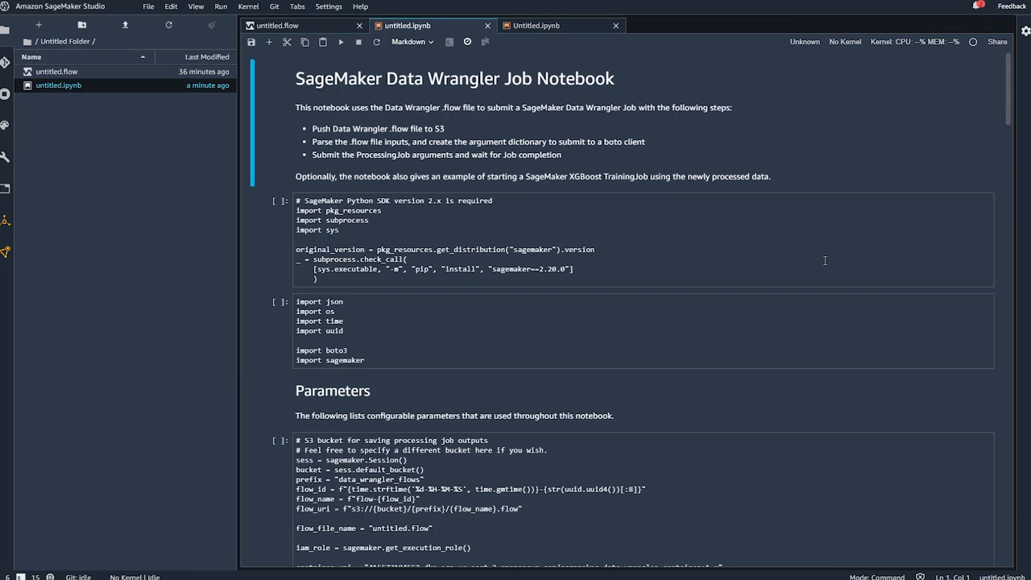
left_click(278, 25)
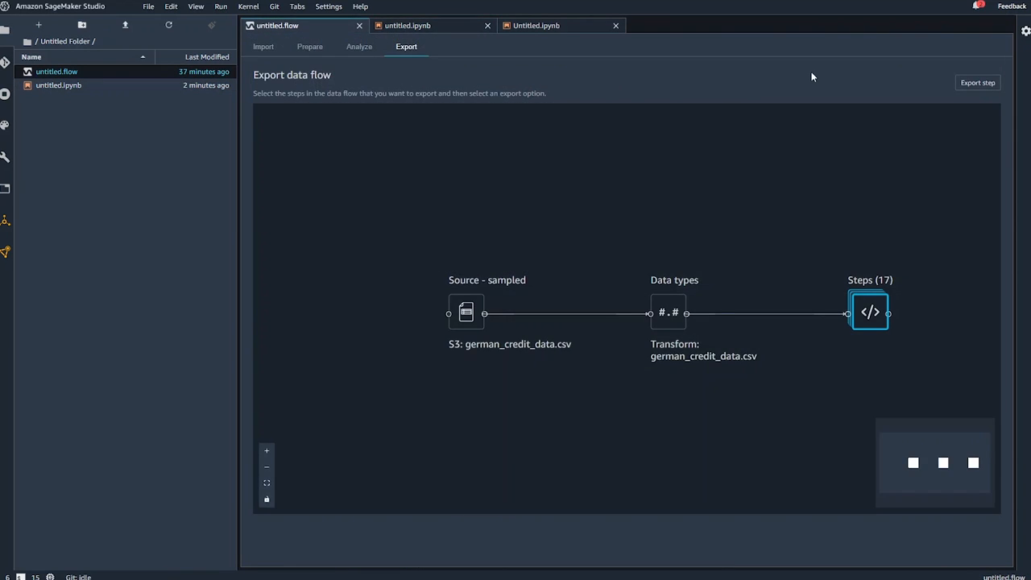